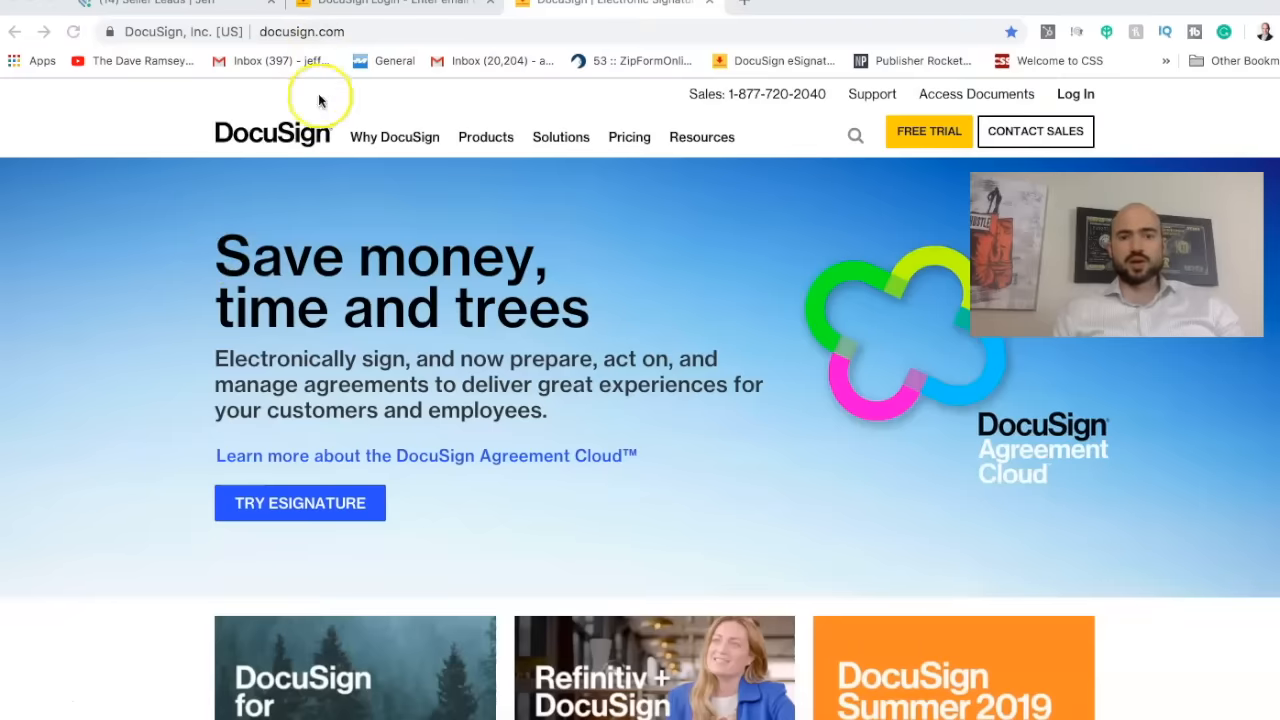
# Log in to DocuSign from docusign.com with the account password
pyautogui.scroll(-3)
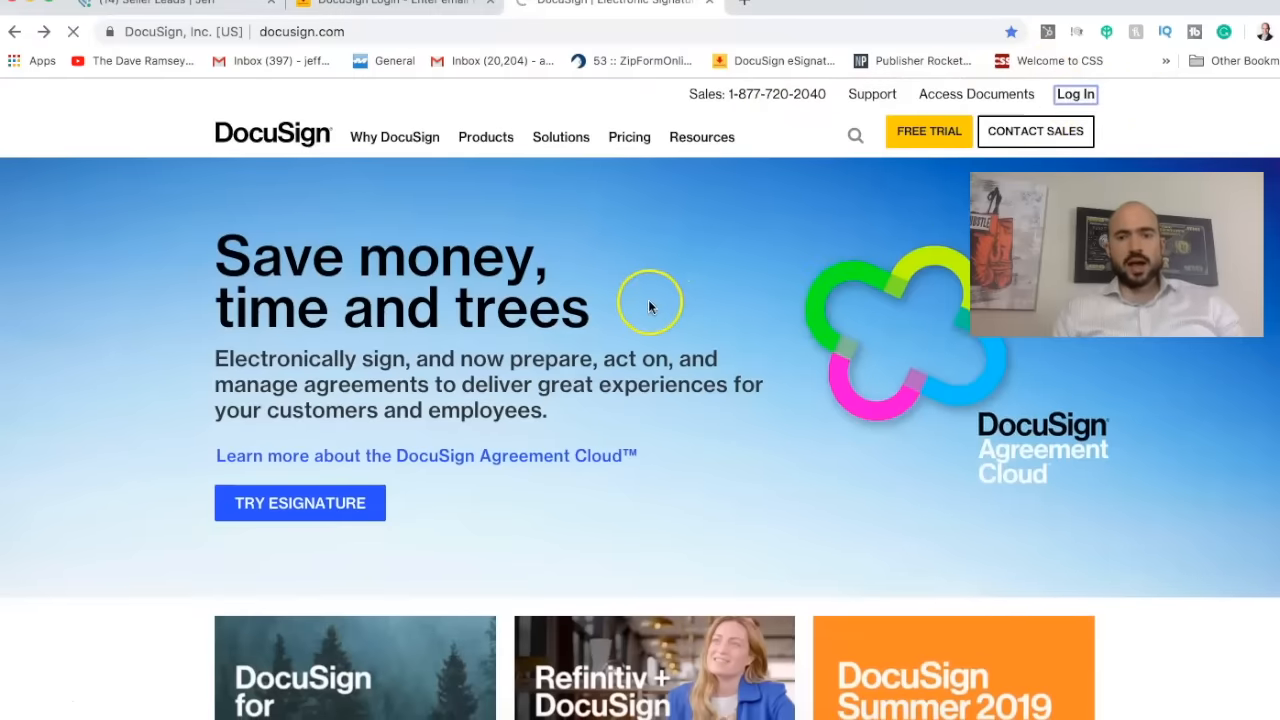
pyautogui.click(1075, 94)
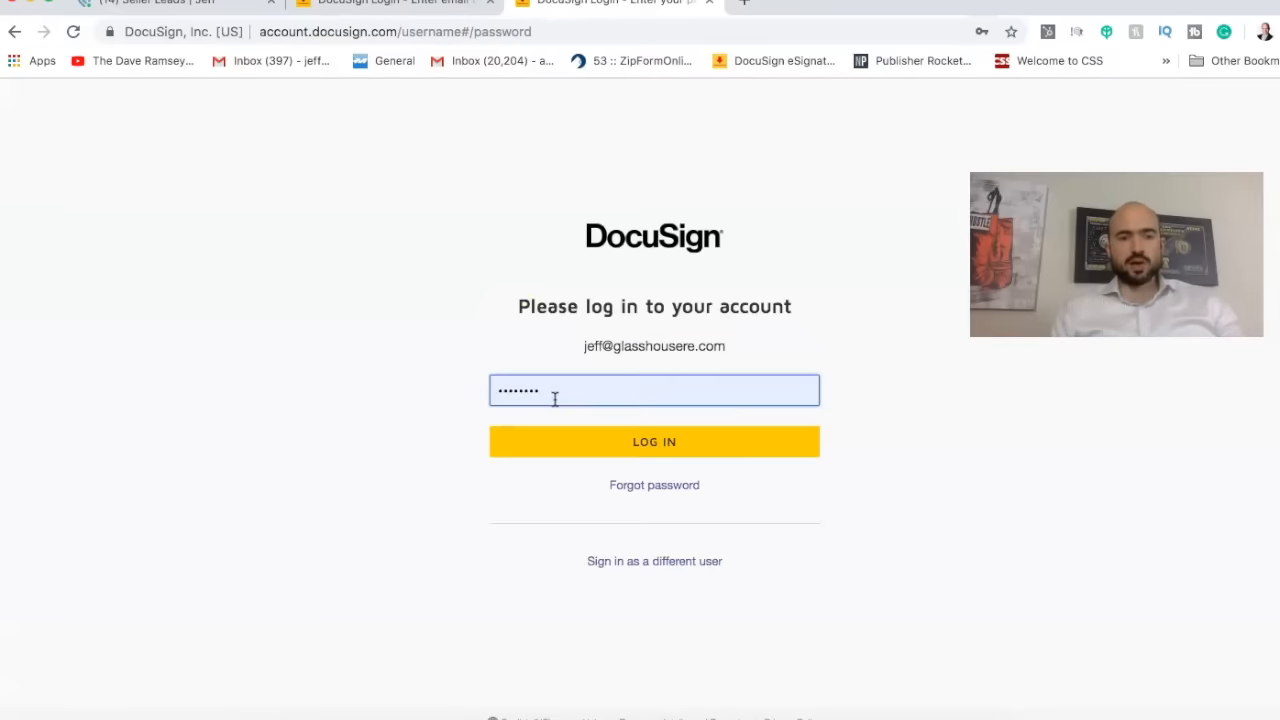
pyautogui.click(654, 441)
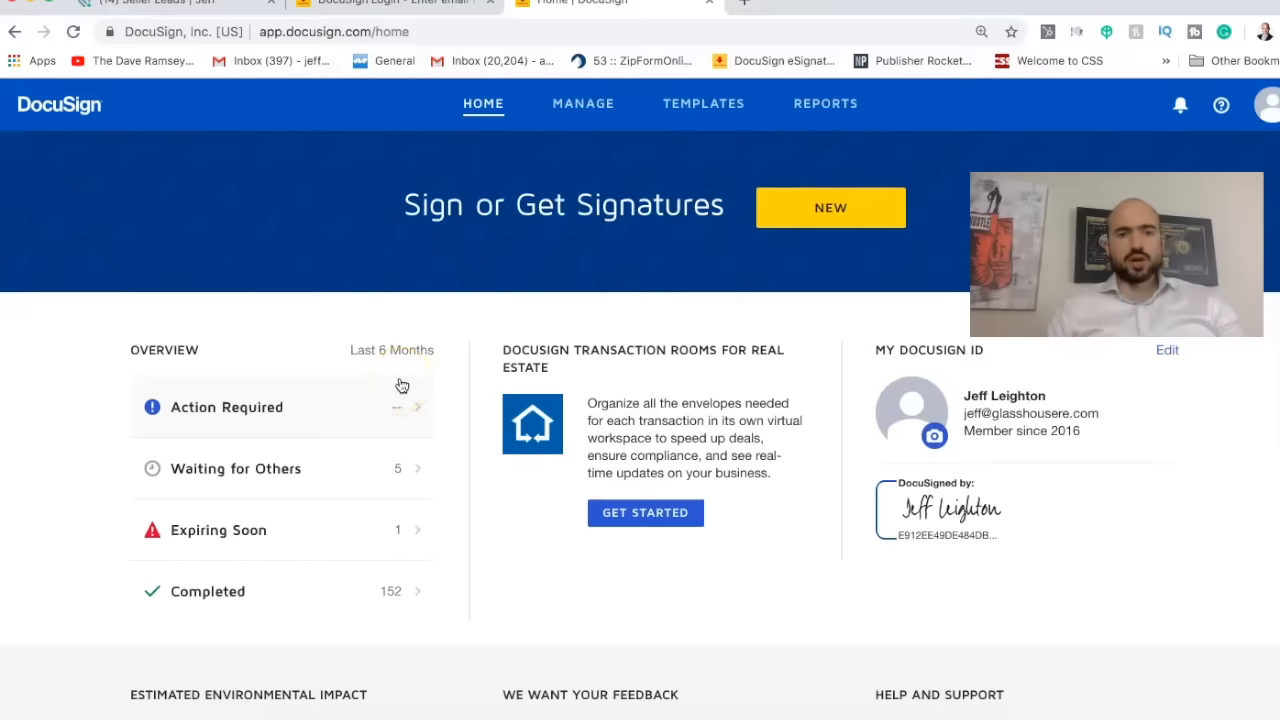
# Start a new envelope with NEW under Sign or Get Signatures
pyautogui.scroll(-3)
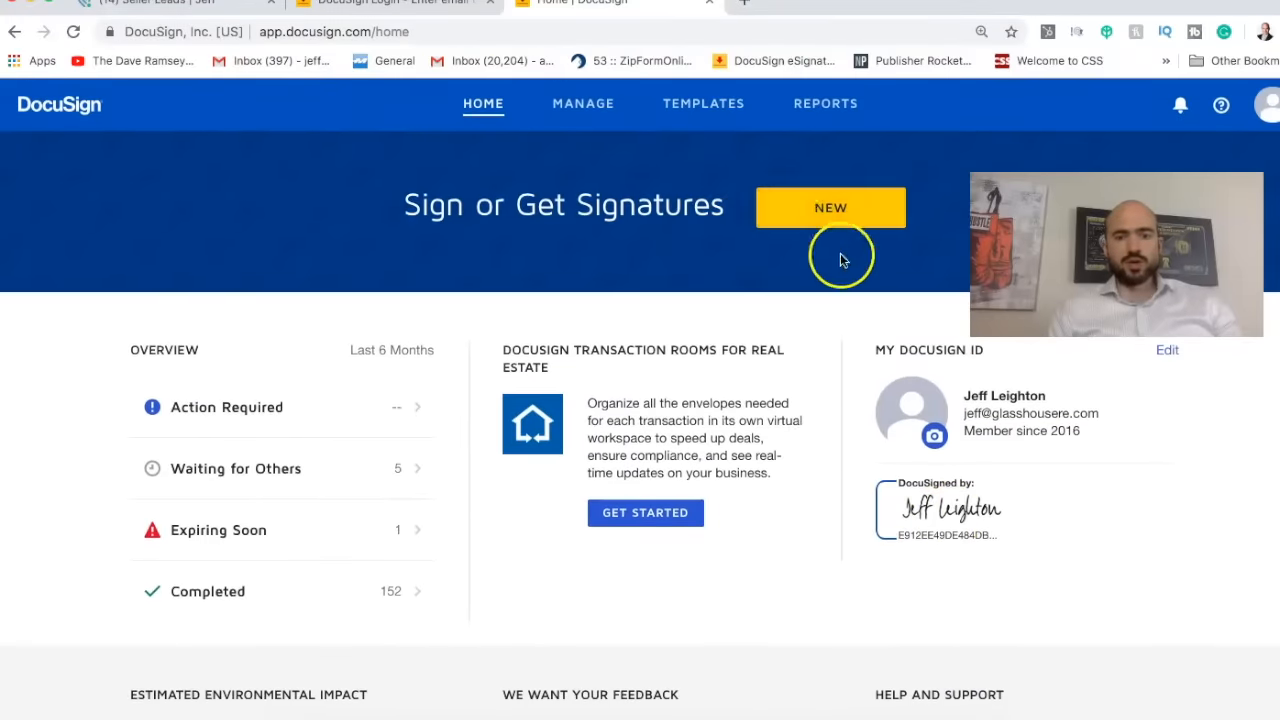
pyautogui.click(831, 207)
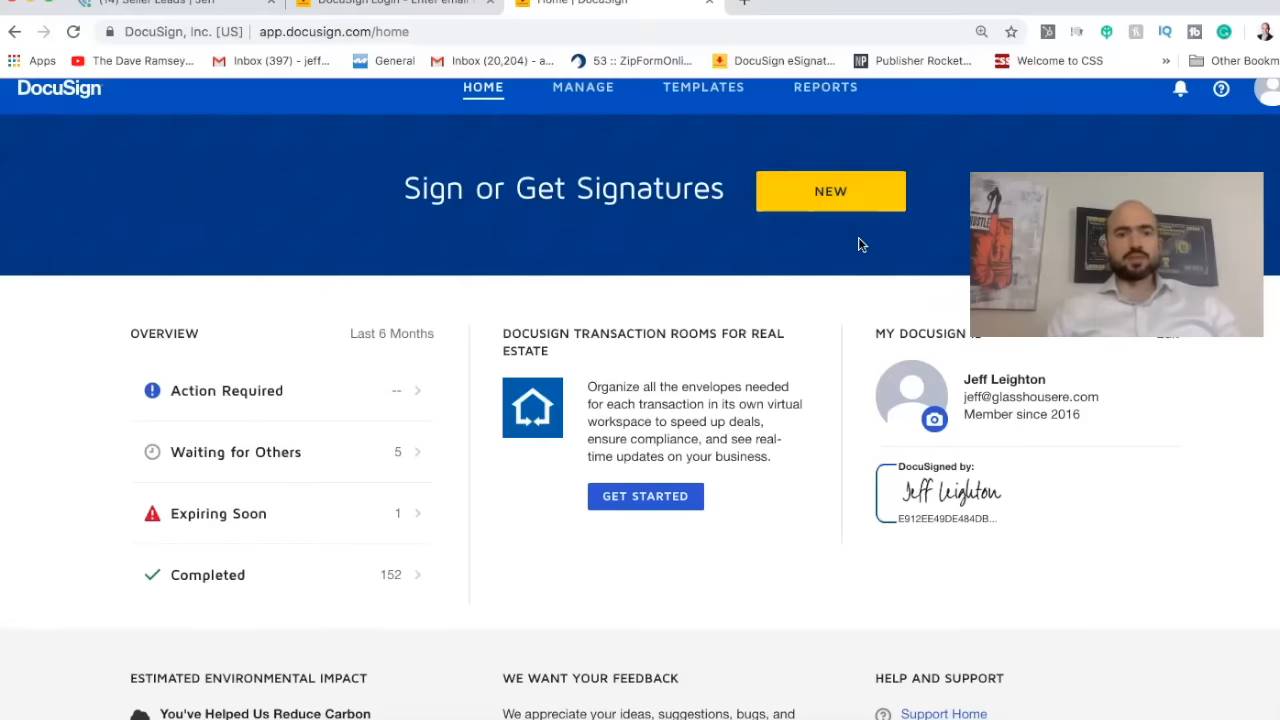
pyautogui.click(830, 191)
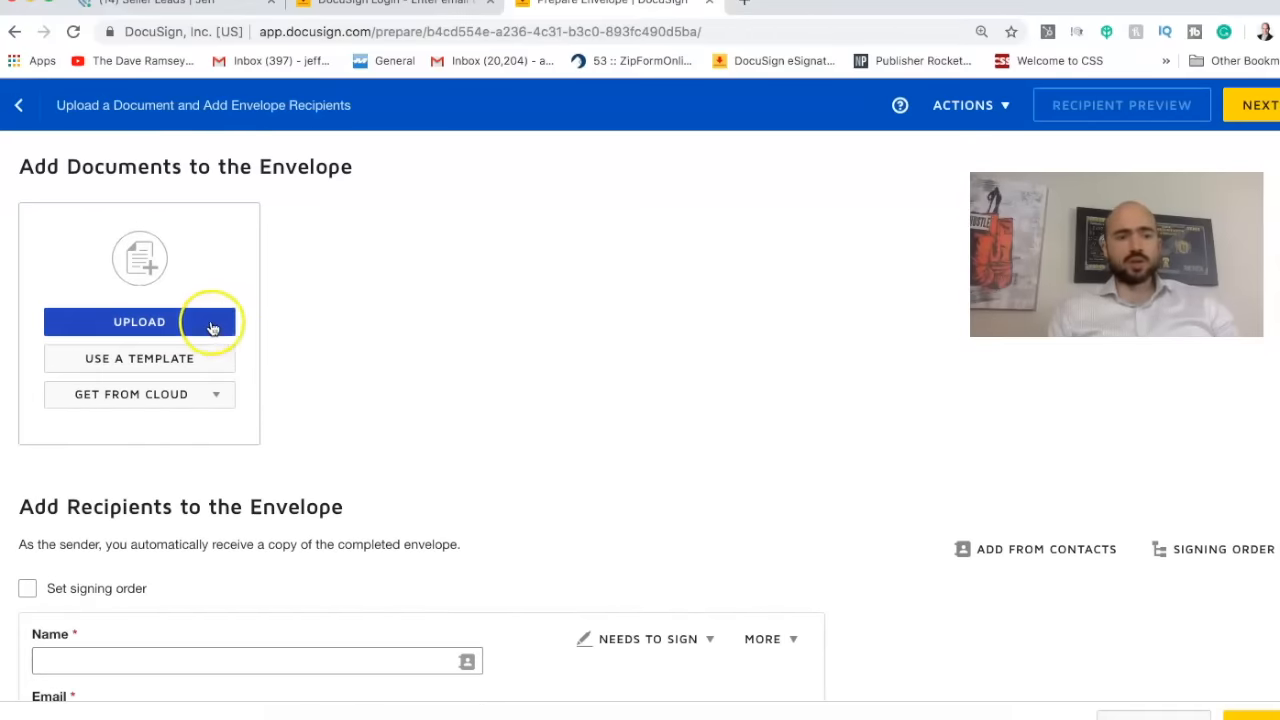
# Enter '1234 4th ST OFFER' as the email subject, replacing the first draft wording
pyautogui.scroll(-3)
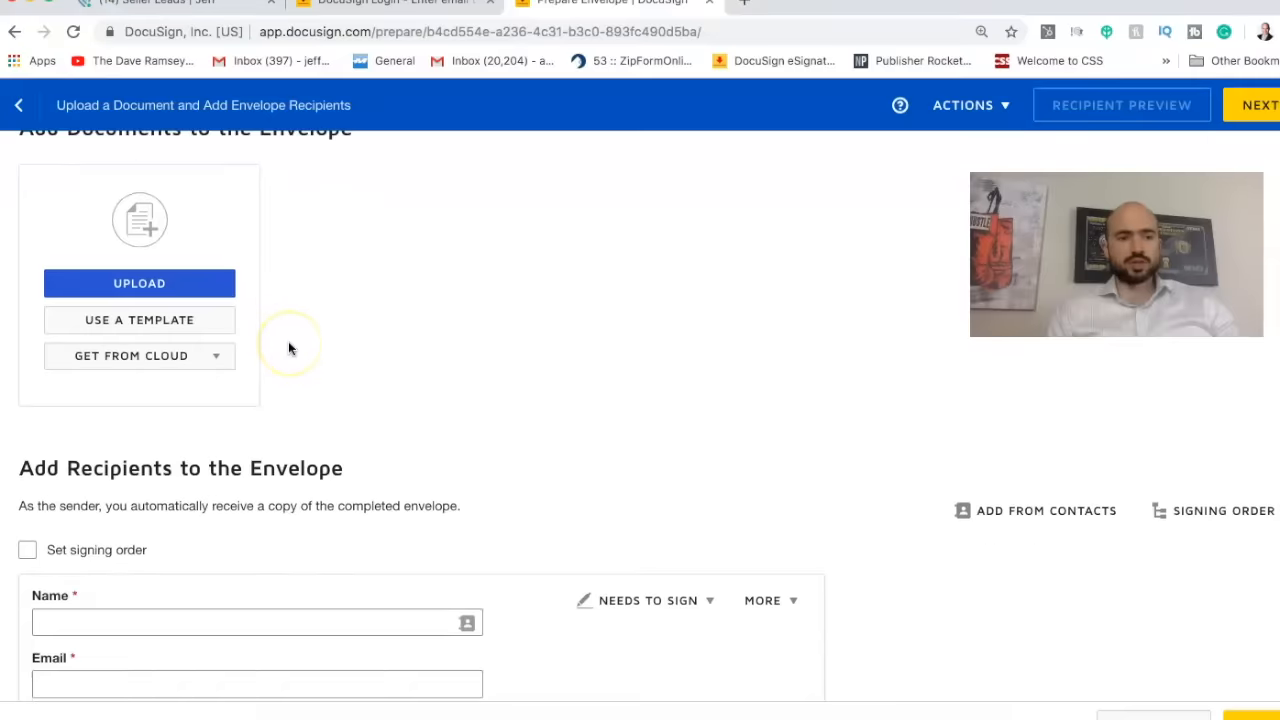
pyautogui.scroll(-3)
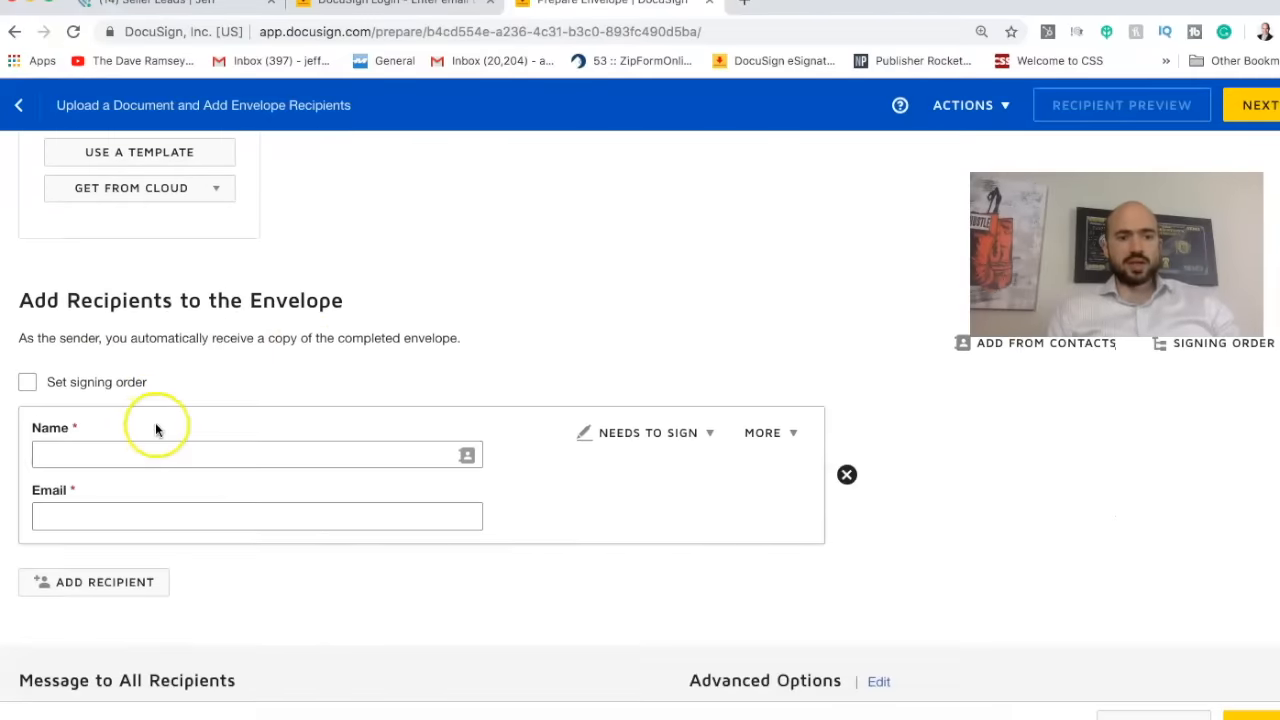
pyautogui.scroll(-3)
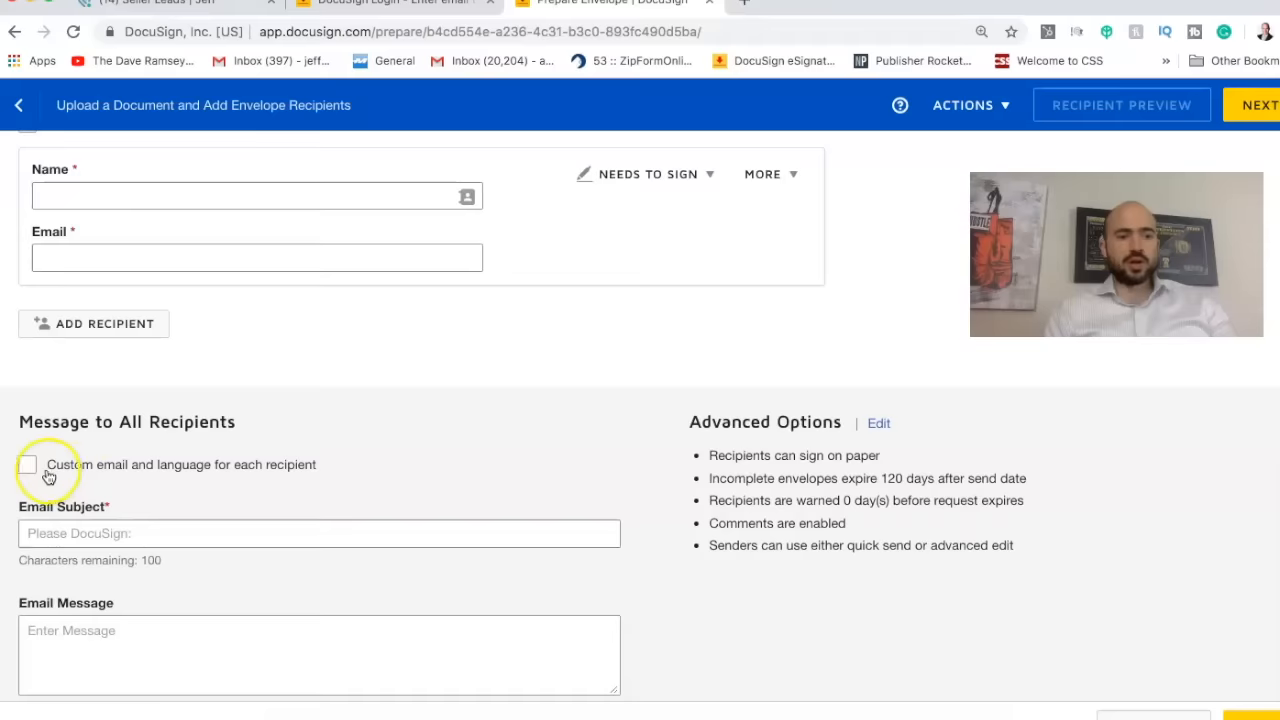
pyautogui.click(318, 533)
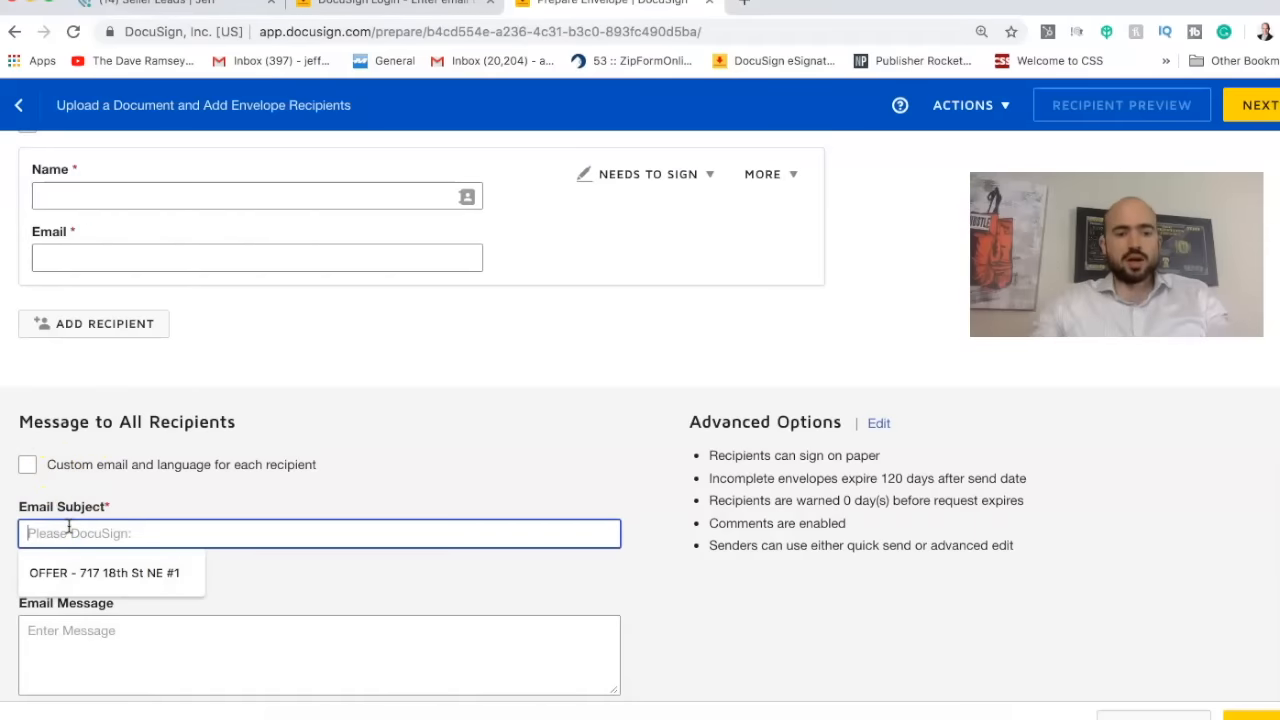
pyautogui.write('Sign my offer')
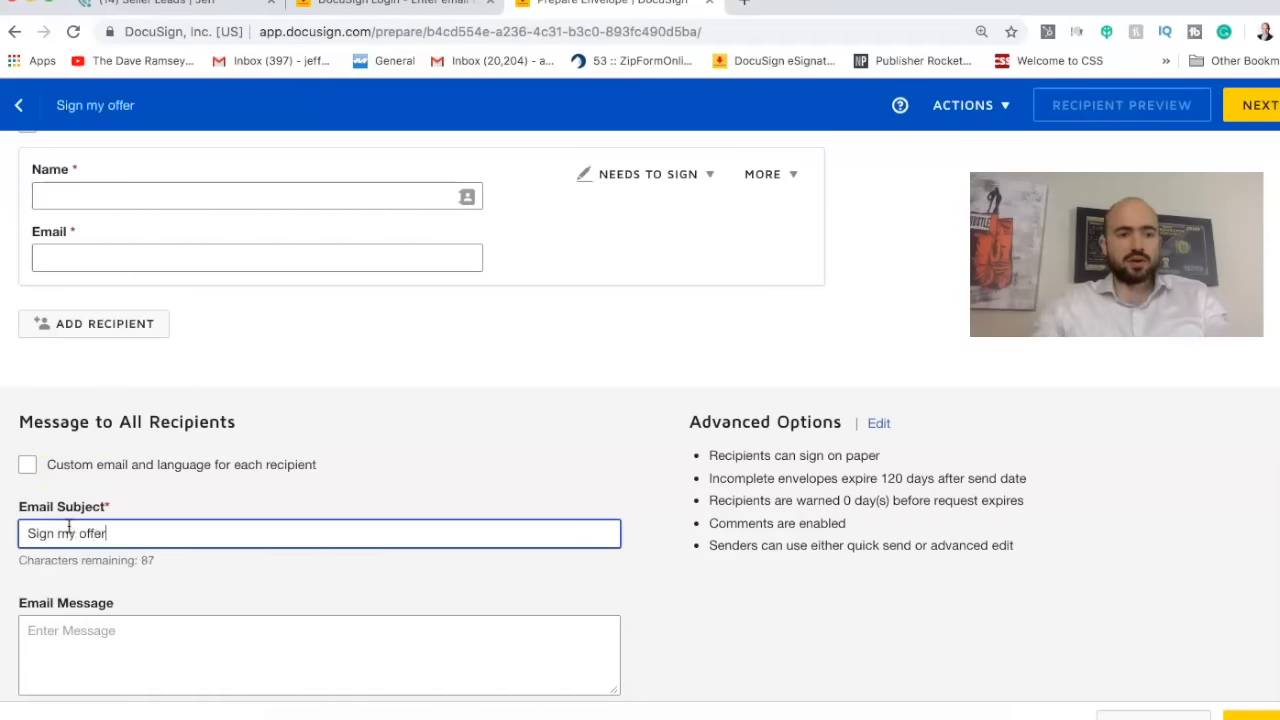
pyautogui.press('Backspace')
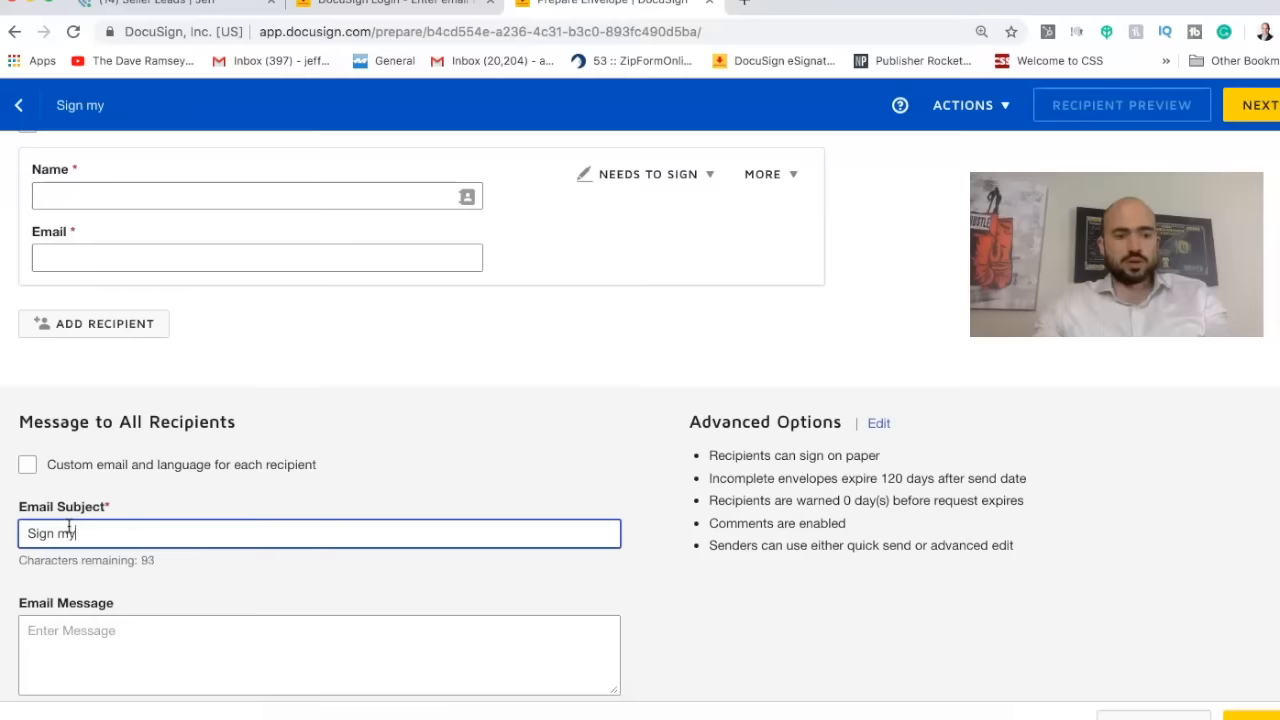
pyautogui.write('1234 4th ST OFFER')
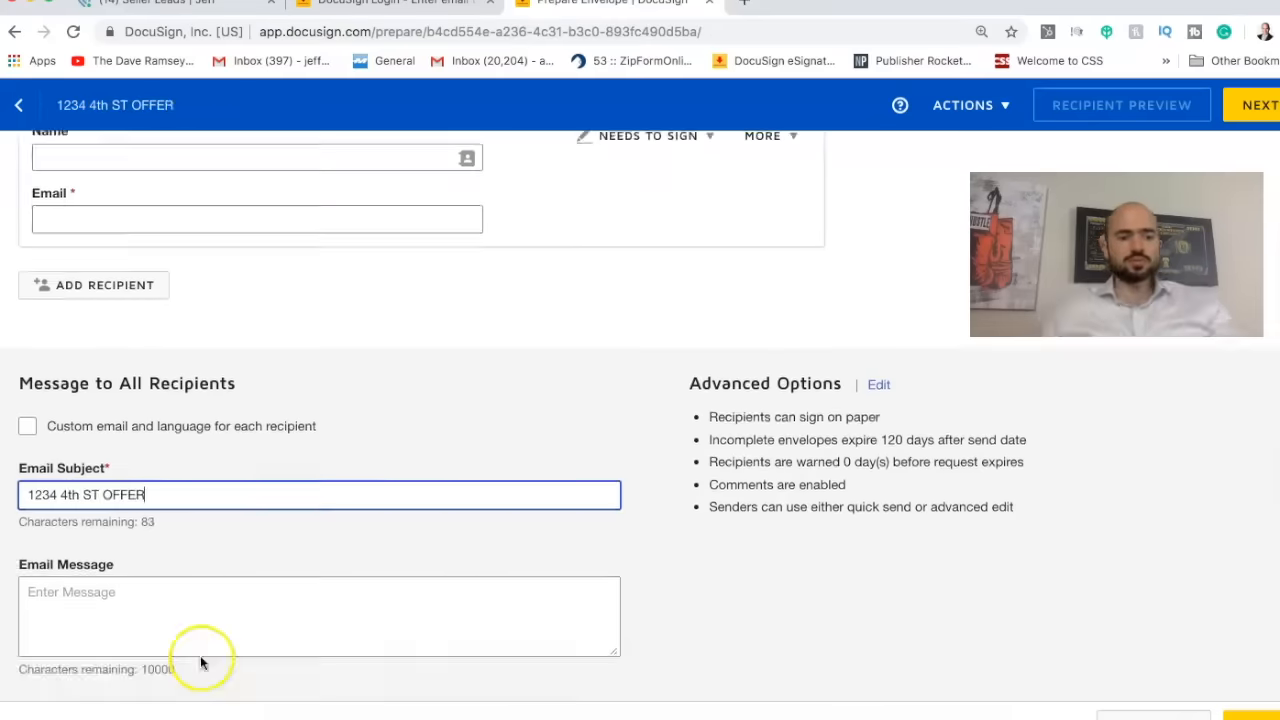
pyautogui.scroll(3)
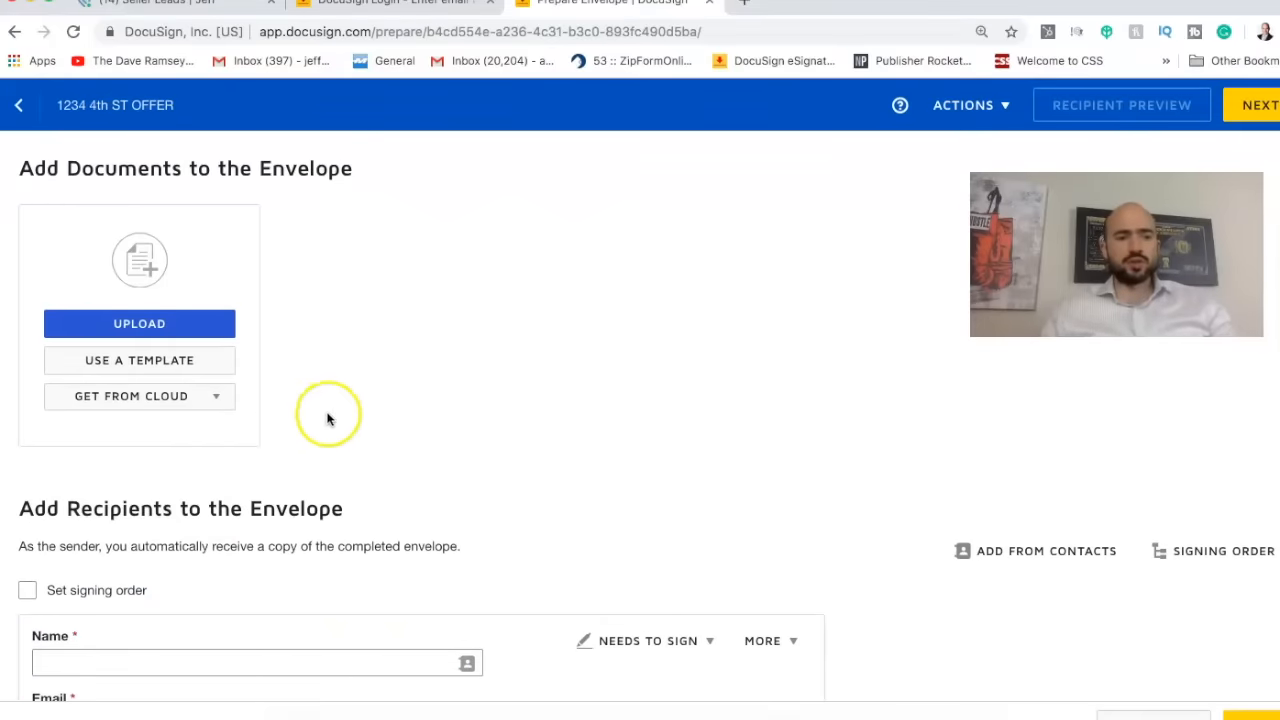
pyautogui.moveTo(323, 400)
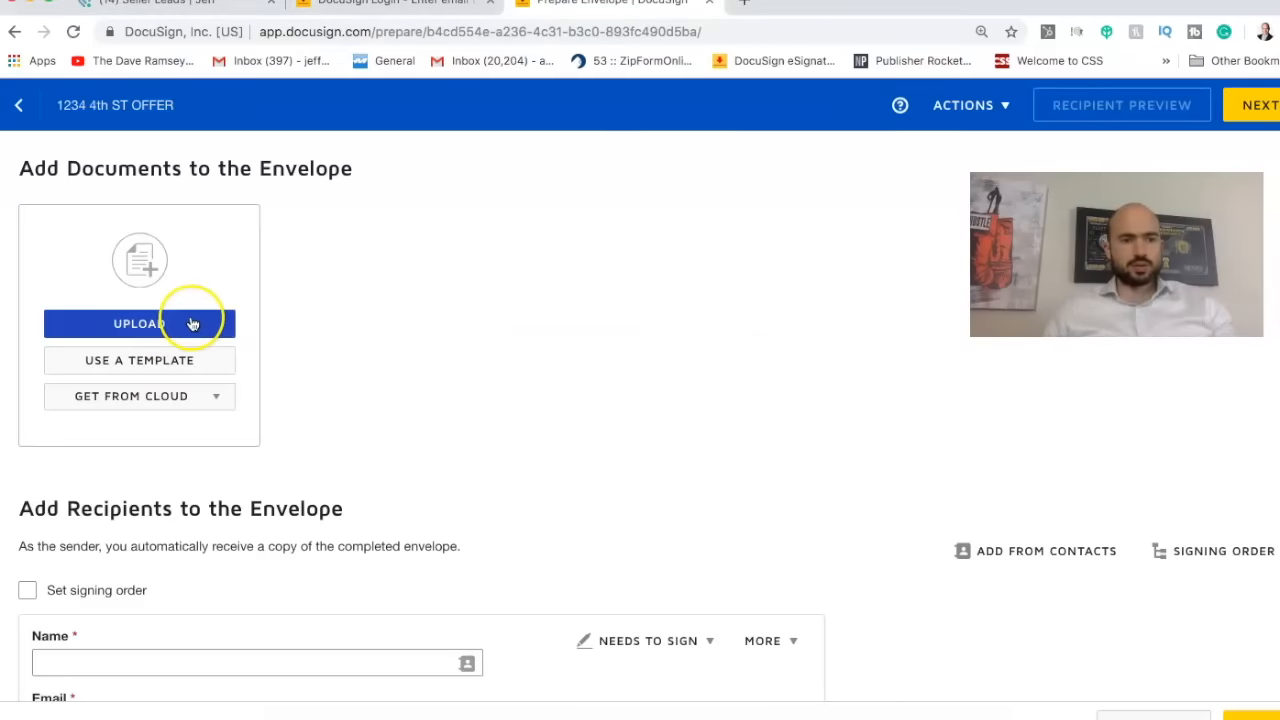
# Upload Example Contract REI.pdf from the computer into the envelope
pyautogui.click(139, 323)
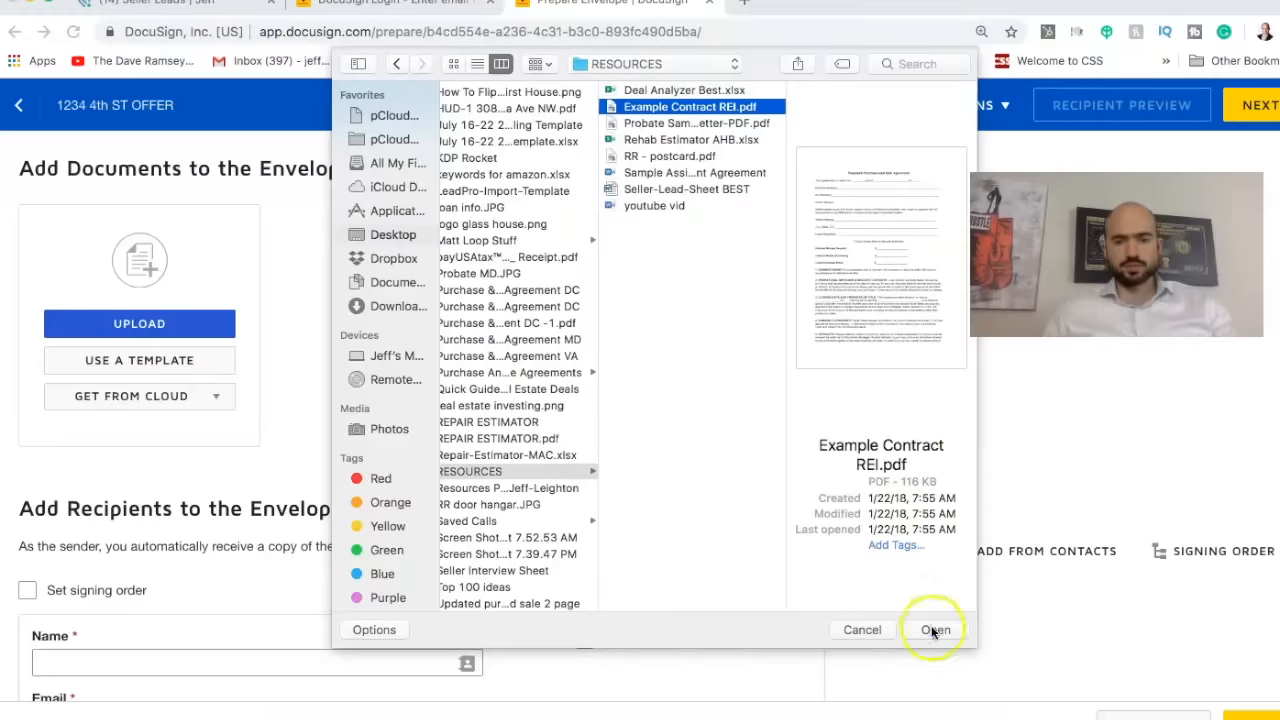
pyautogui.click(934, 629)
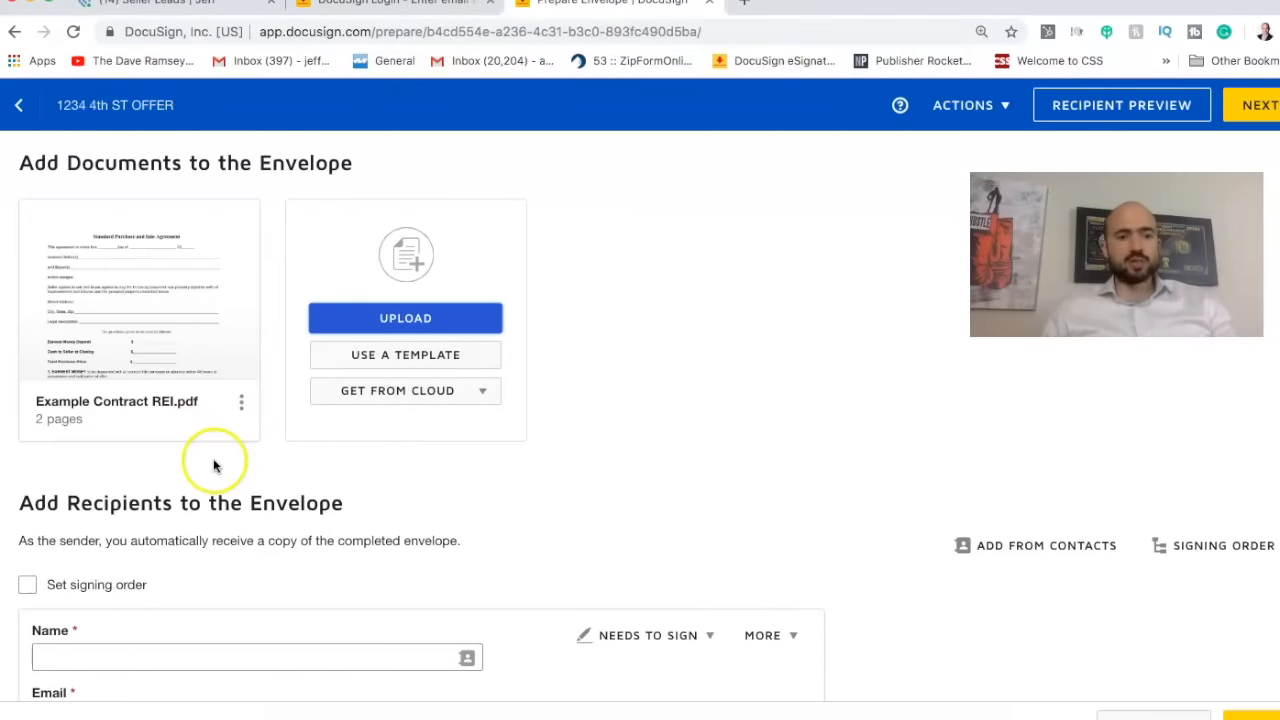
pyautogui.scroll(-3)
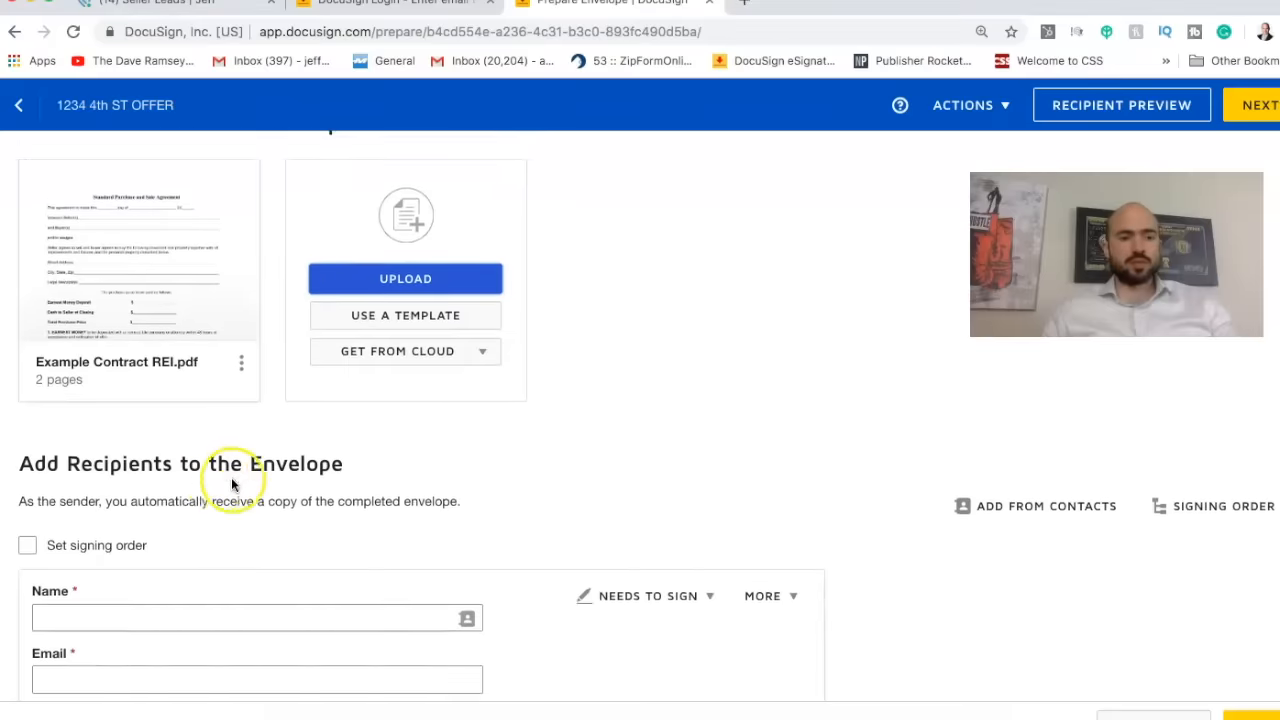
pyautogui.scroll(-3)
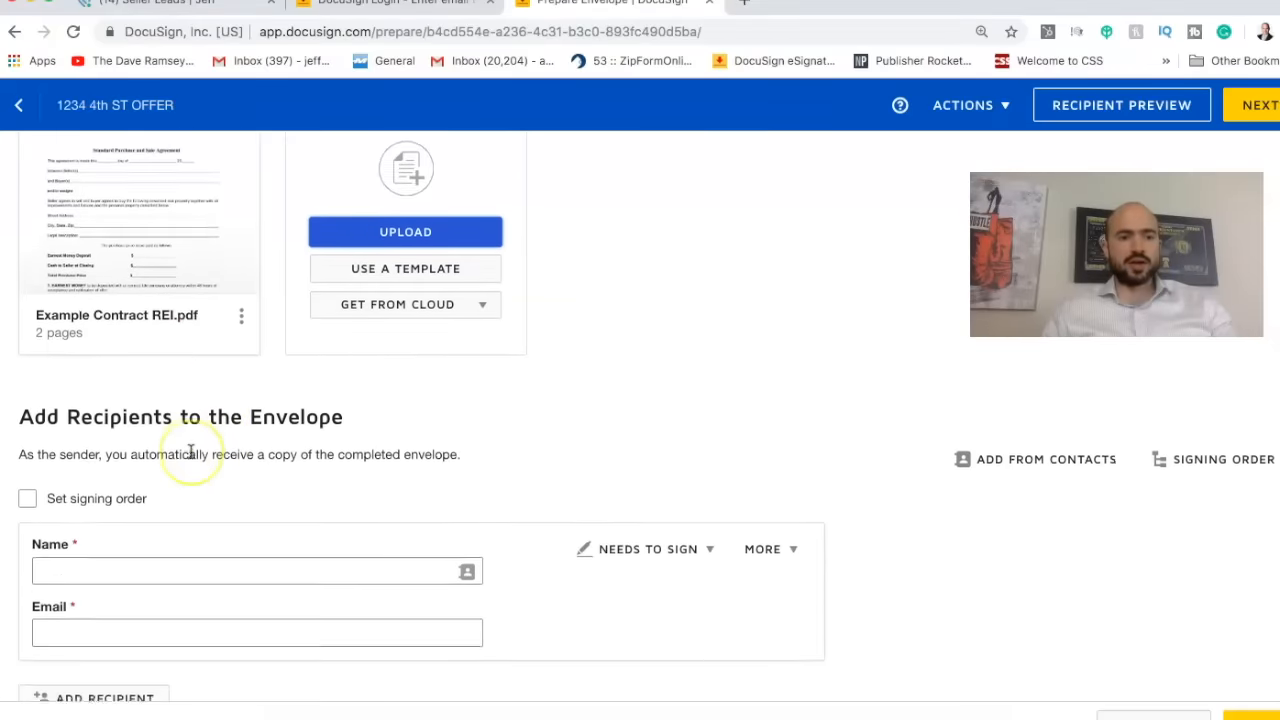
pyautogui.scroll(-3)
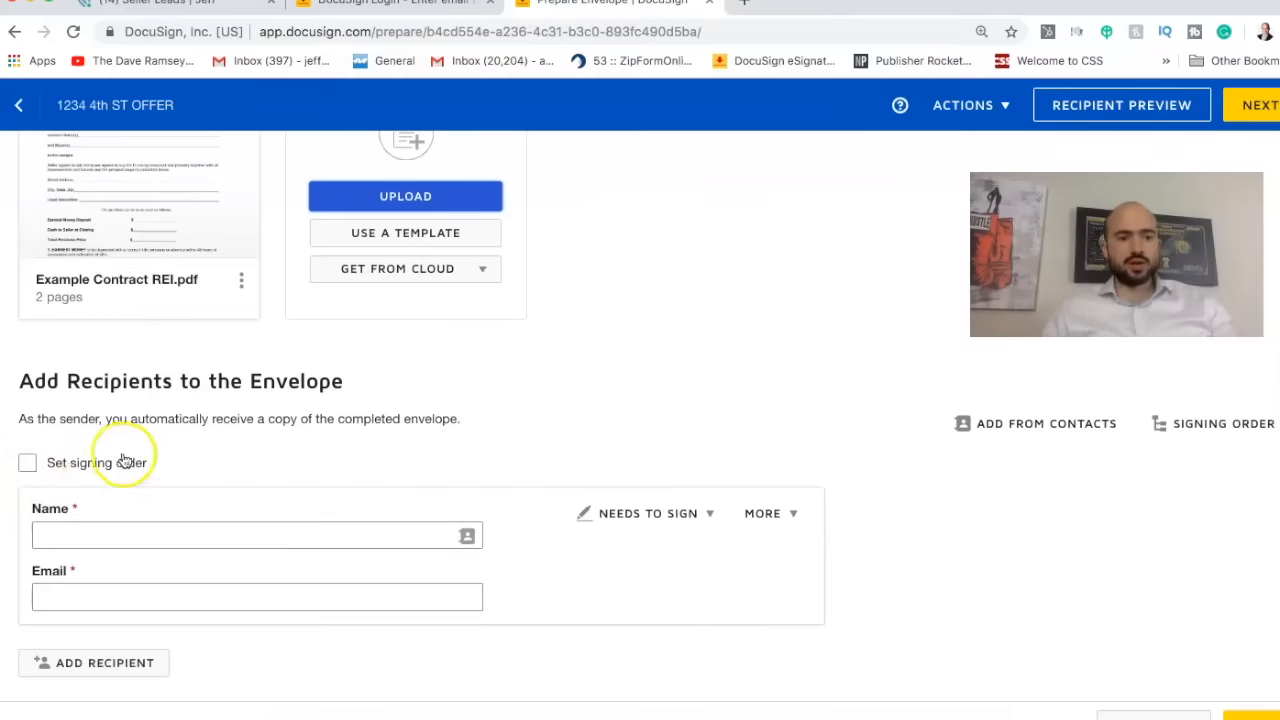
pyautogui.click(27, 462)
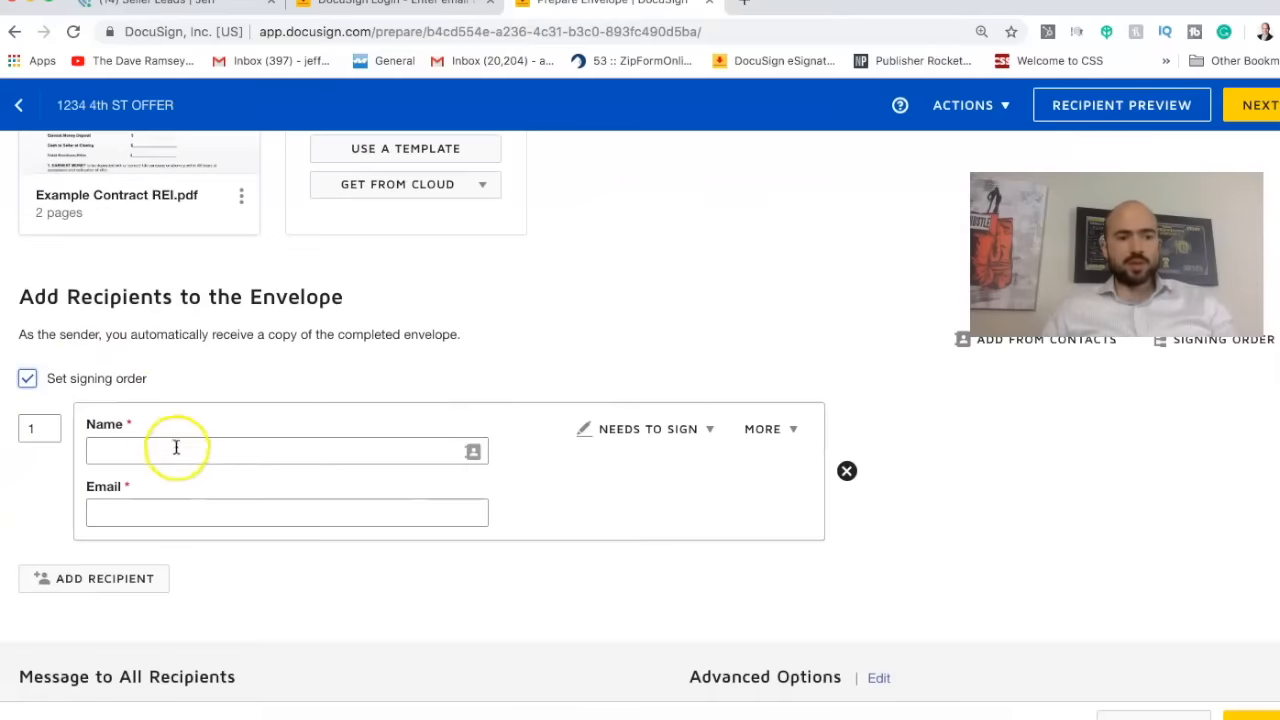
pyautogui.click(185, 450)
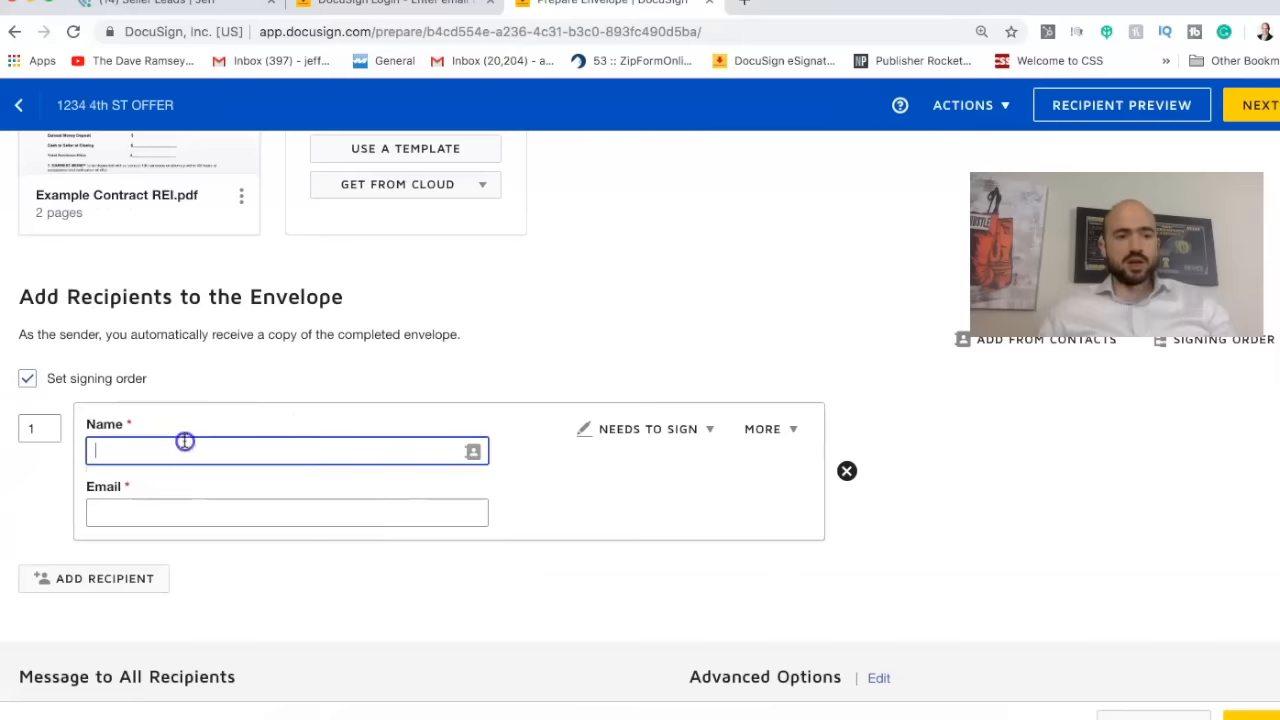
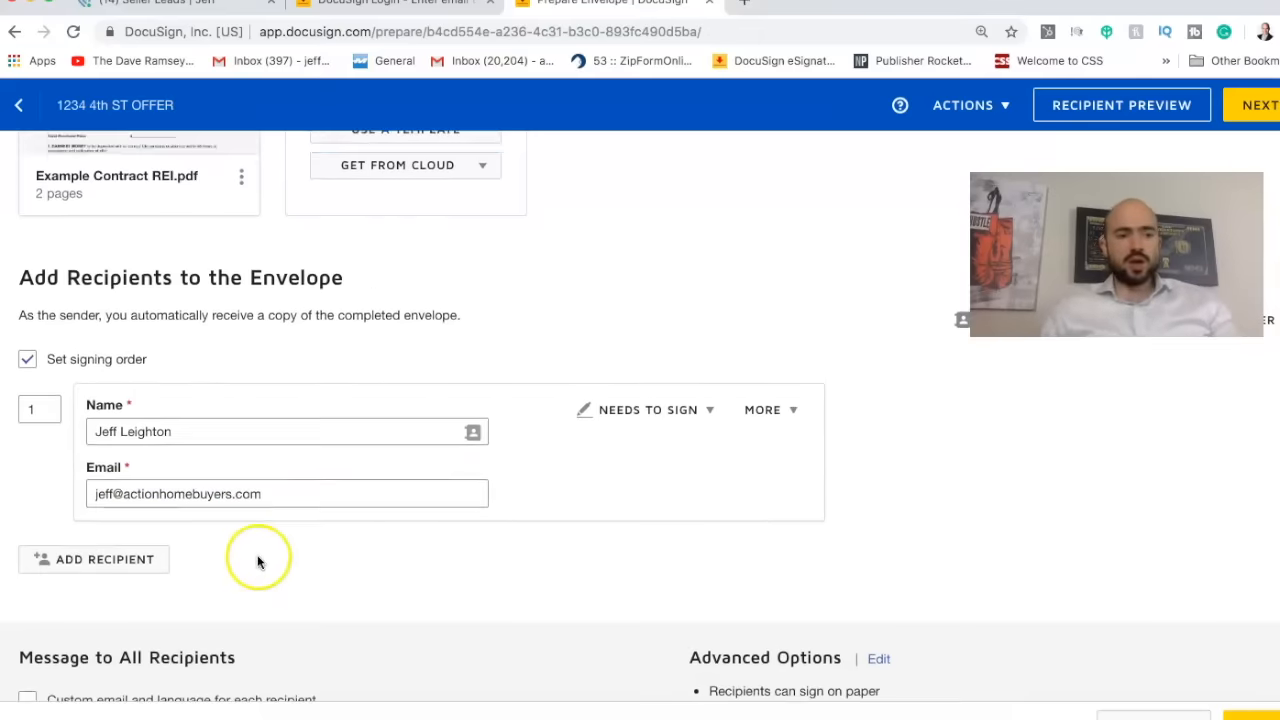
pyautogui.click(93, 559)
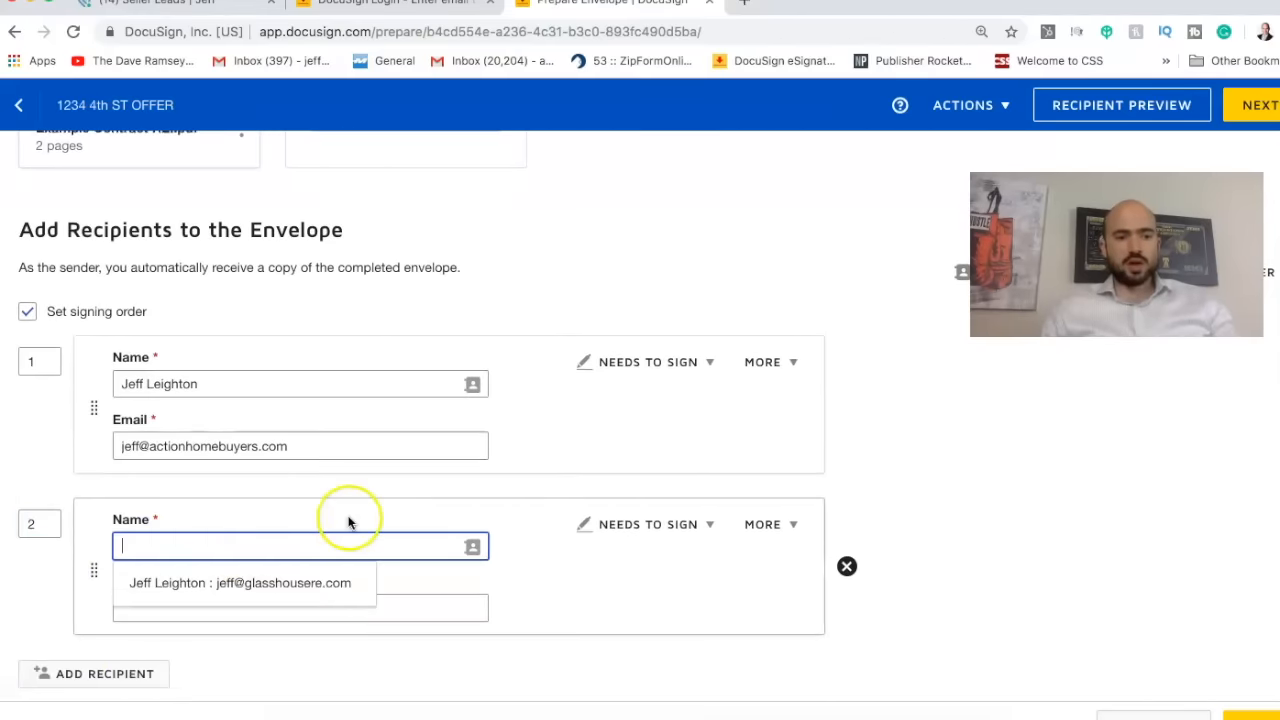
pyautogui.write('Bob seller')
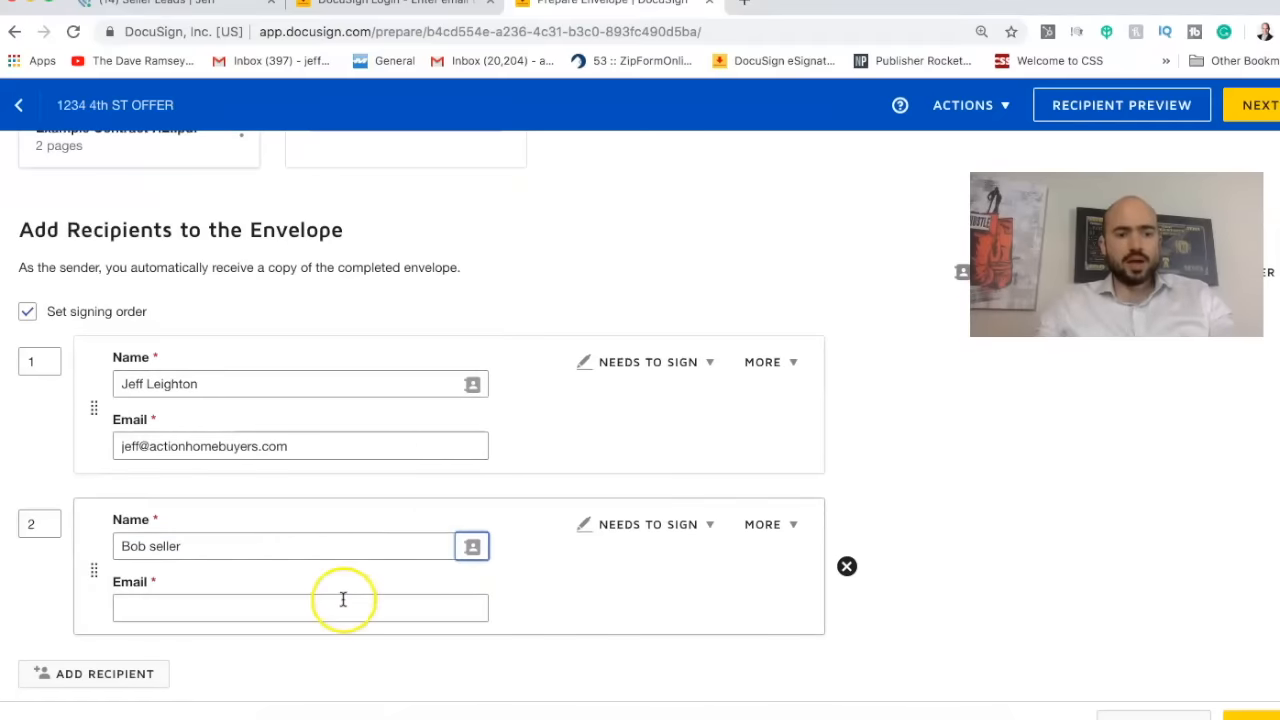
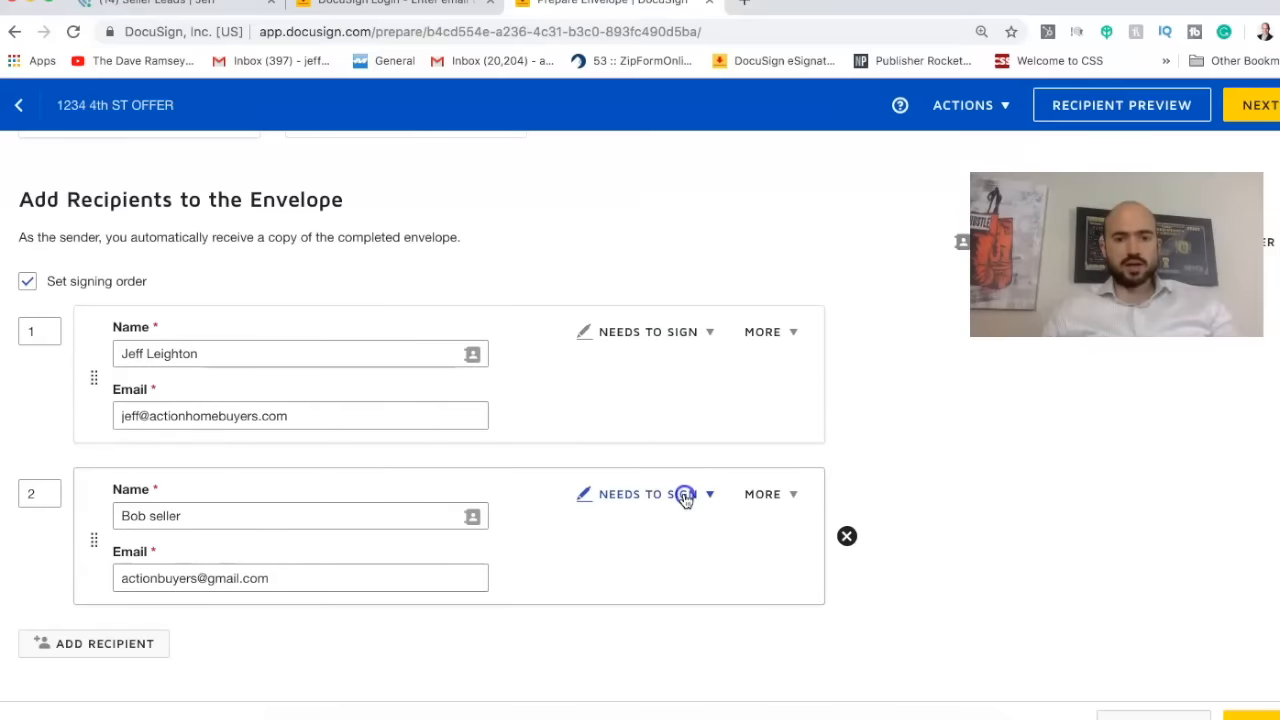
pyautogui.click(655, 493)
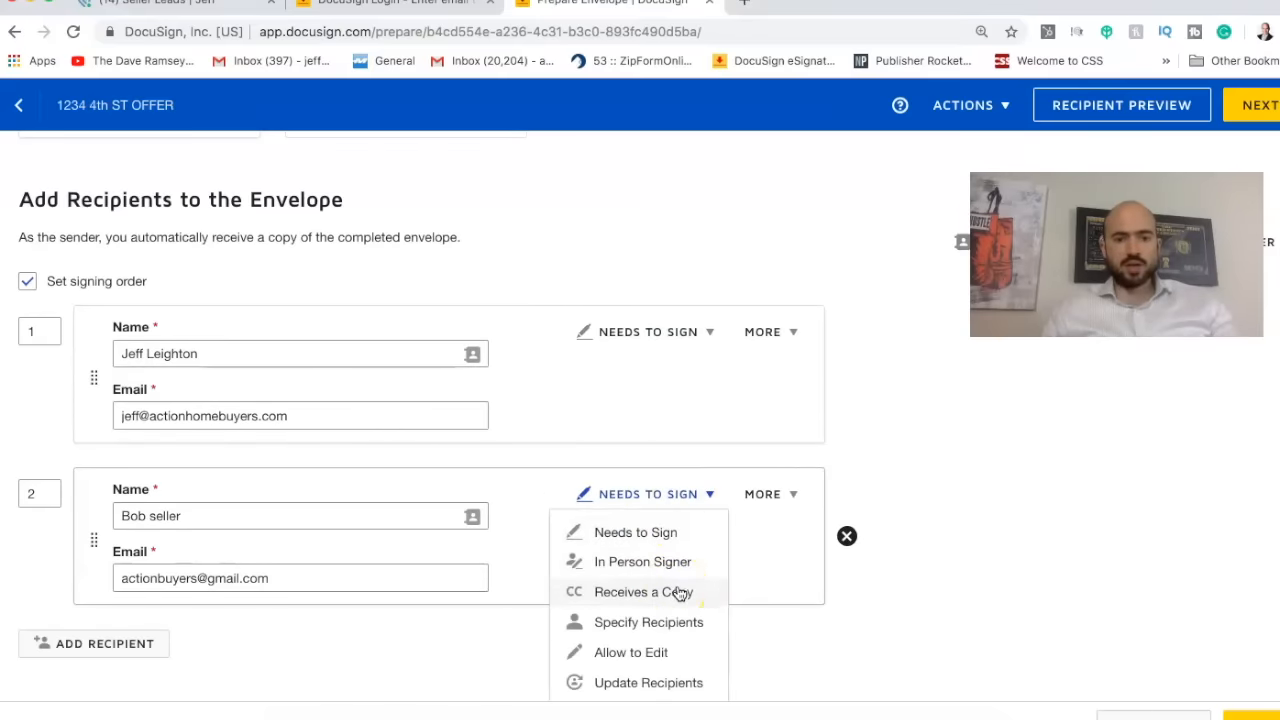
pyautogui.moveTo(757, 583)
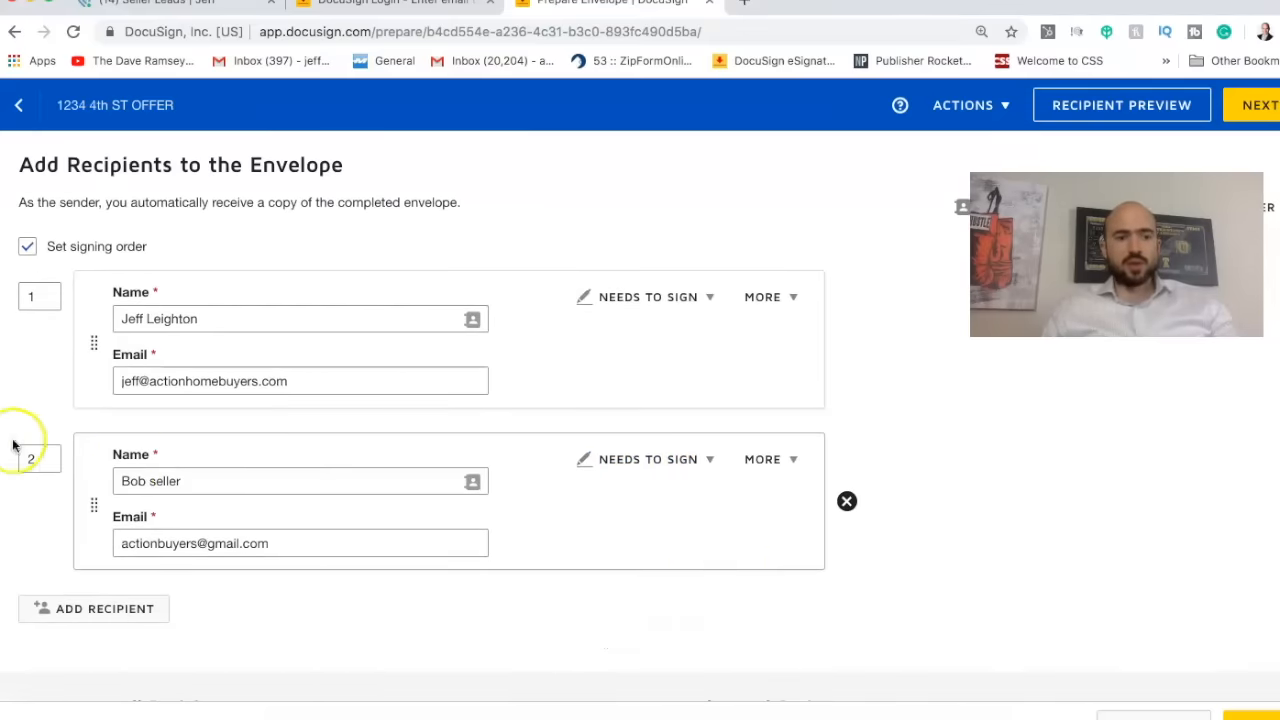
pyautogui.click(93, 608)
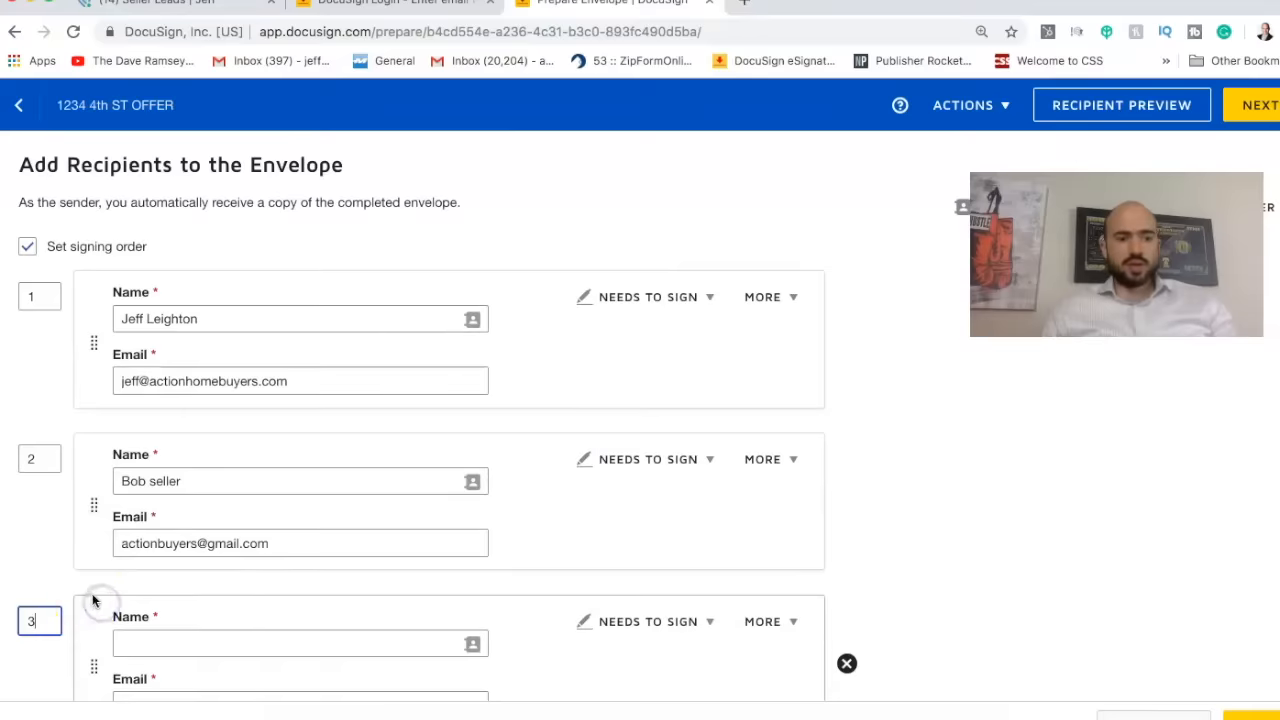
pyautogui.scroll(-3)
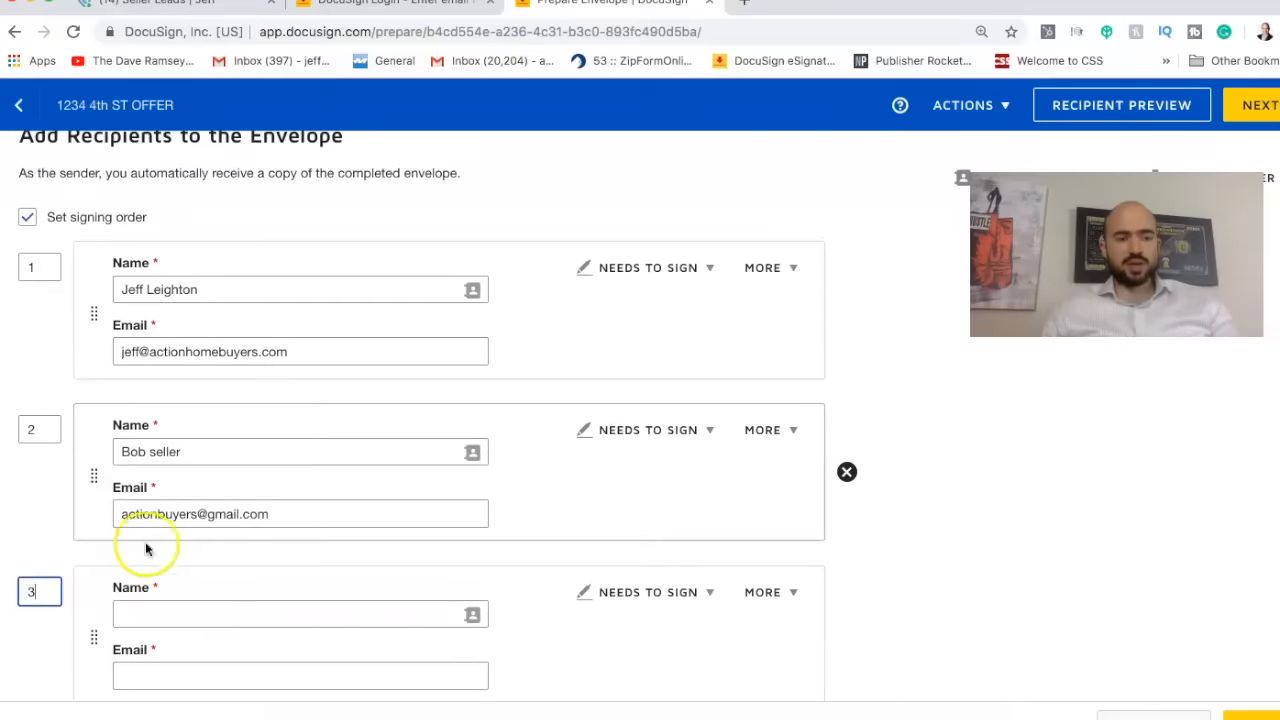
pyautogui.click(648, 560)
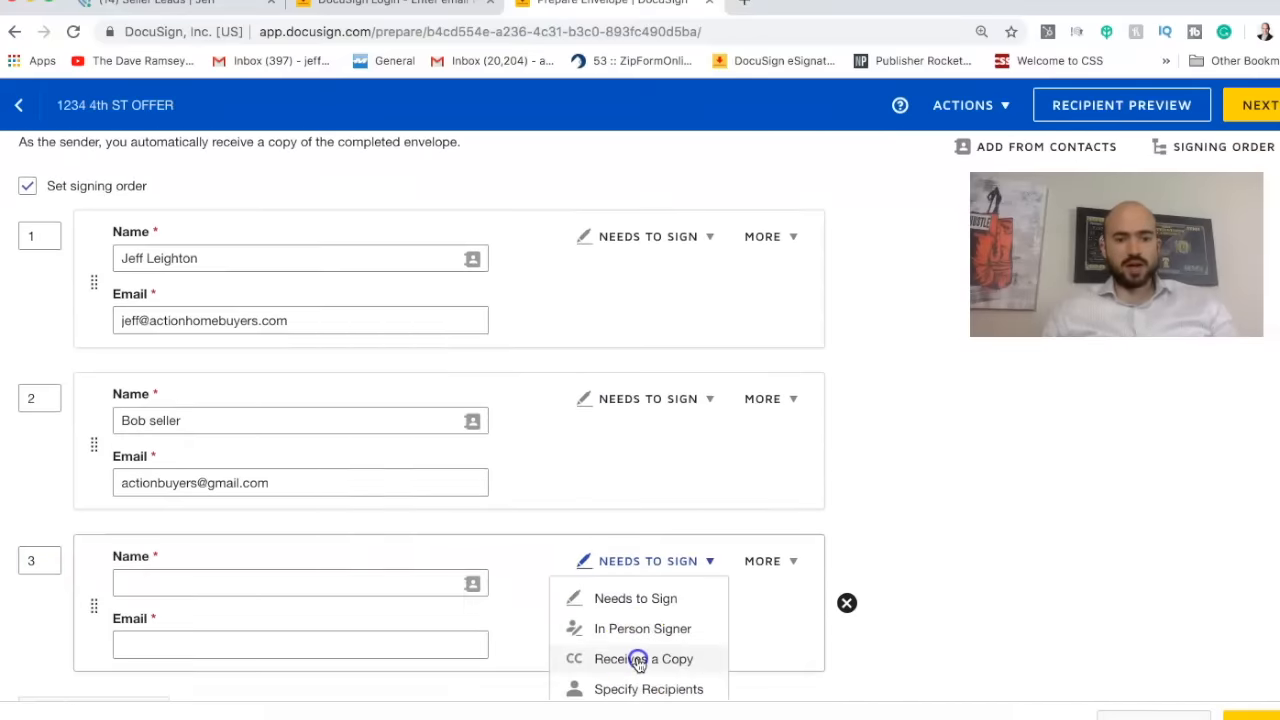
pyautogui.click(644, 658)
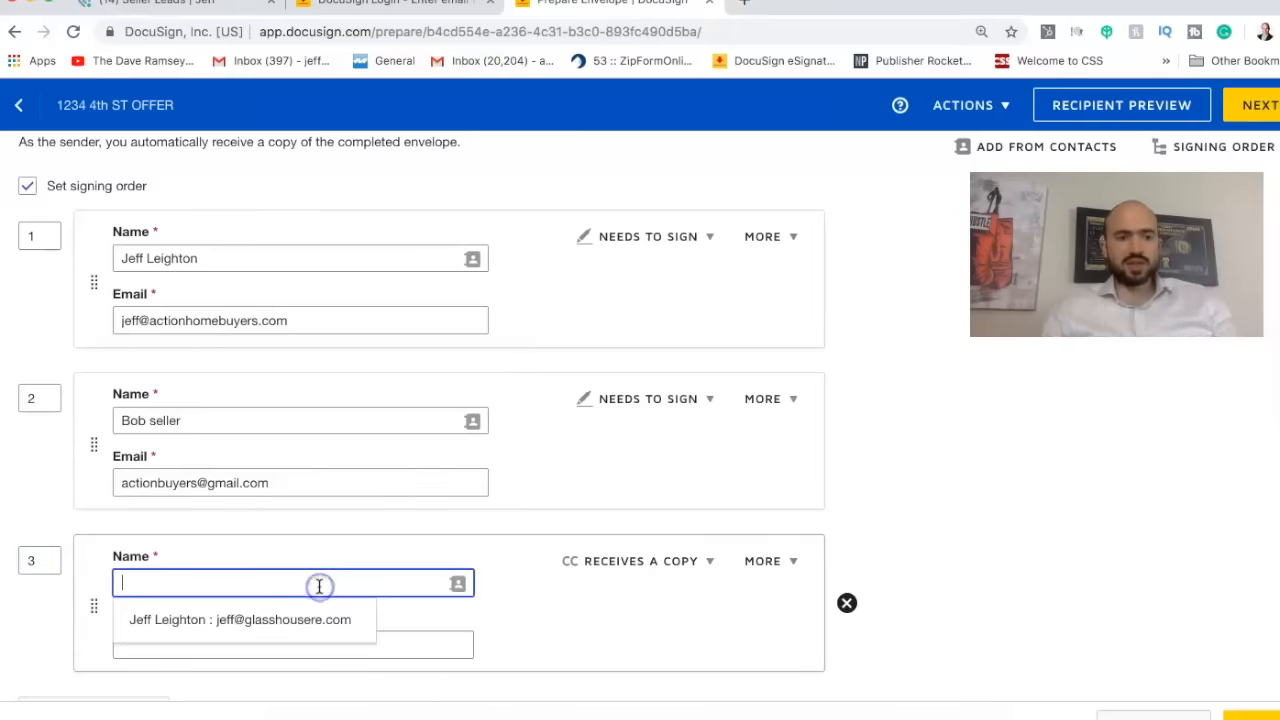
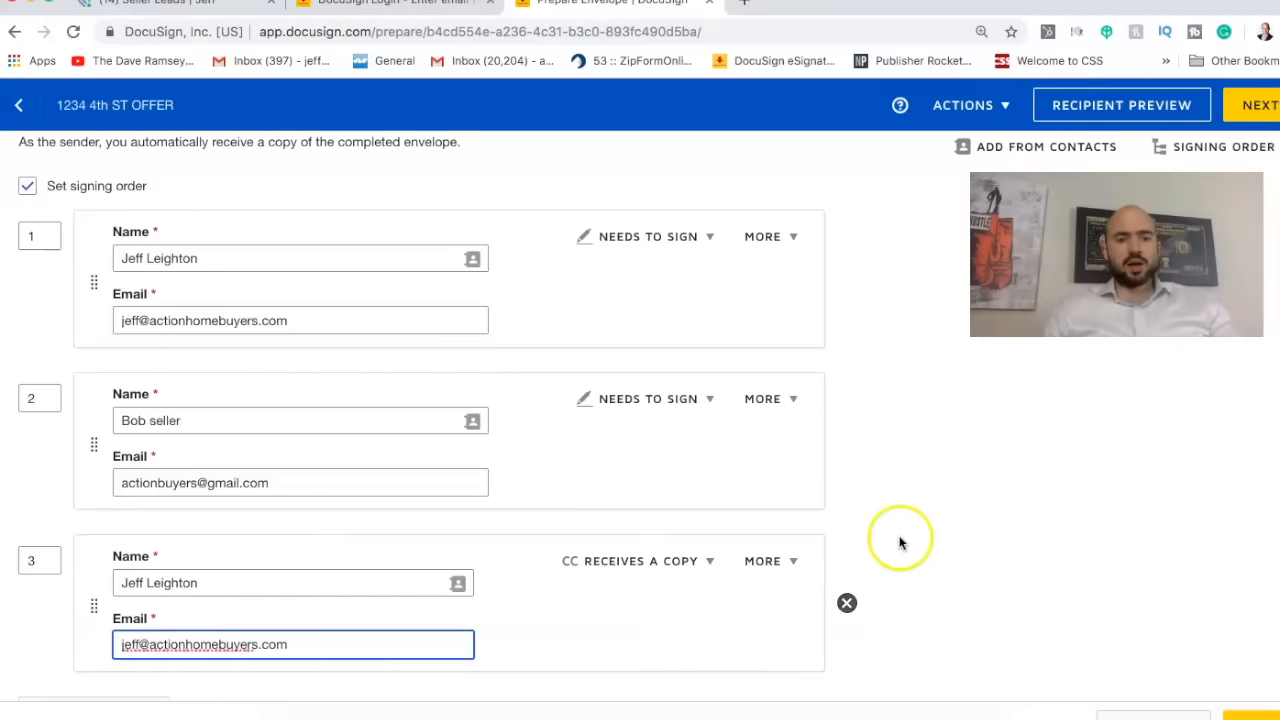
pyautogui.scroll(-3)
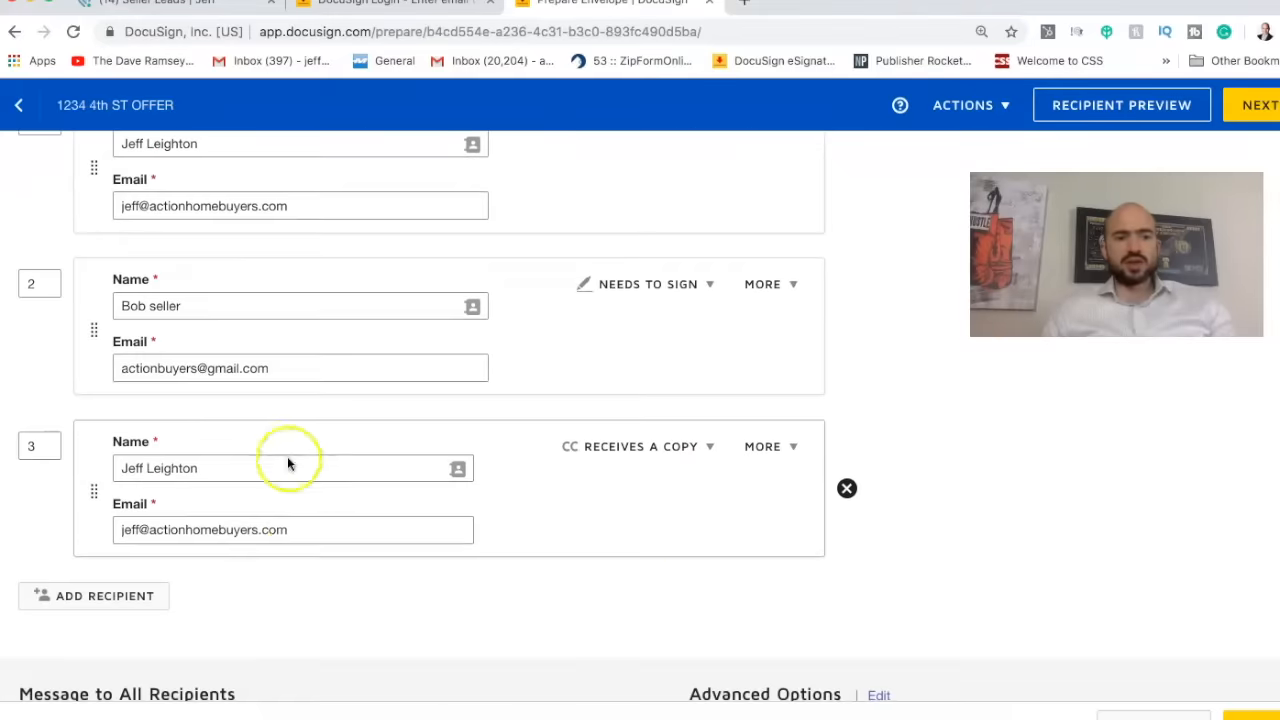
pyautogui.scroll(-3)
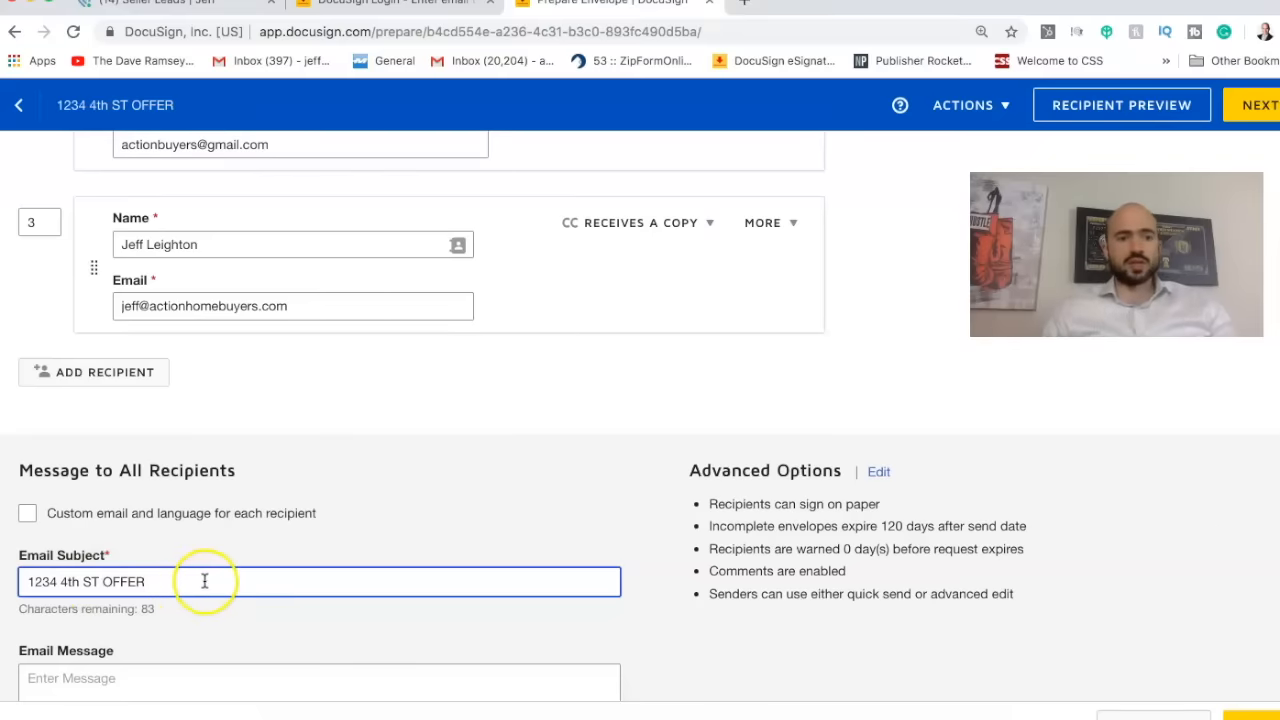
# Type the email message 'Here is the offer for…' mentioning 500K
pyautogui.scroll(-3)
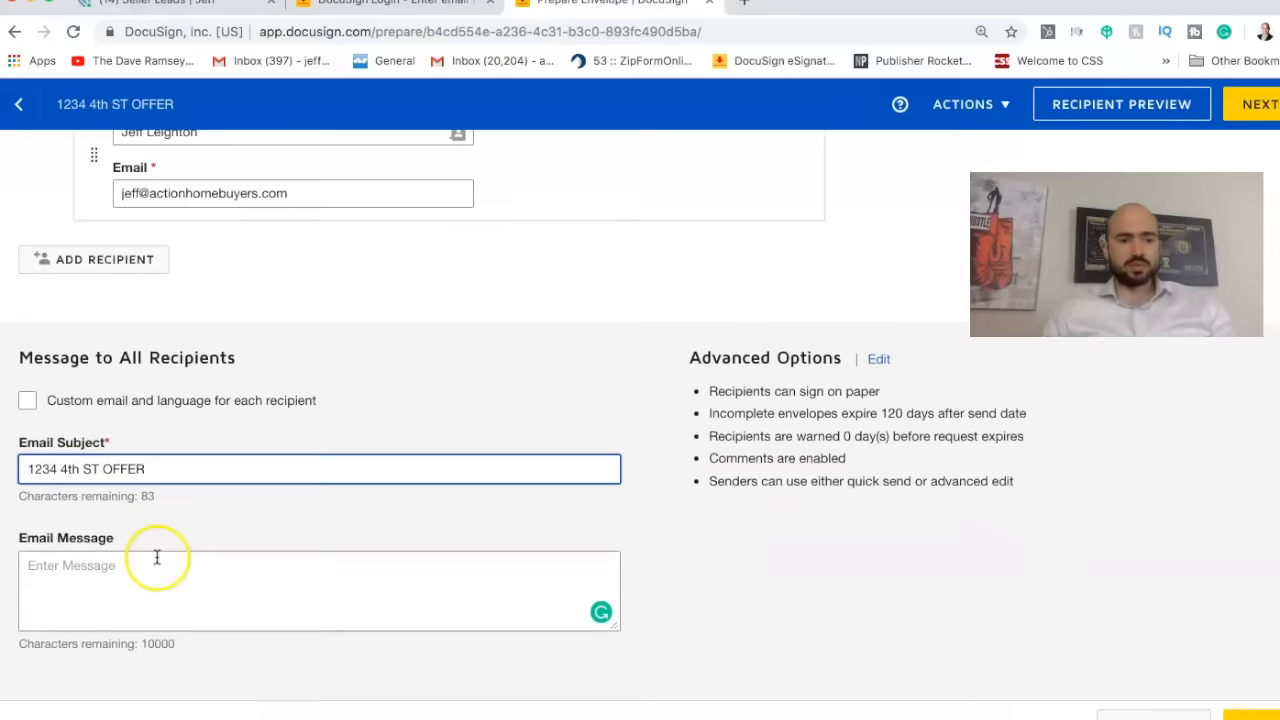
pyautogui.write('Here is the offer for')
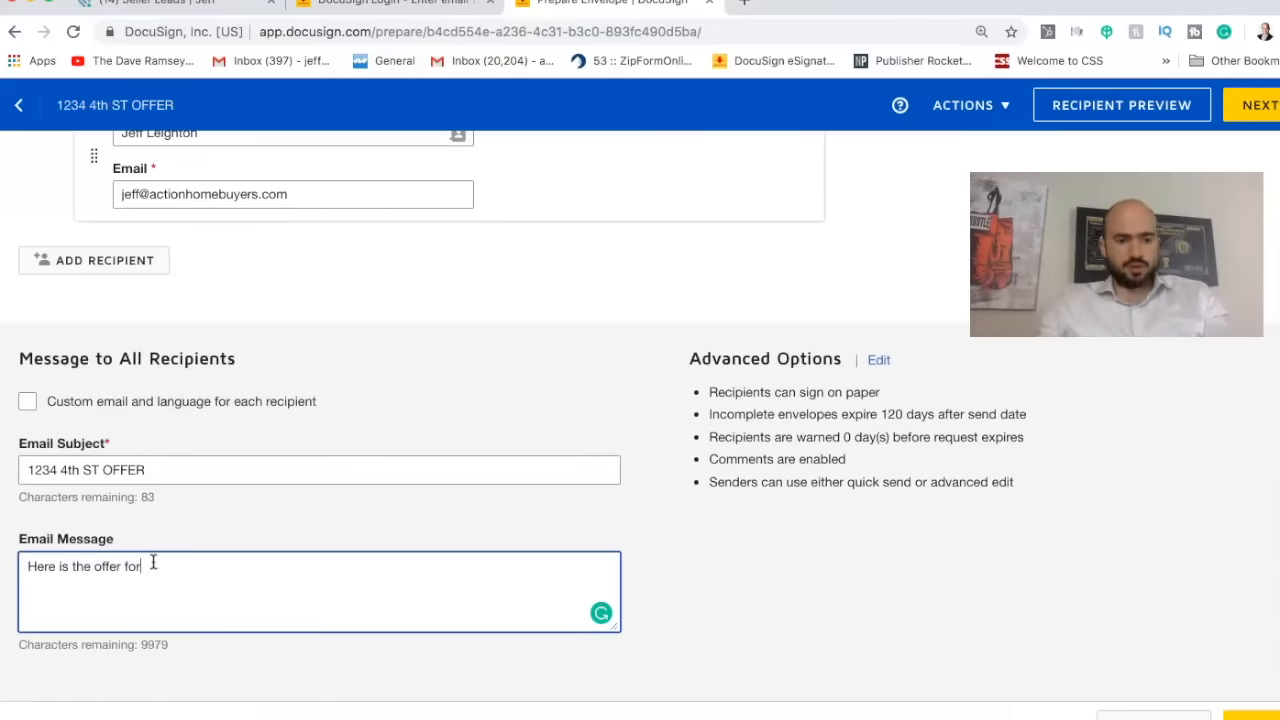
pyautogui.write('500K,')
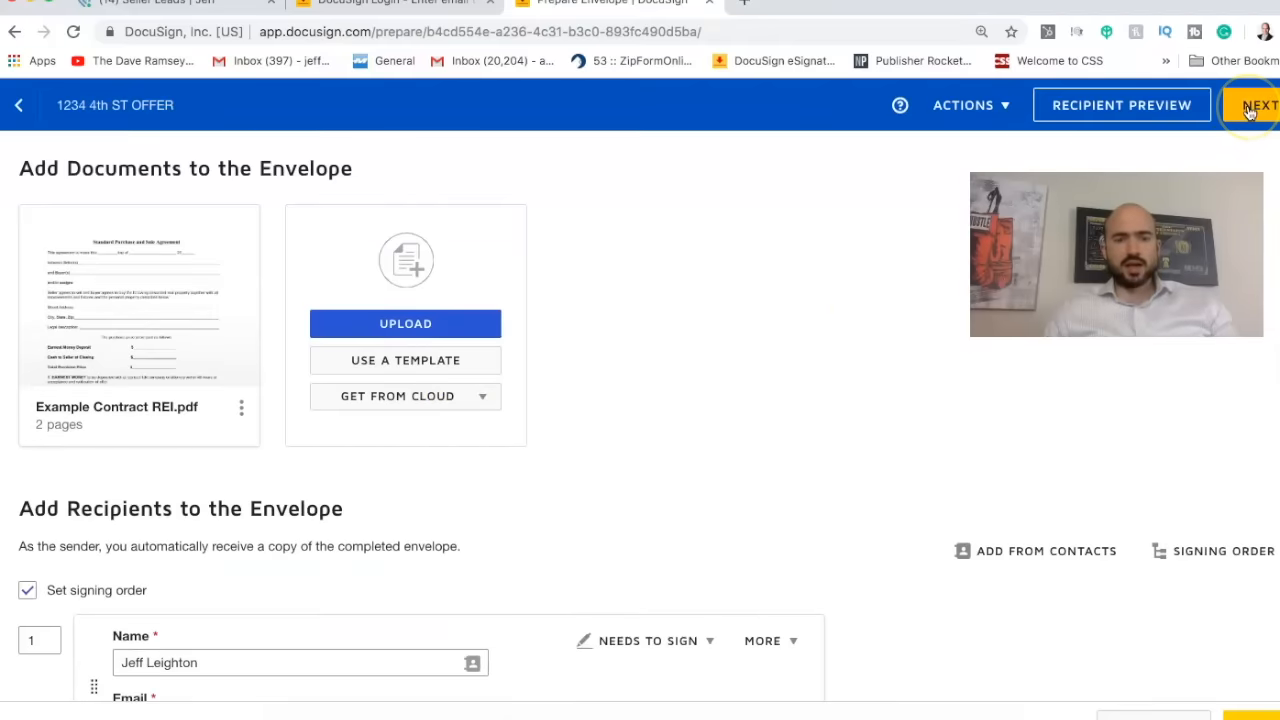
# Continue to the Add Fields page and close the Strikethrough Text tip
pyautogui.click(1260, 105)
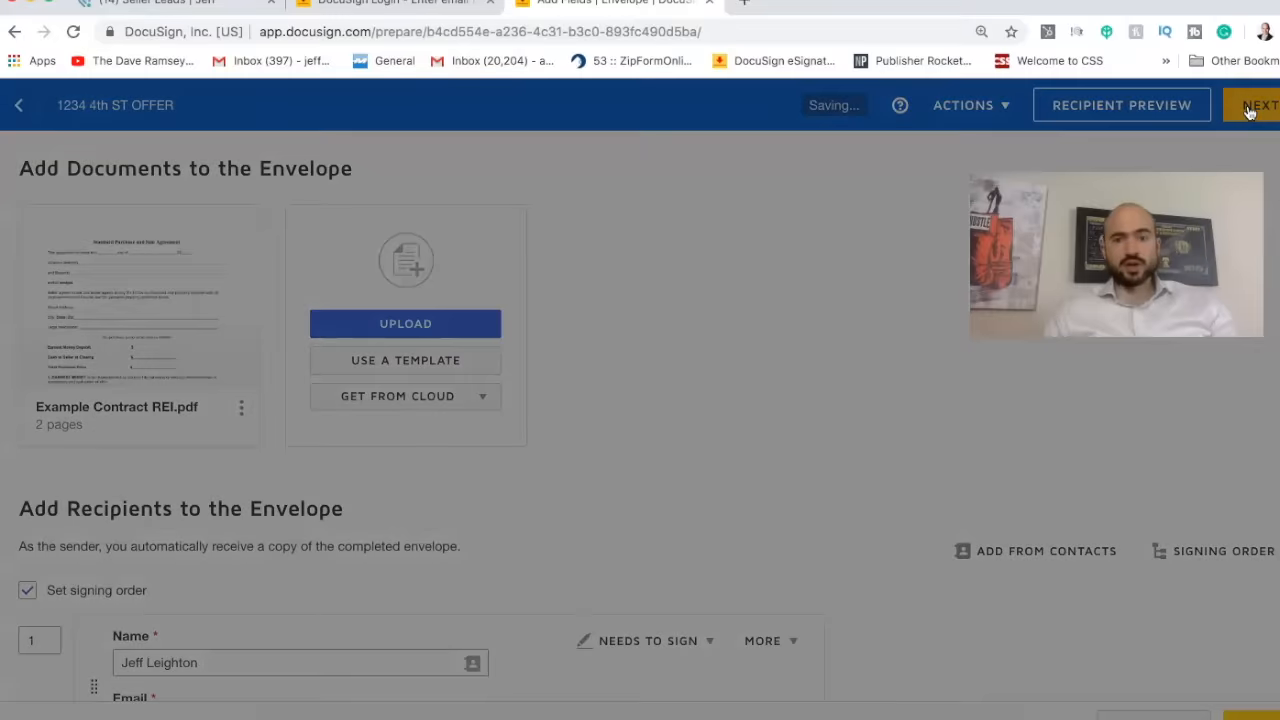
pyautogui.click(1259, 104)
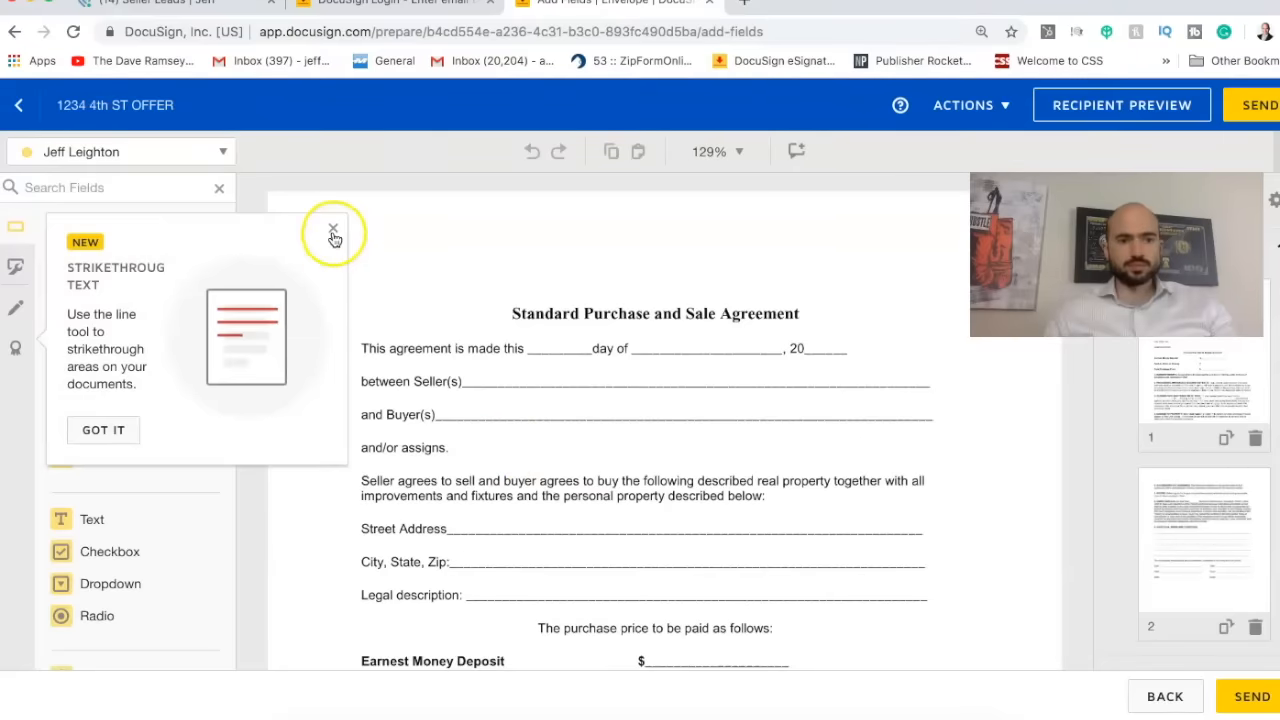
pyautogui.click(334, 230)
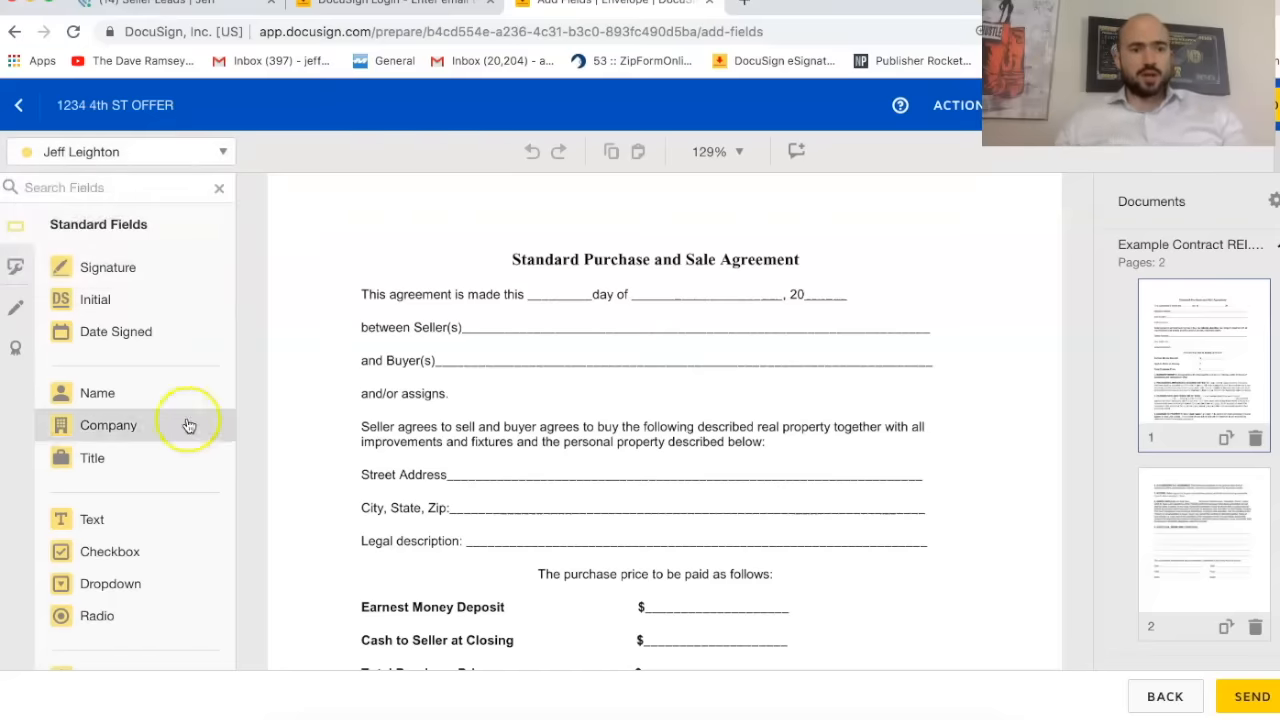
pyautogui.moveTo(135, 508)
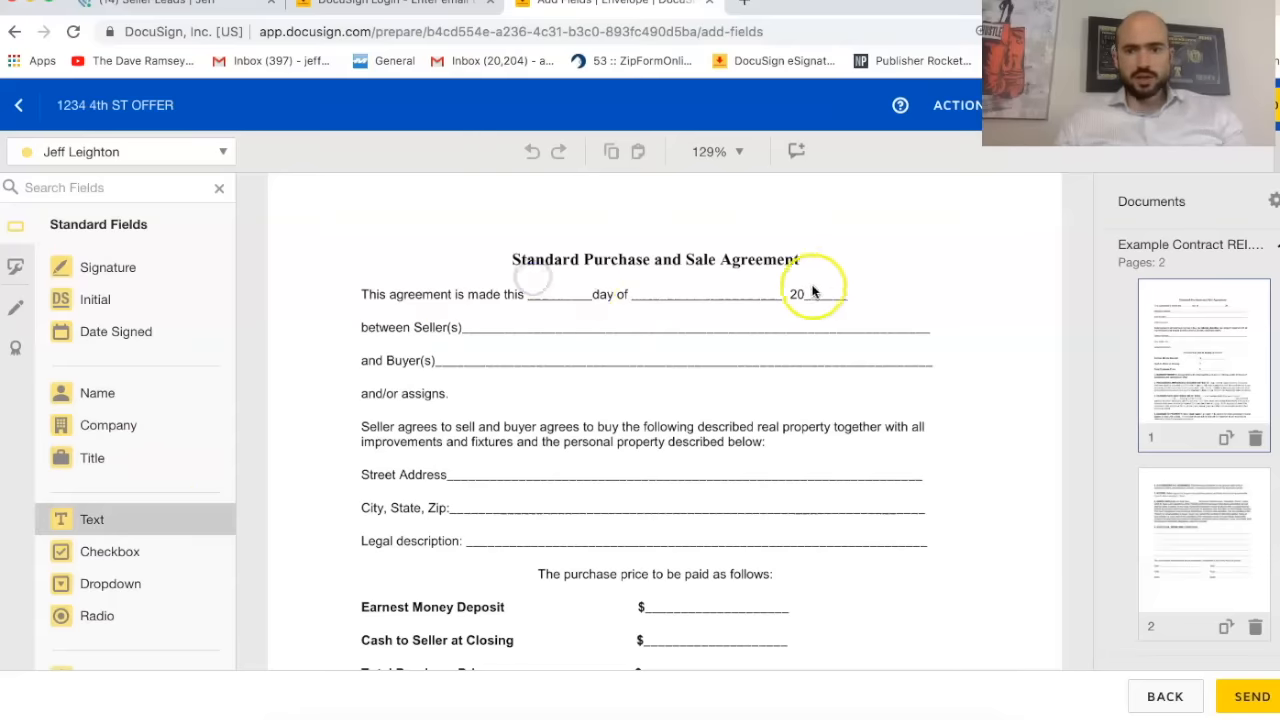
# Fill the date line with 10, November and 50 in size-12 text fields
pyautogui.click(580, 287)
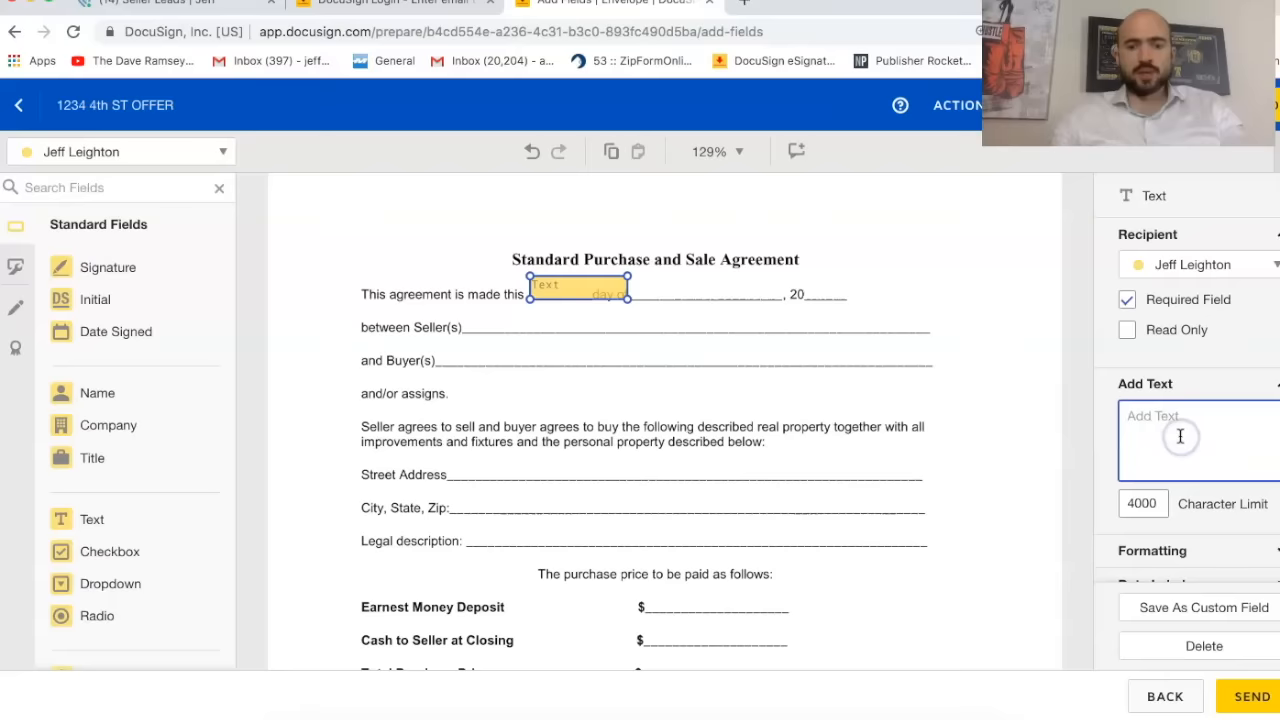
pyautogui.write('10')
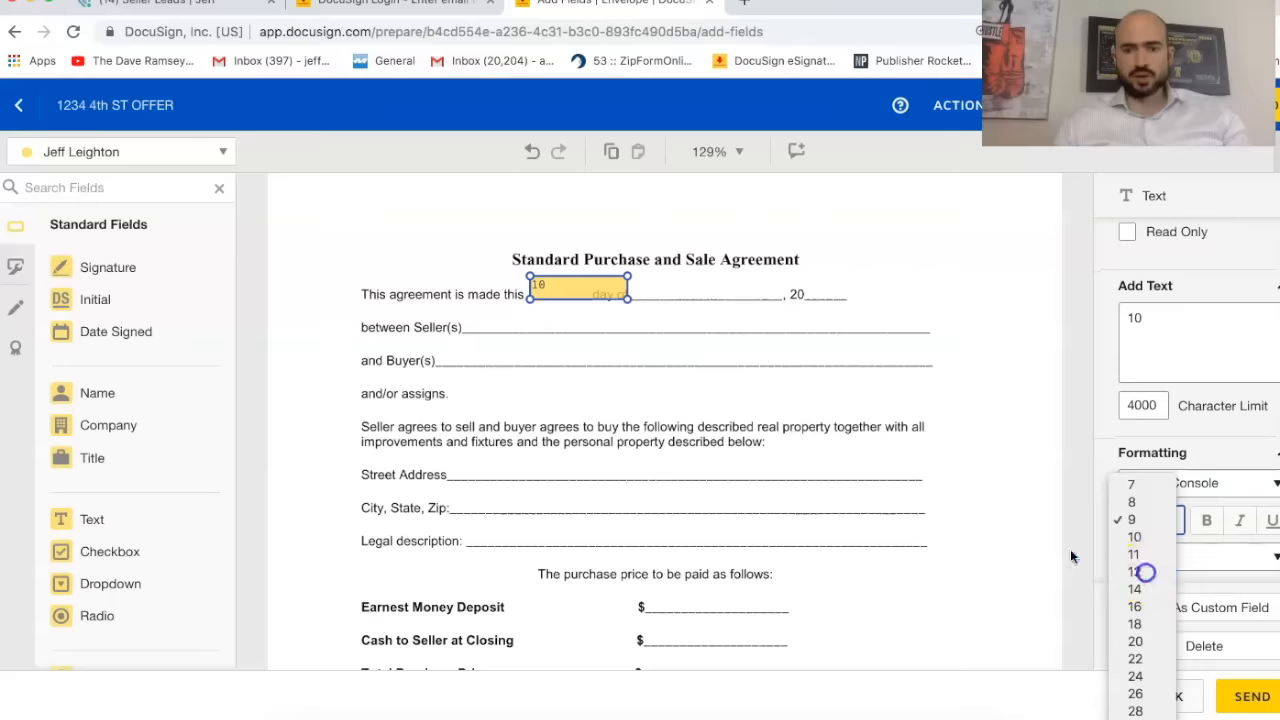
pyautogui.click(1135, 554)
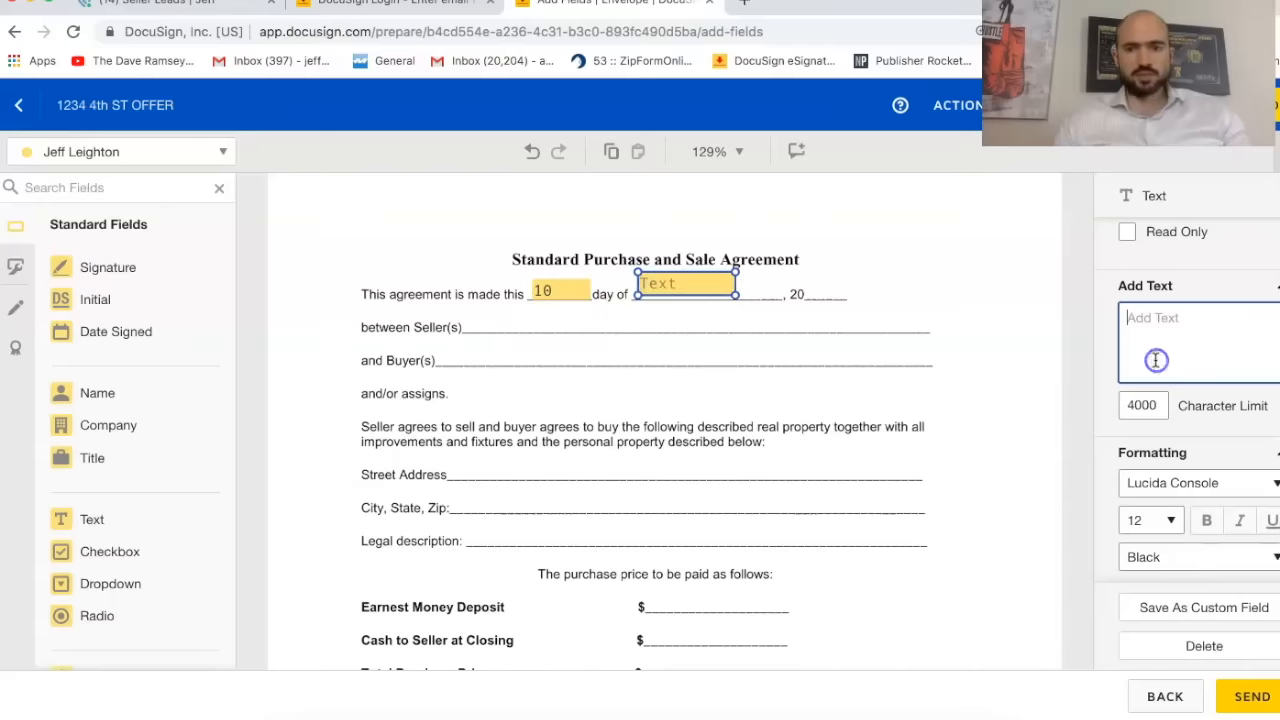
pyautogui.write('November')
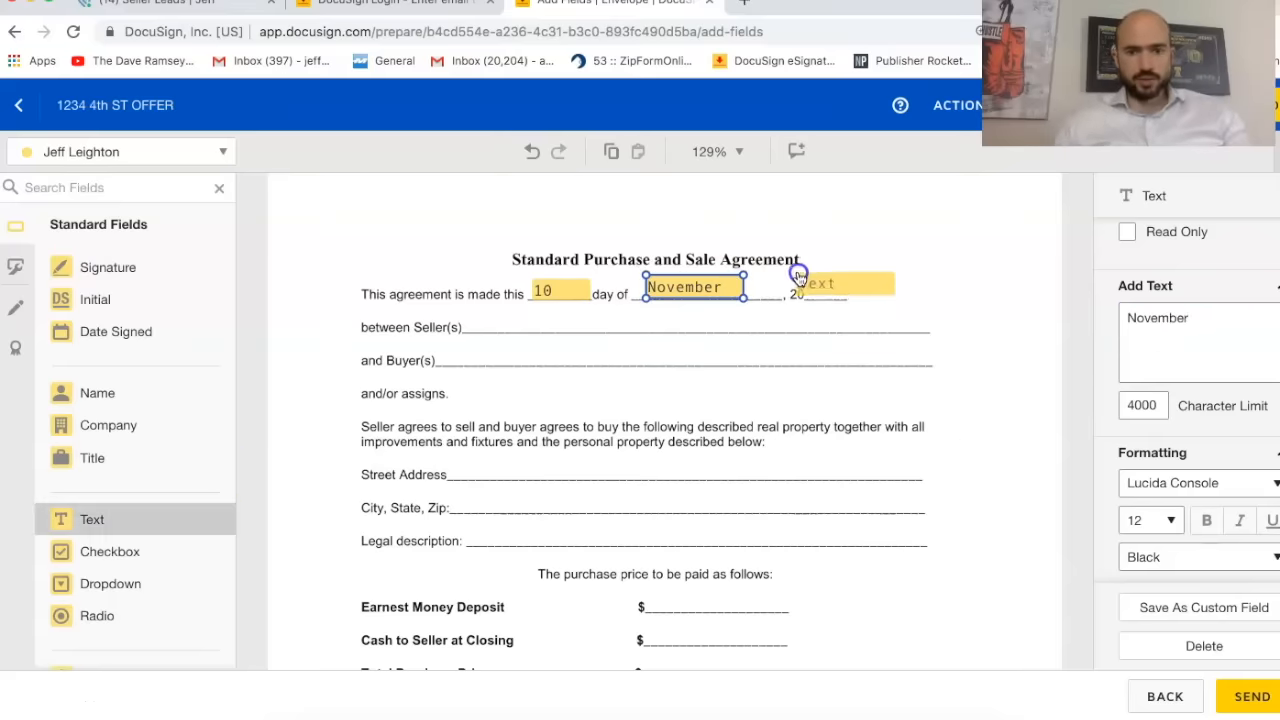
pyautogui.click(855, 287)
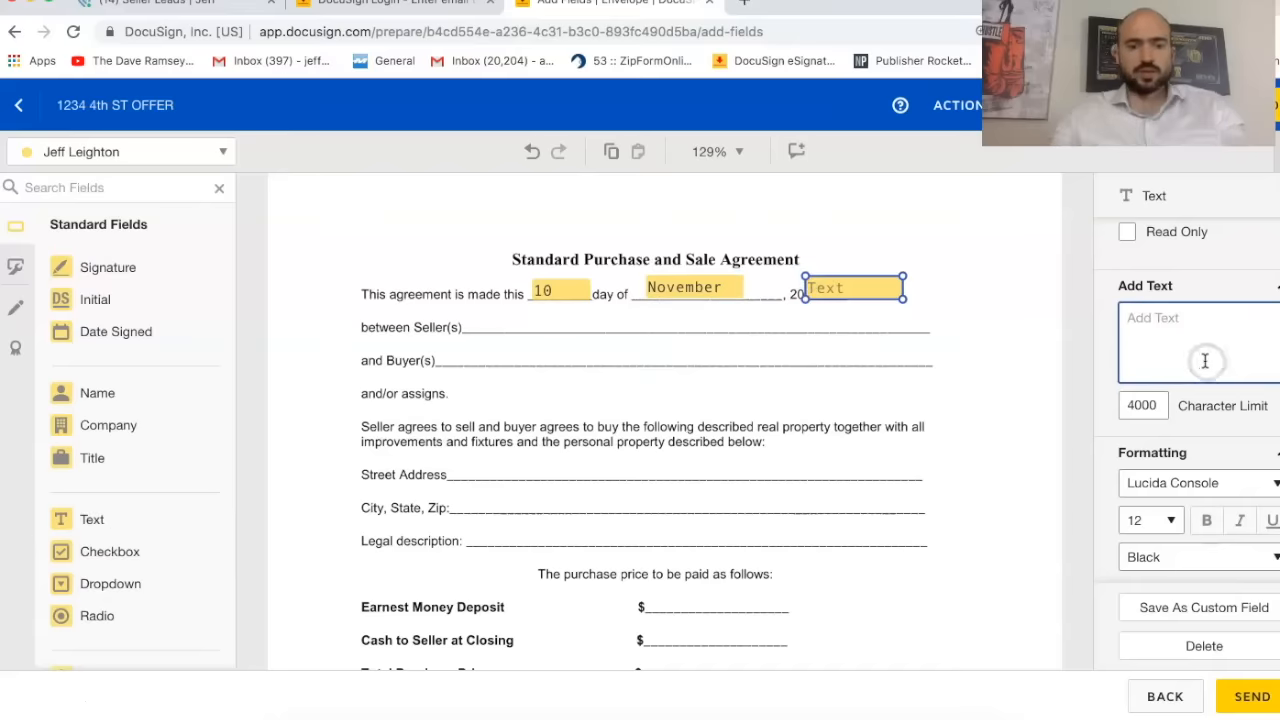
pyautogui.write('50')
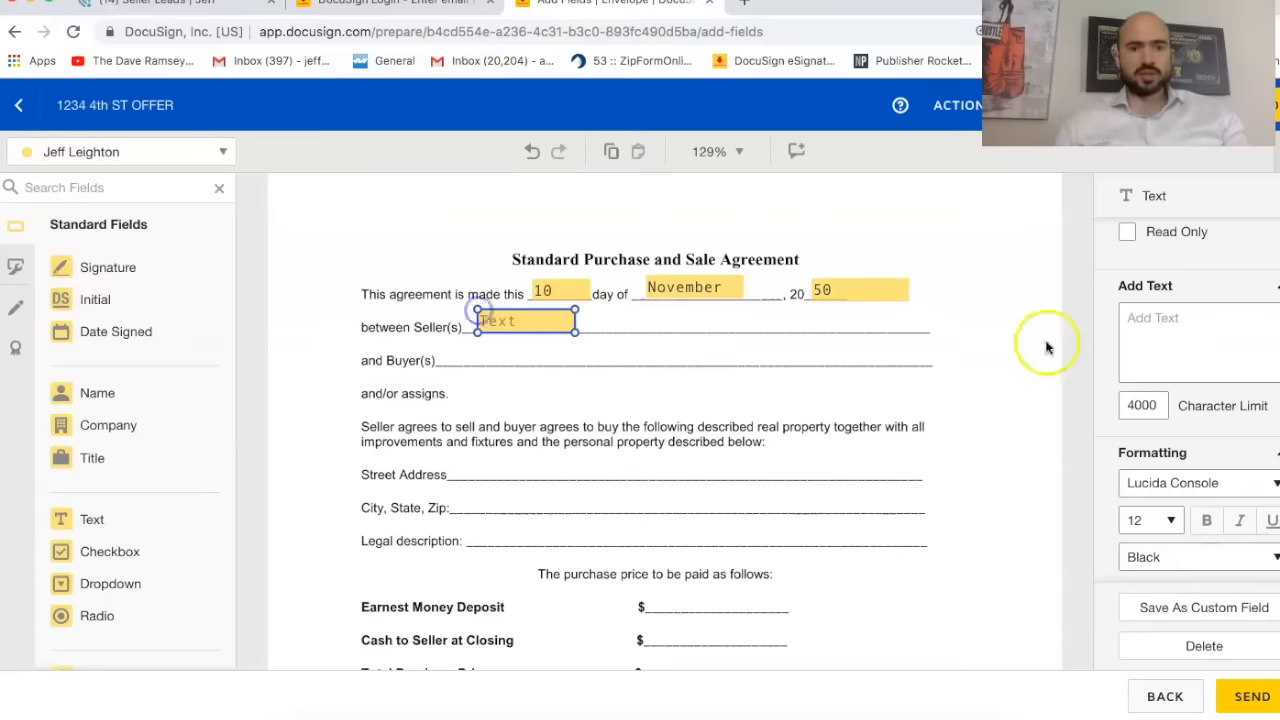
pyautogui.click(1195, 342)
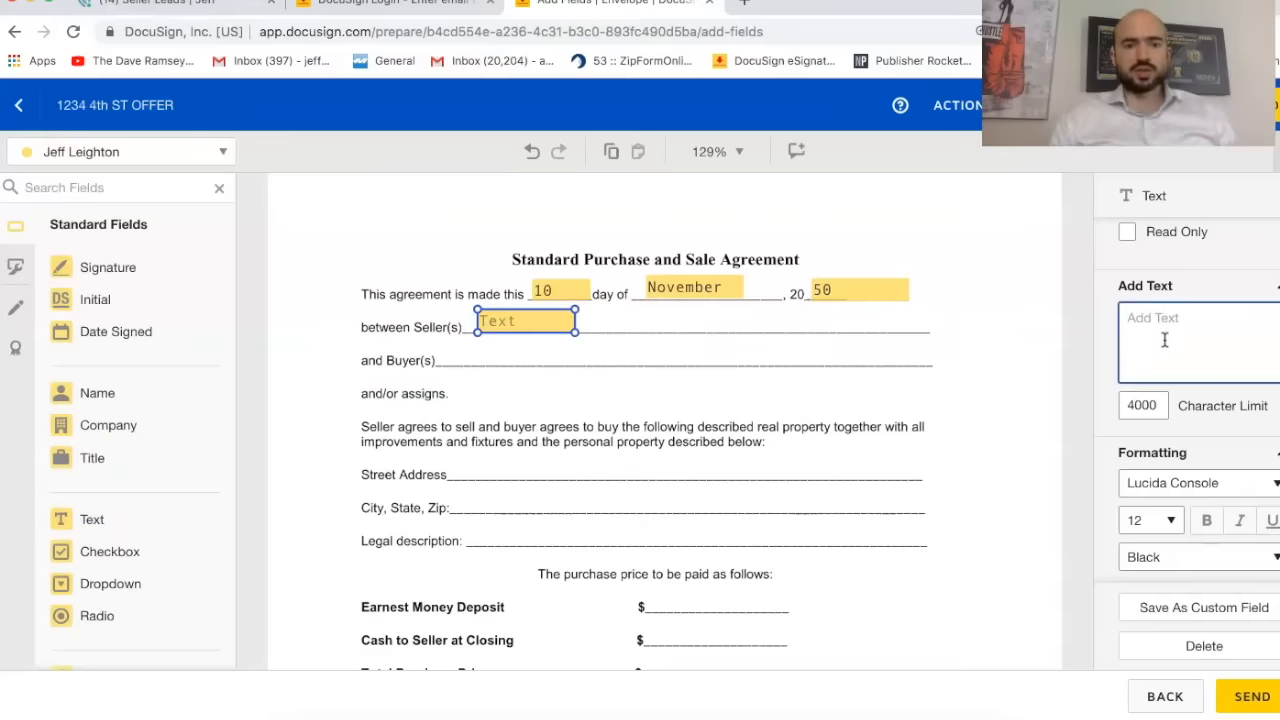
pyautogui.write('Bob S')
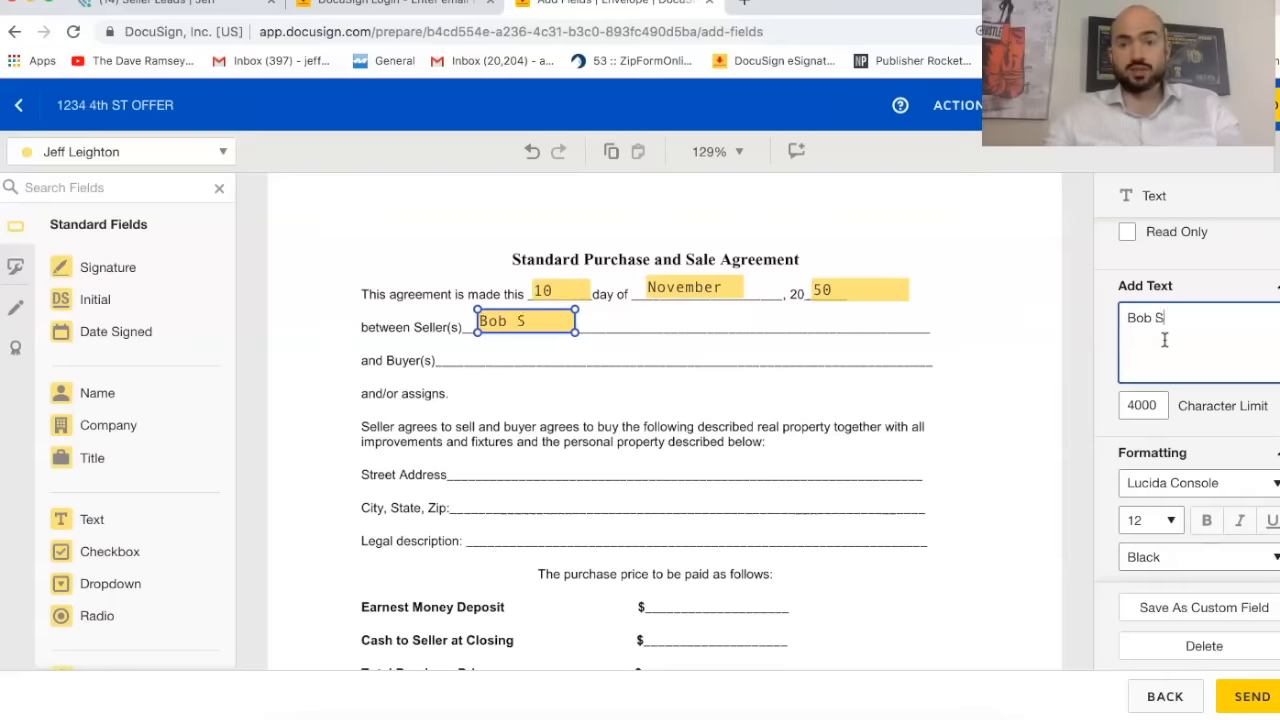
pyautogui.write('eller')
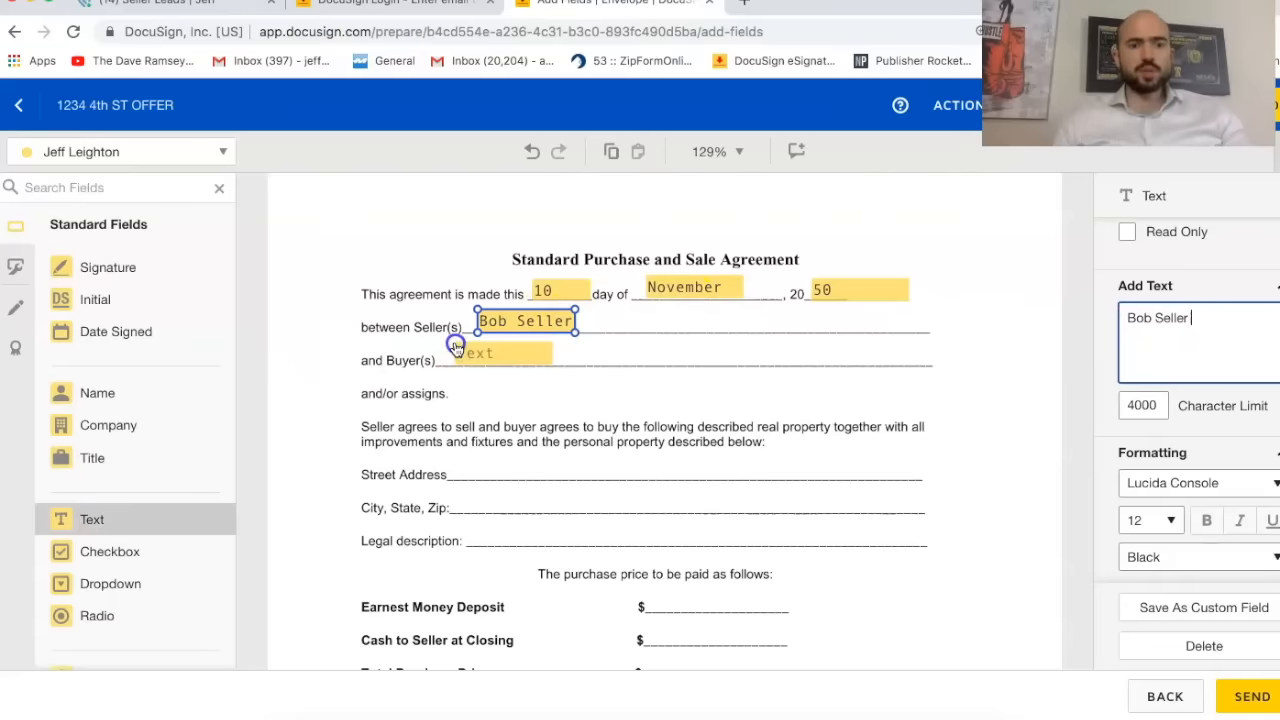
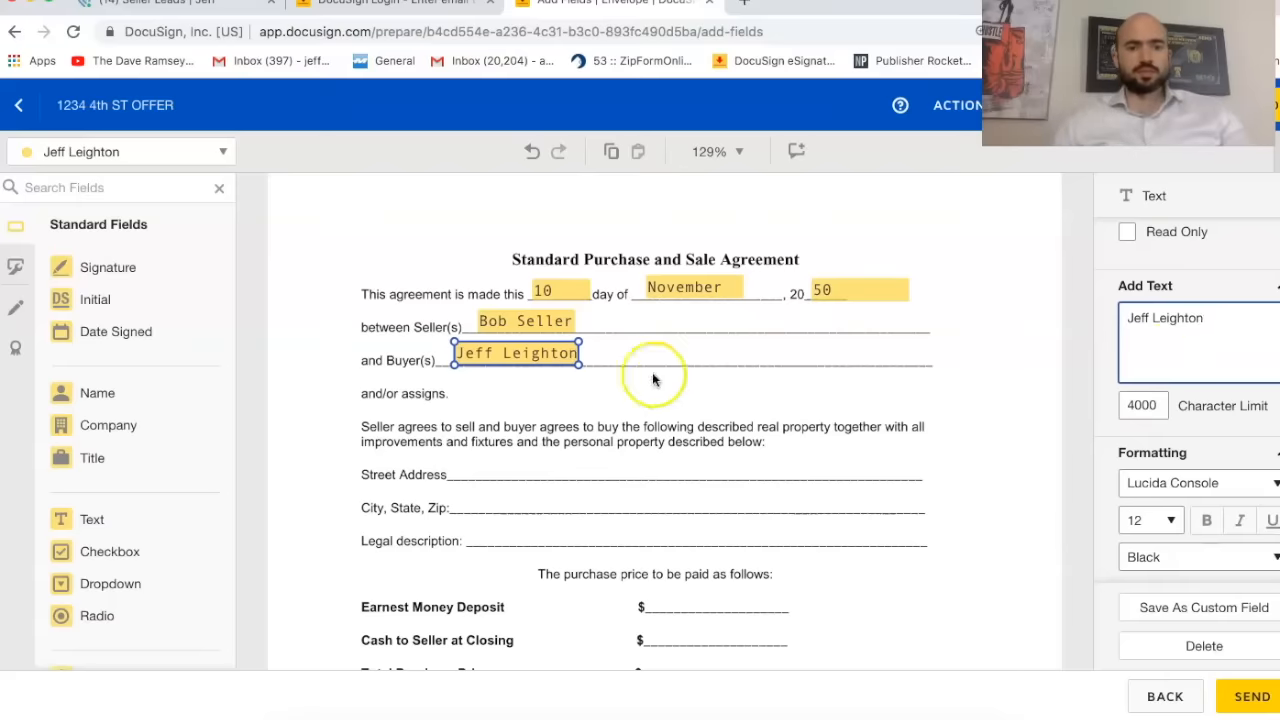
# Type the street address 1234 4th St SE into the text field
pyautogui.scroll(-3)
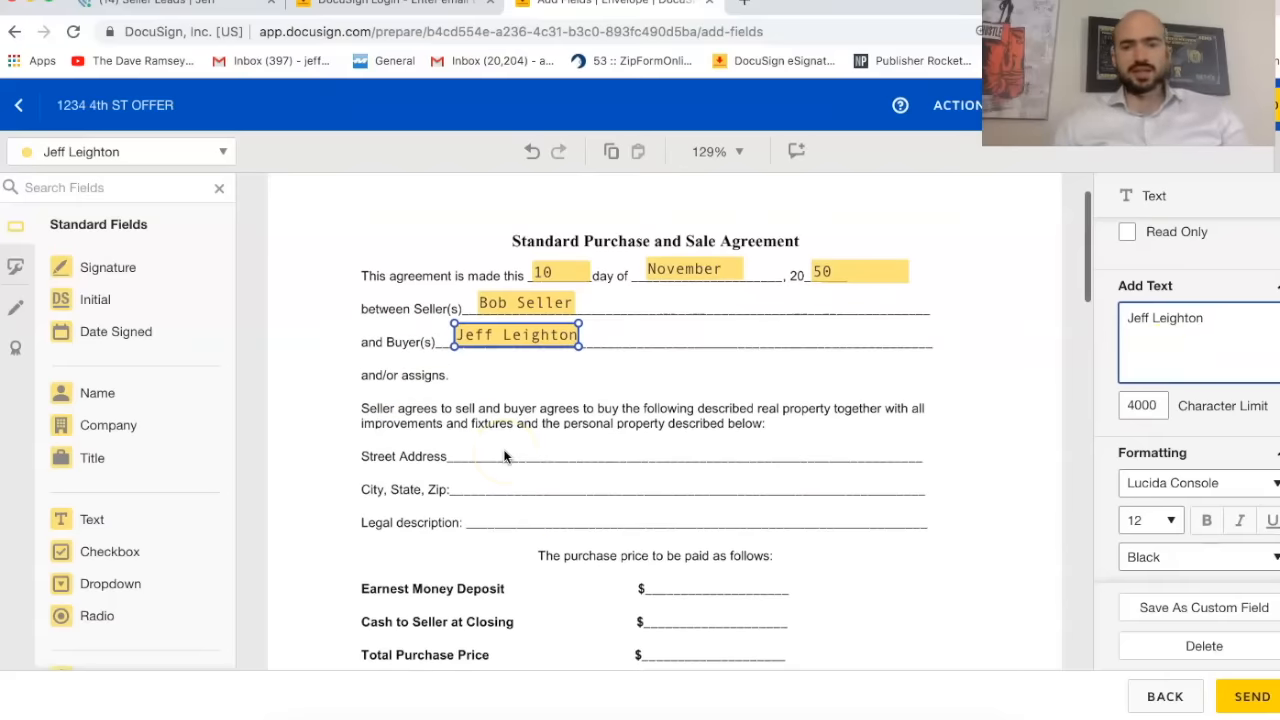
pyautogui.scroll(-3)
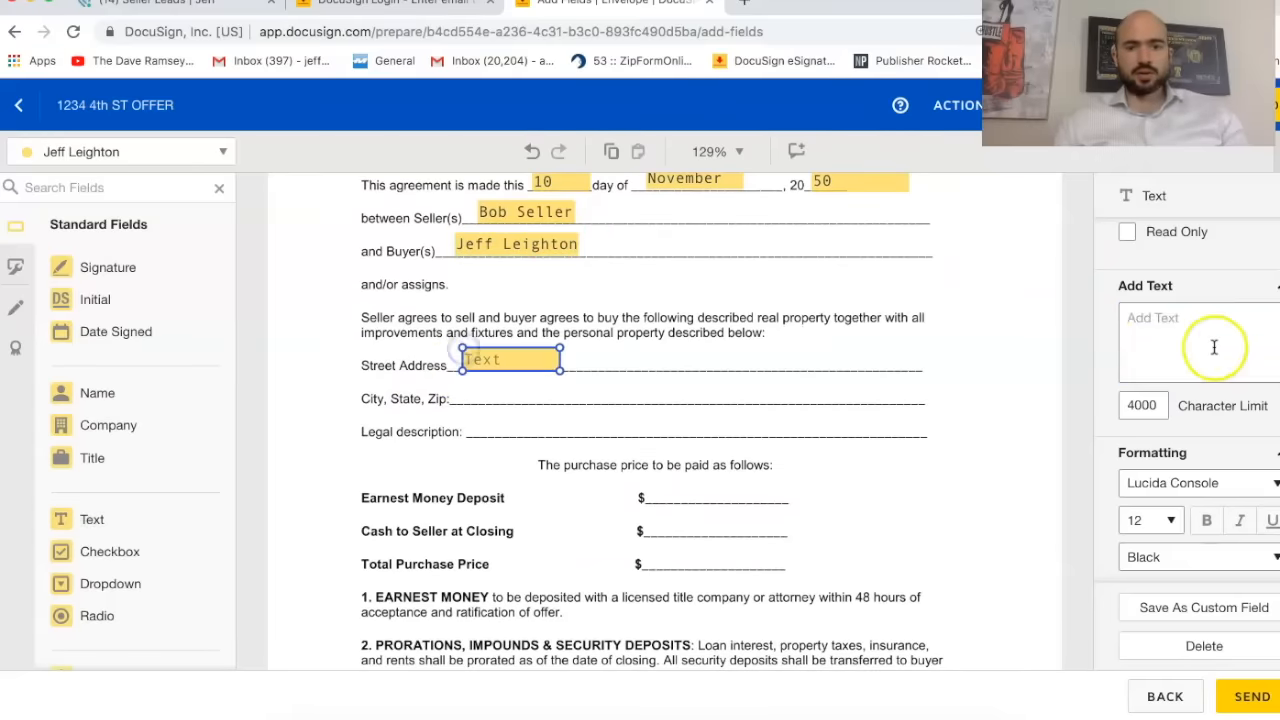
pyautogui.write('1234 4th')
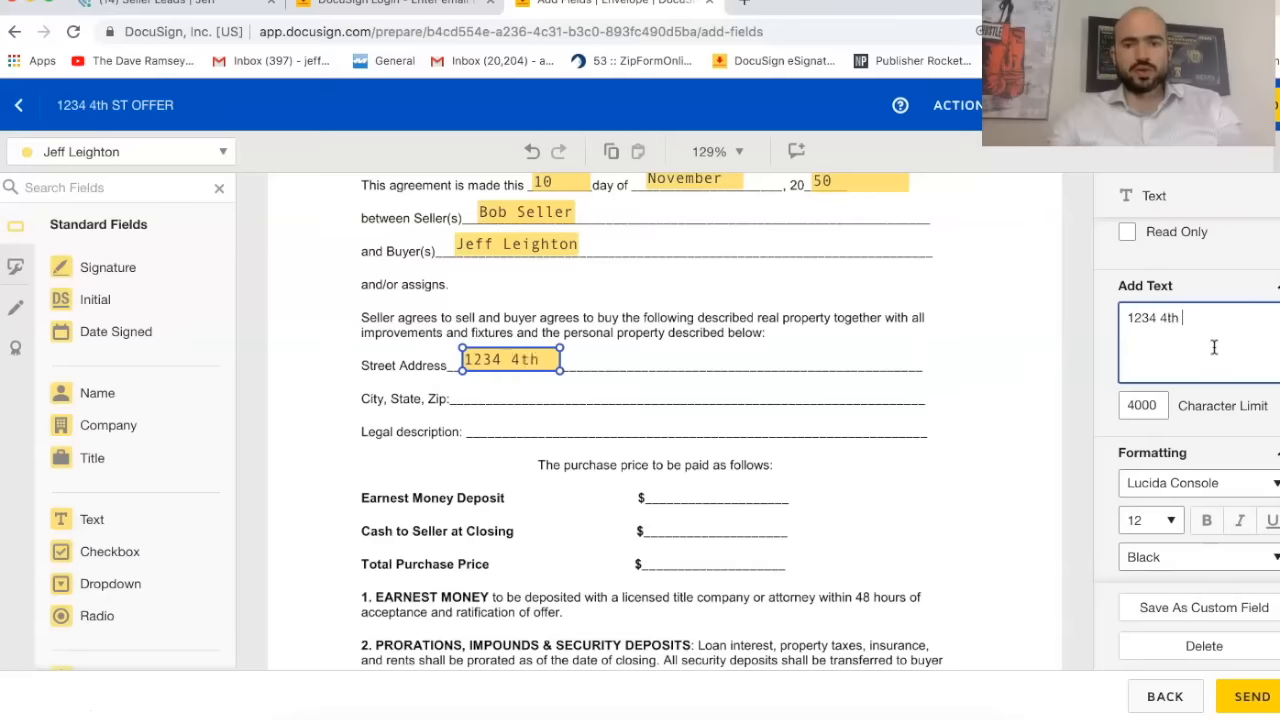
pyautogui.write('St SE')
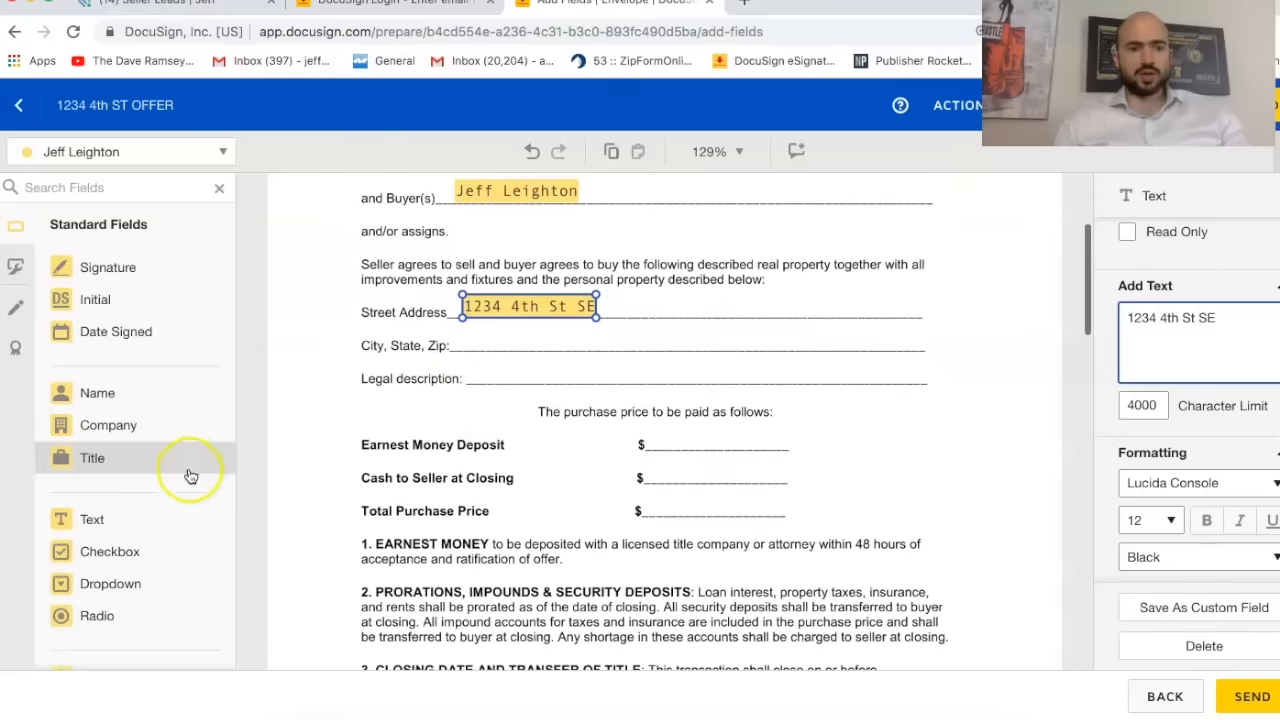
# Enter earnest money deposit 1,0000 and total purchase price 500,000
pyautogui.scroll(-3)
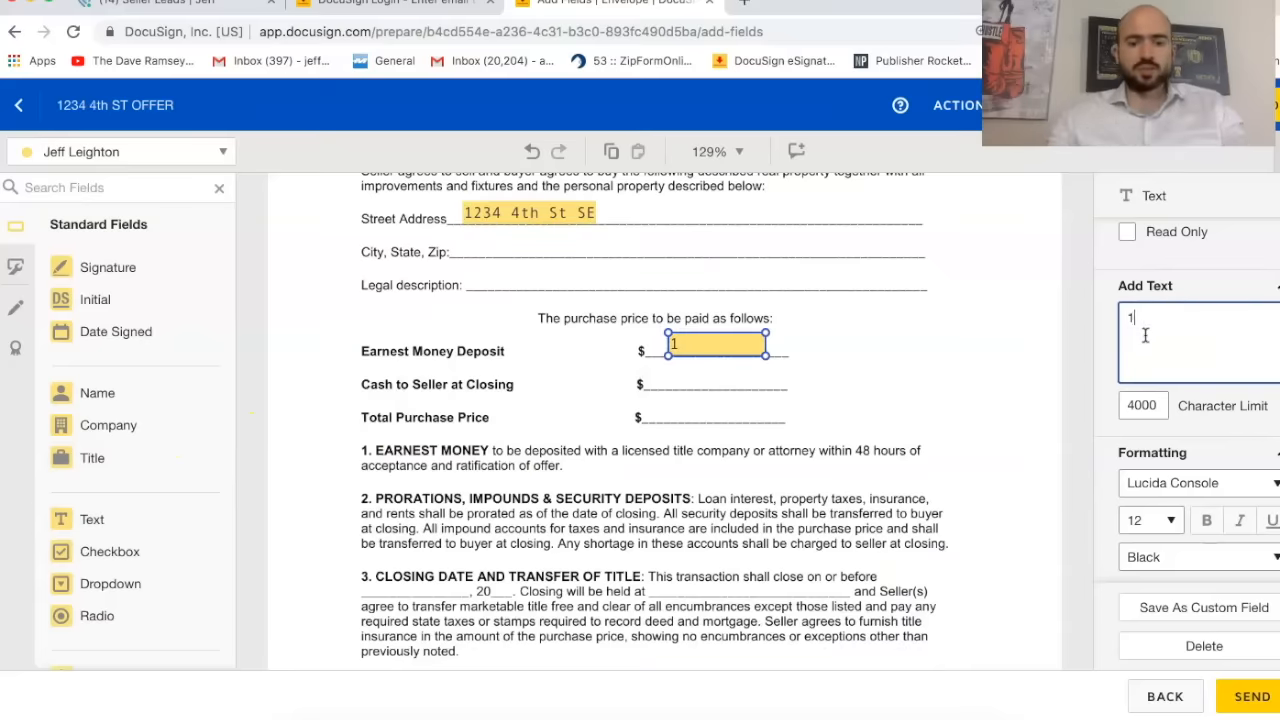
pyautogui.write(',0000')
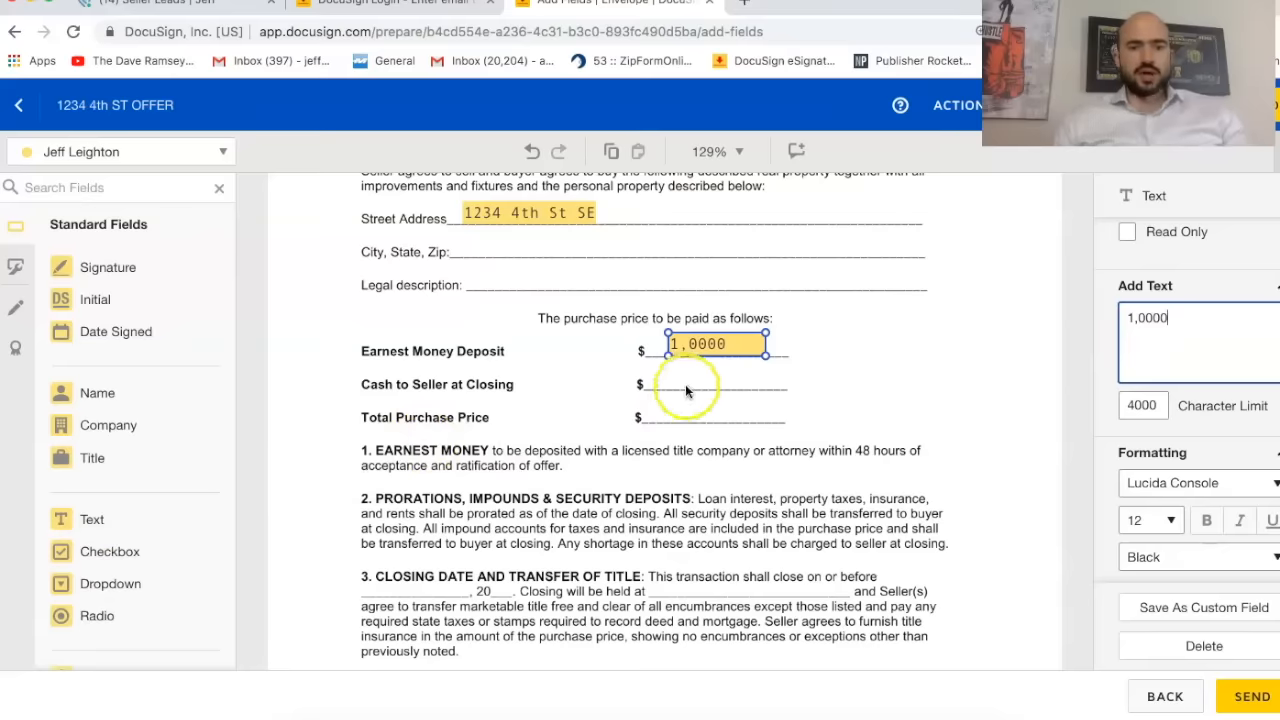
pyautogui.click(718, 408)
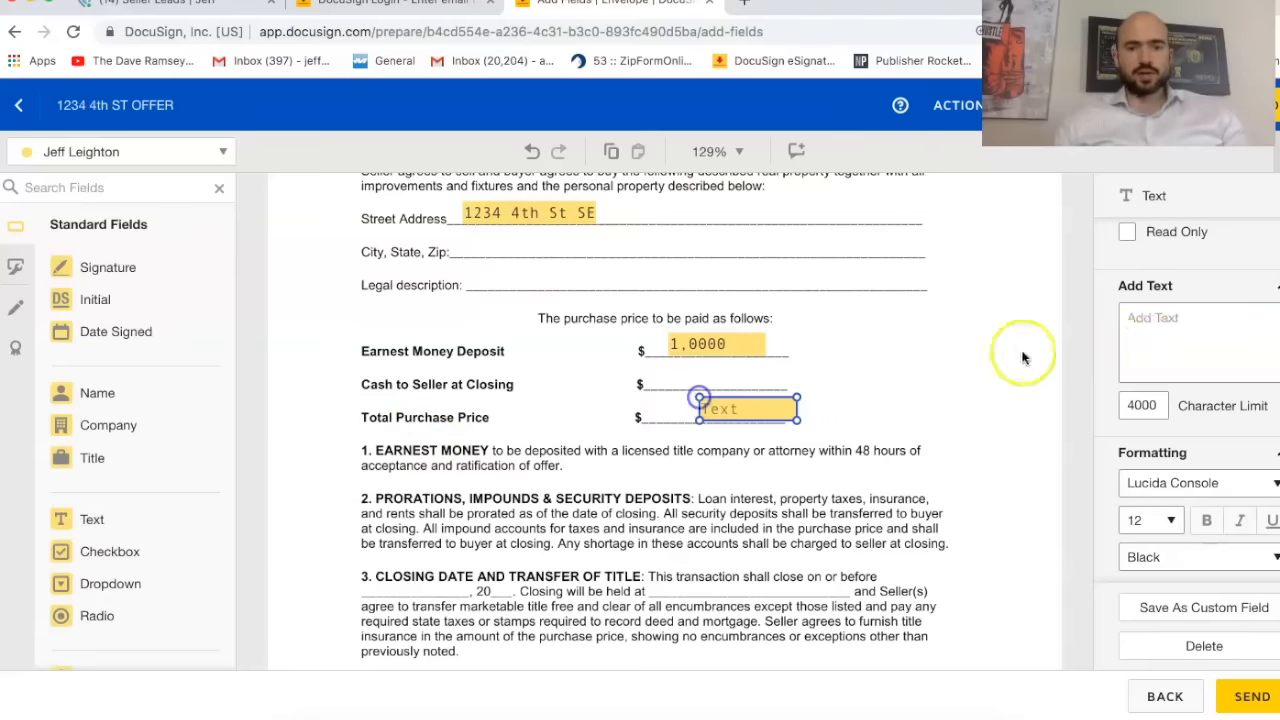
pyautogui.write('05')
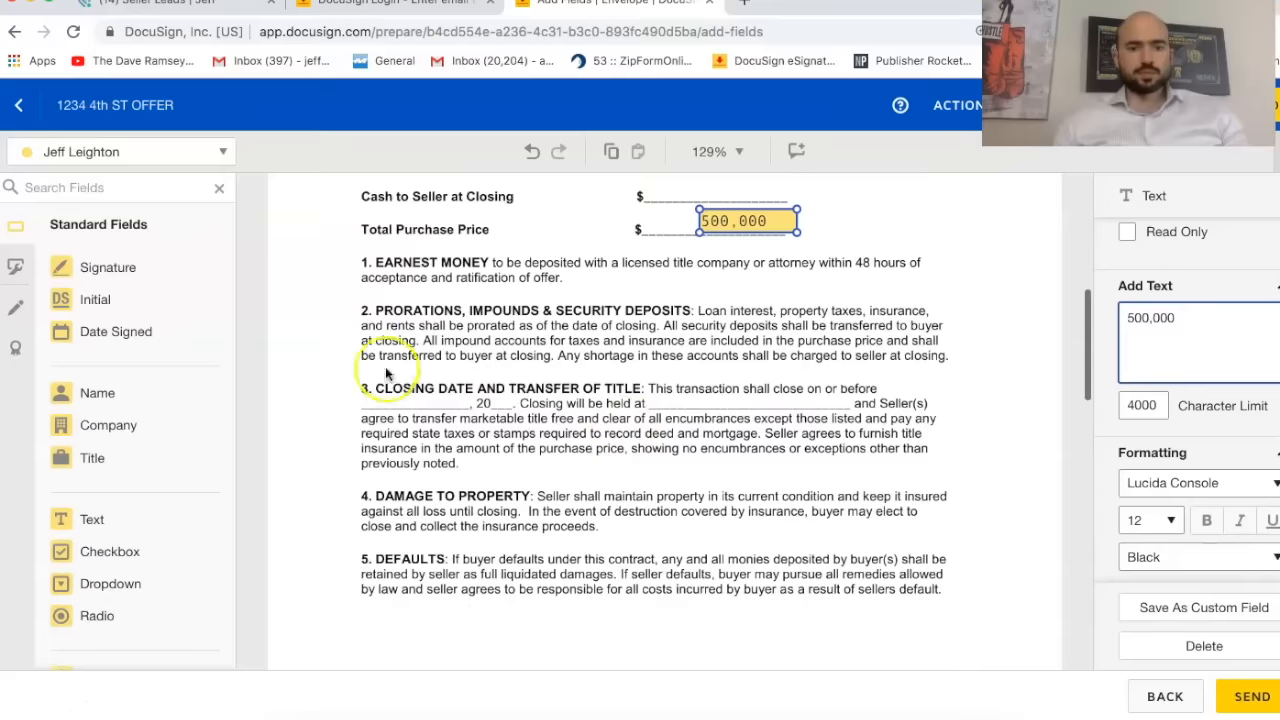
pyautogui.moveTo(450, 418)
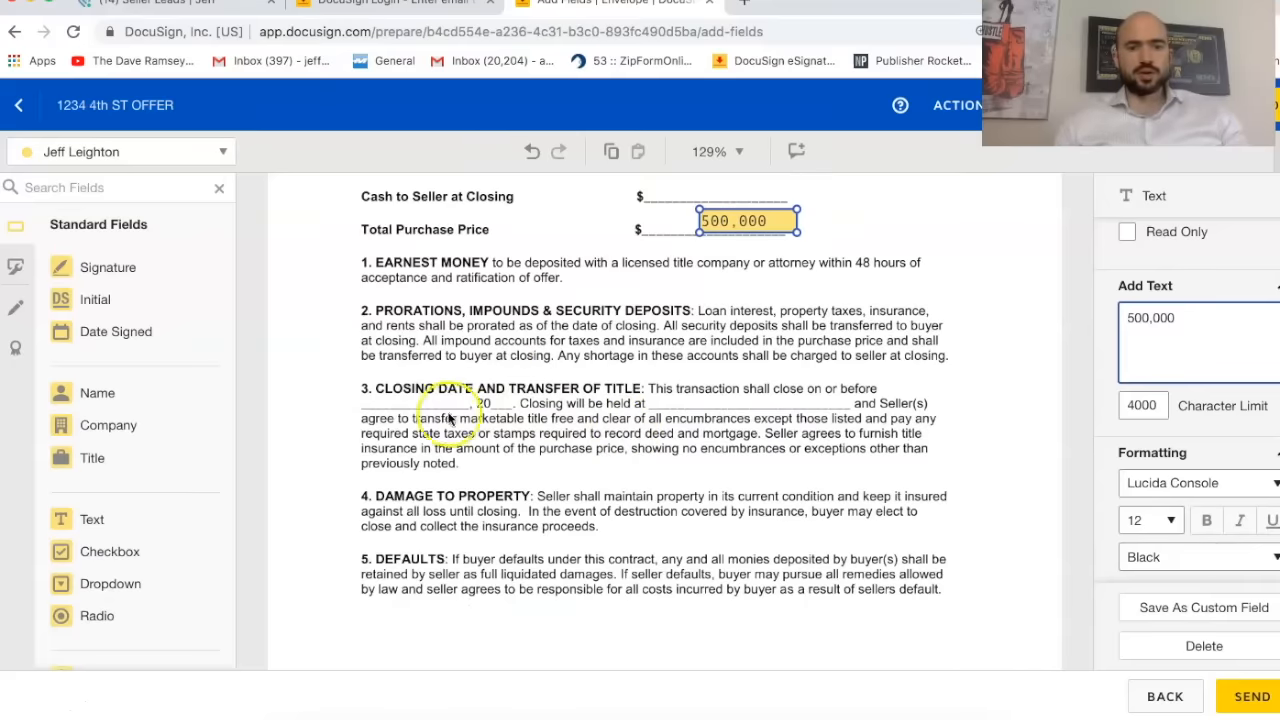
pyautogui.scroll(-3)
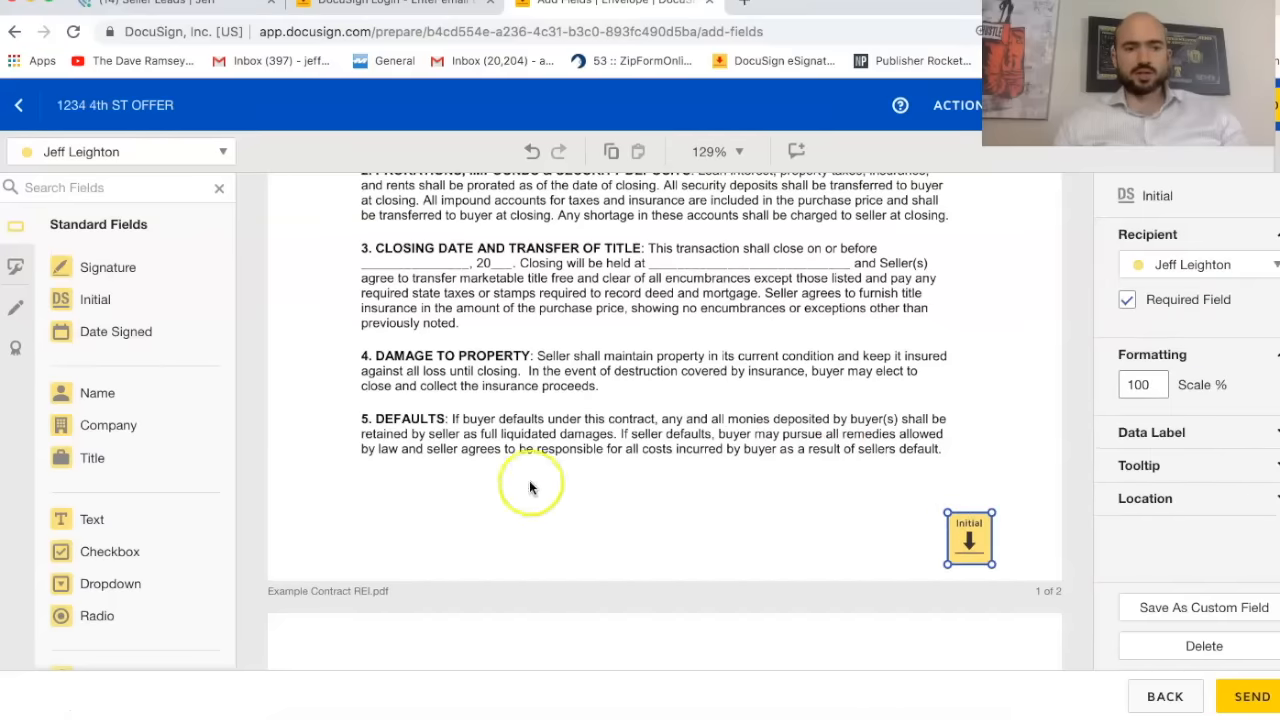
pyautogui.moveTo(700, 500)
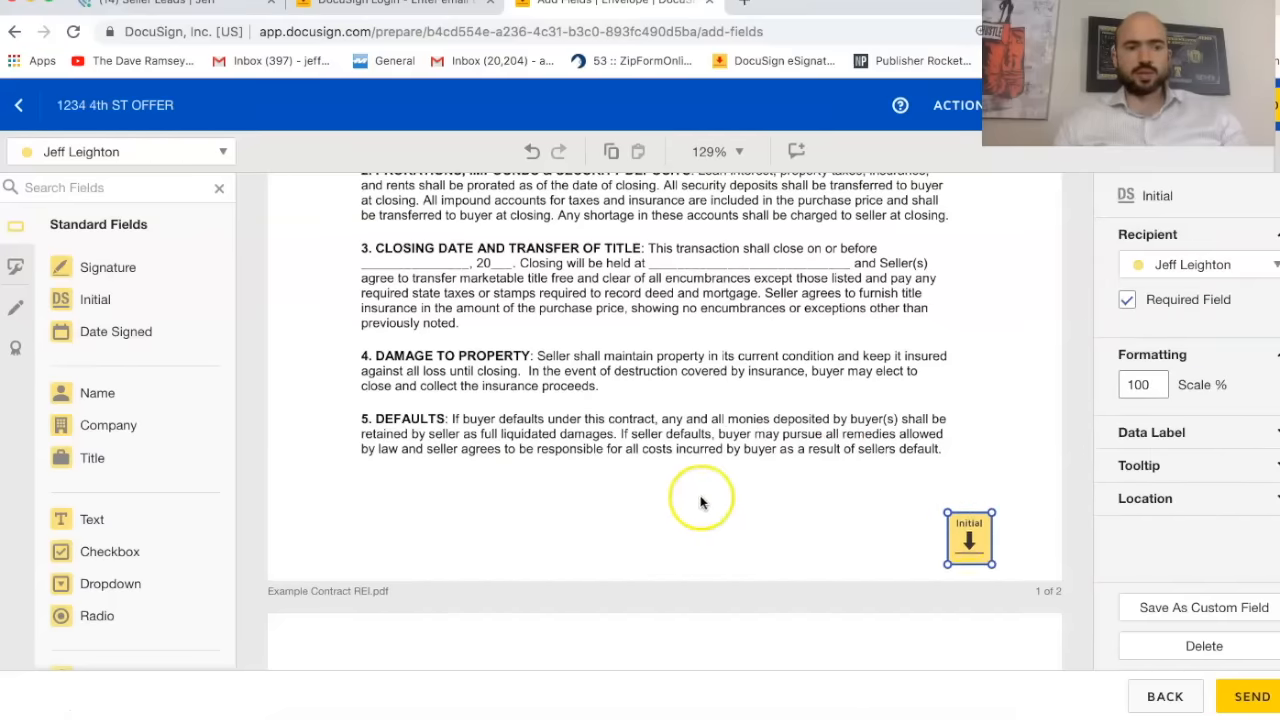
pyautogui.scroll(-3)
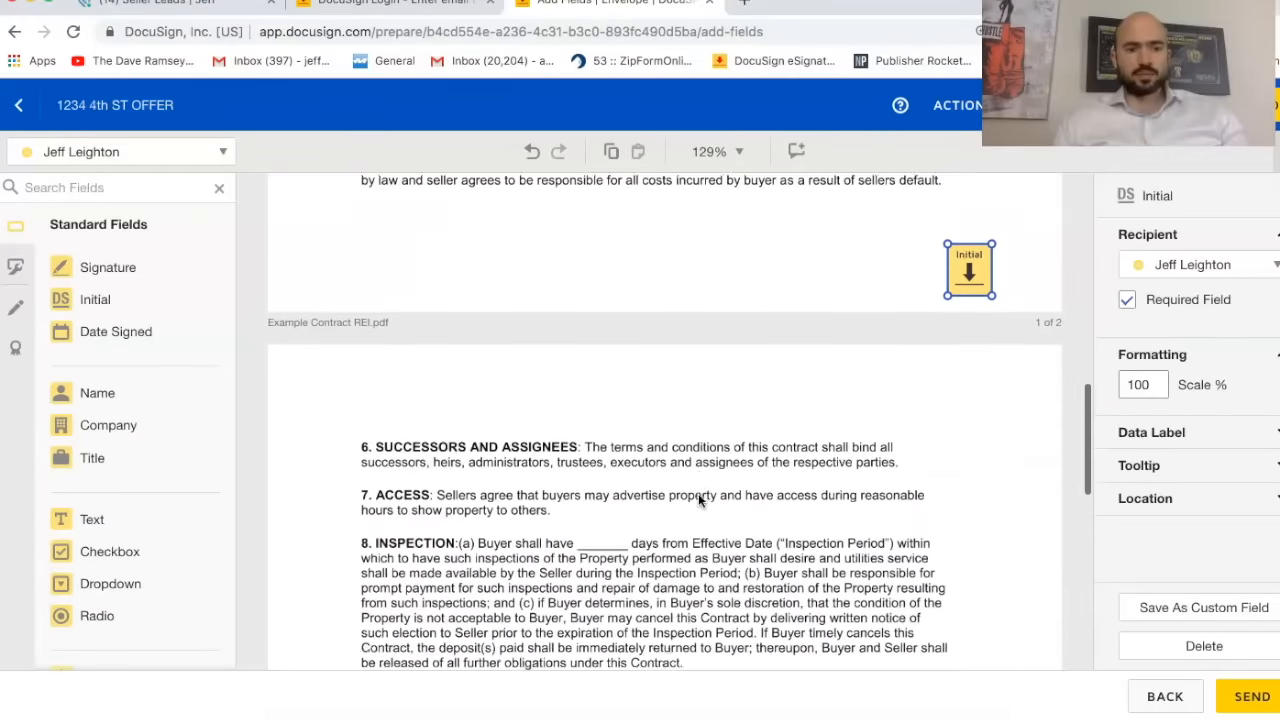
pyautogui.scroll(-3)
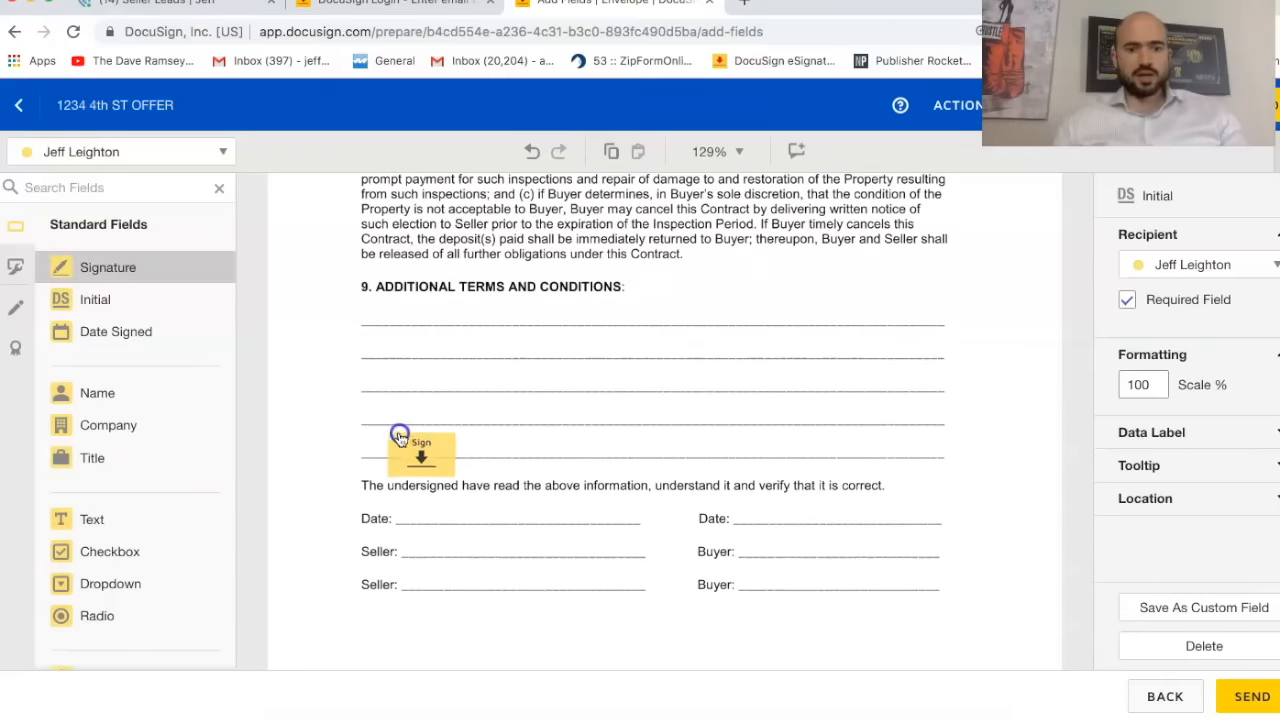
pyautogui.moveTo(420, 452); pyautogui.dragTo(770, 545)
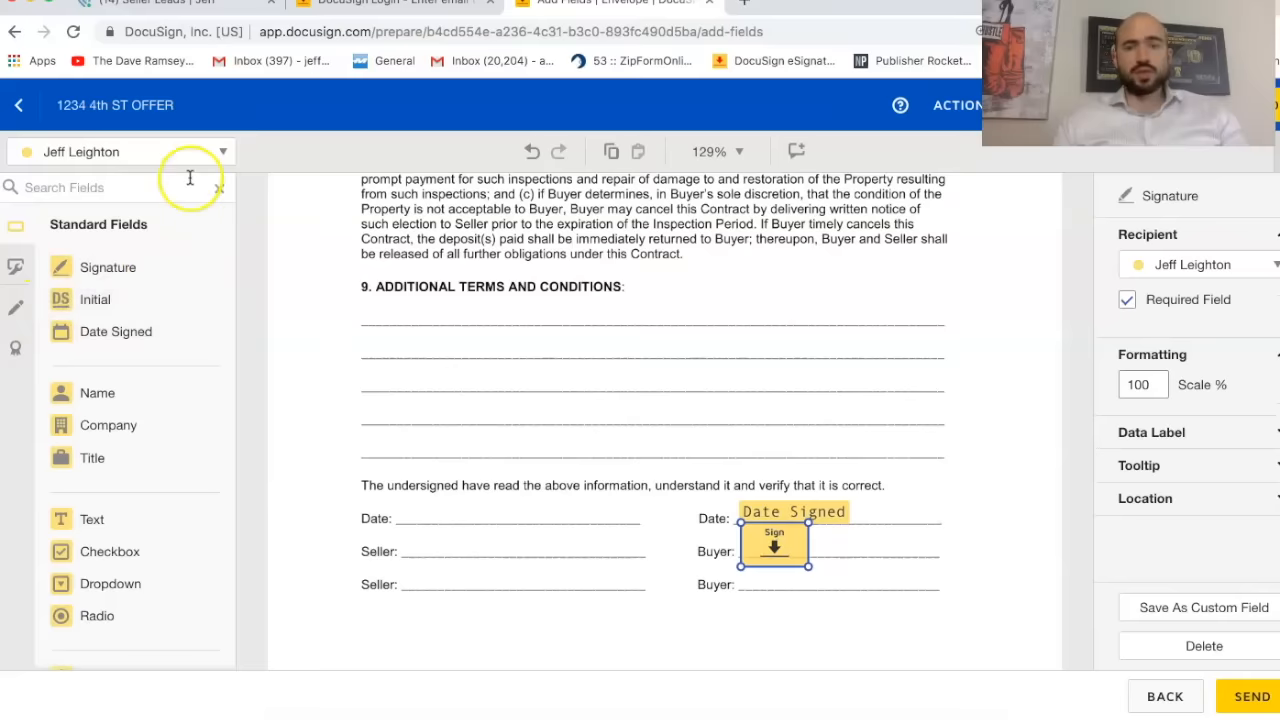
pyautogui.click(120, 151)
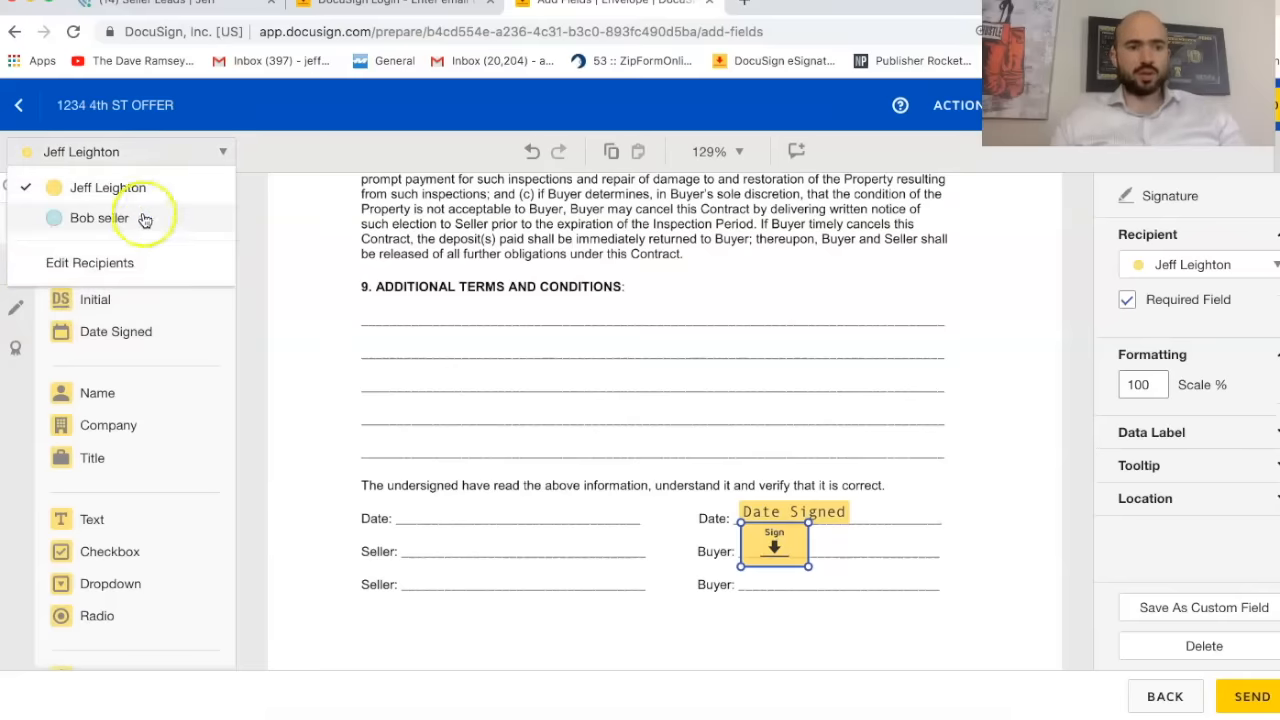
pyautogui.click(98, 218)
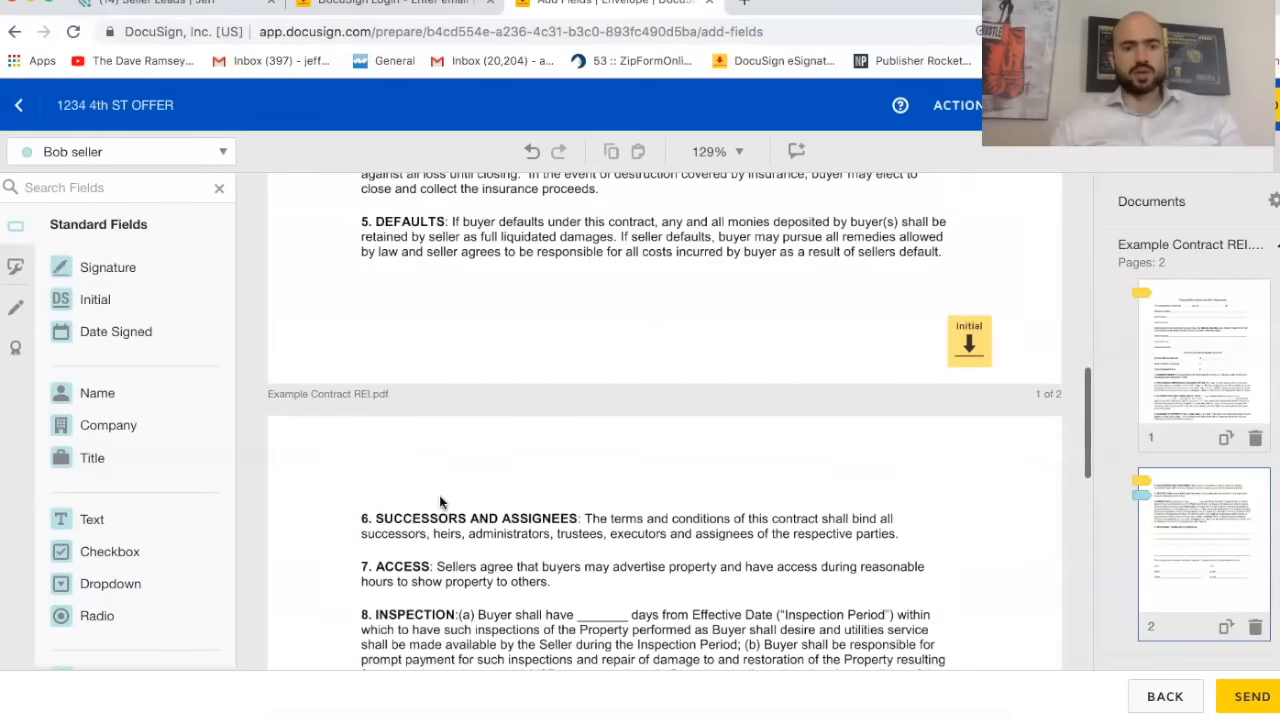
pyautogui.scroll(-3)
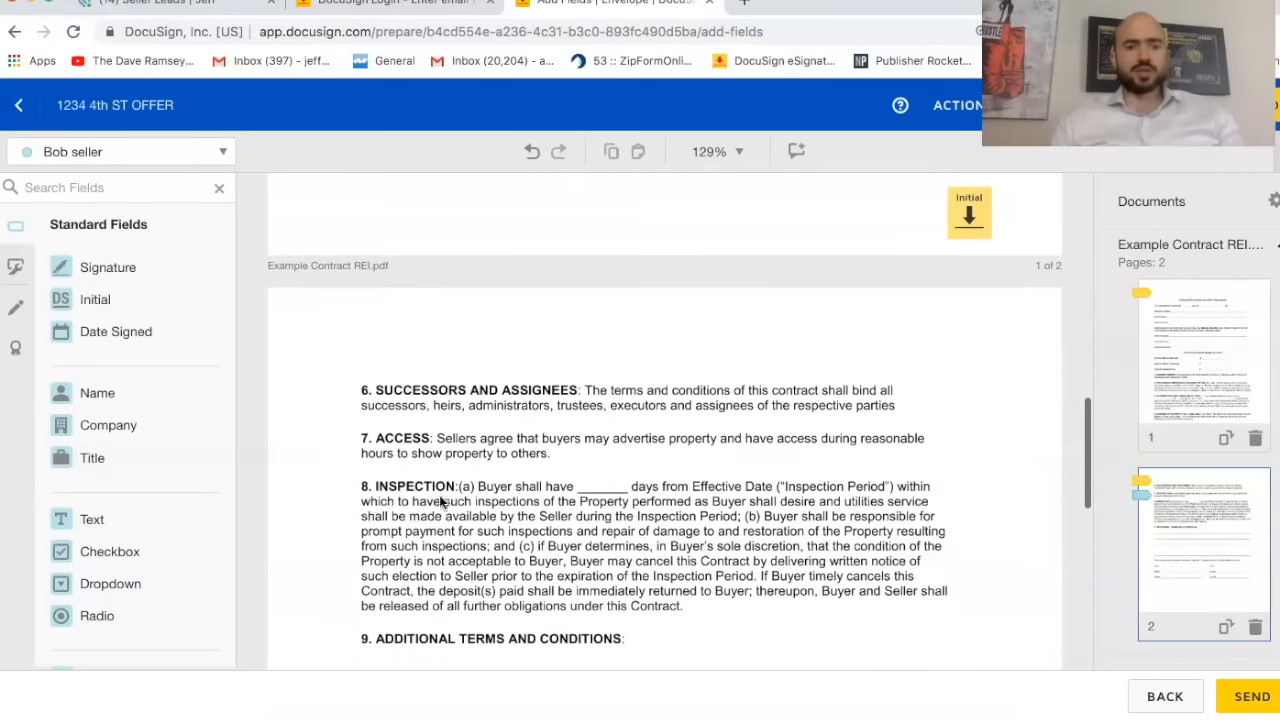
pyautogui.click(120, 151)
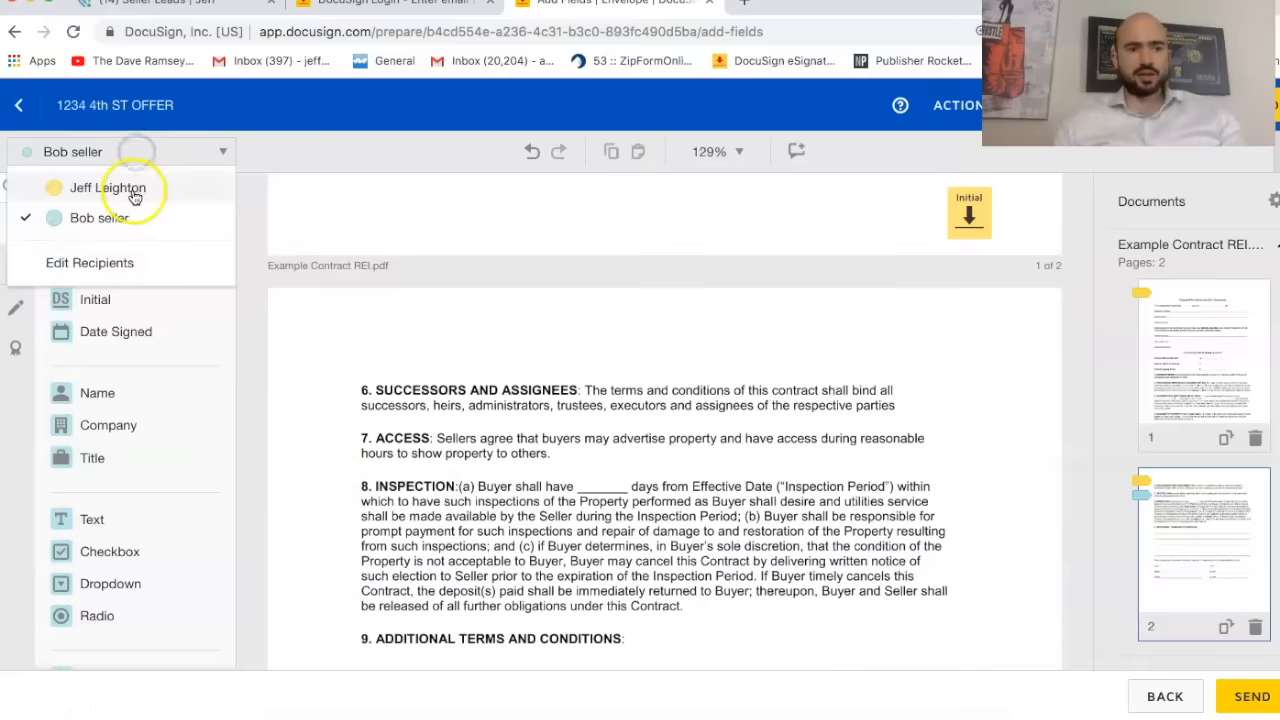
pyautogui.click(108, 187)
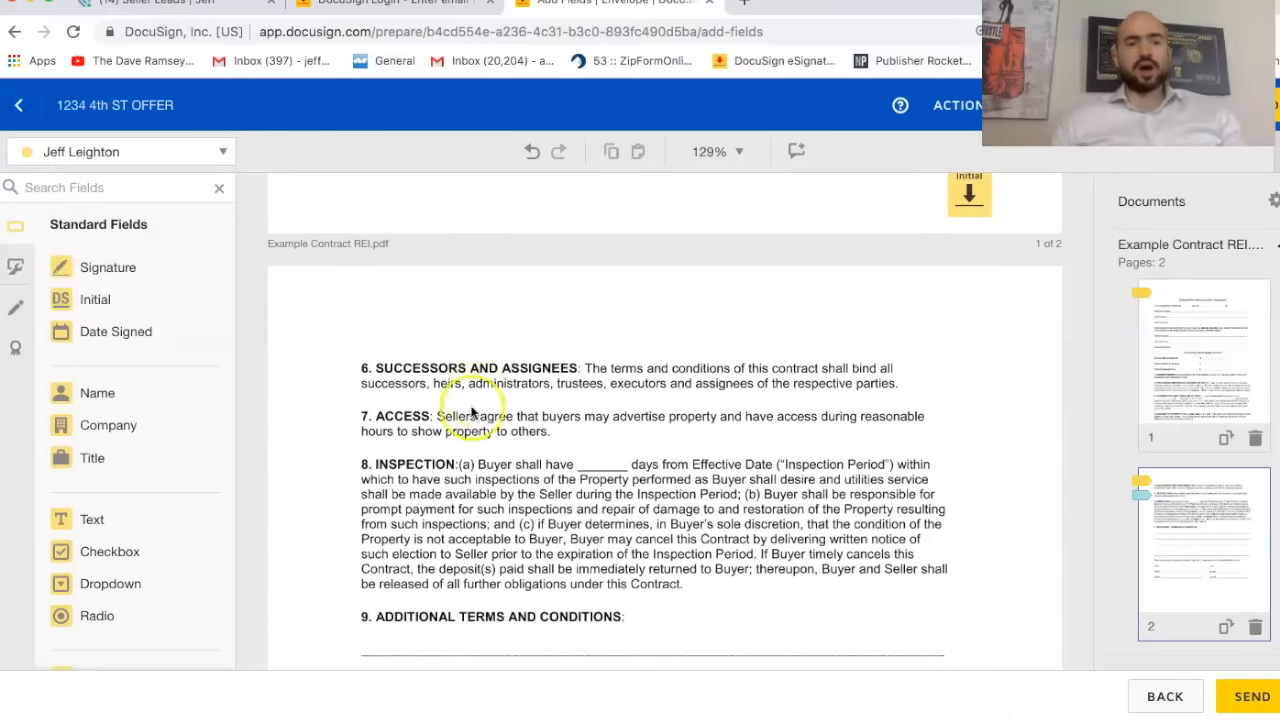
pyautogui.moveTo(378, 431)
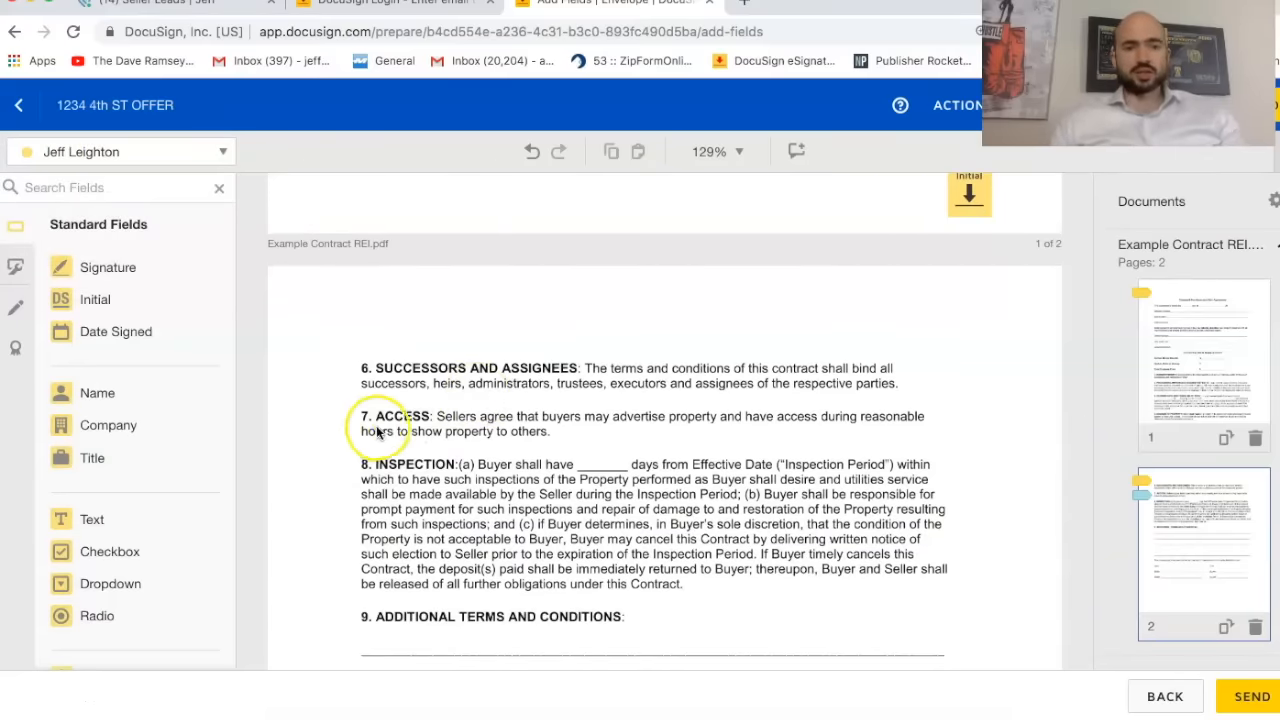
pyautogui.click(17, 305)
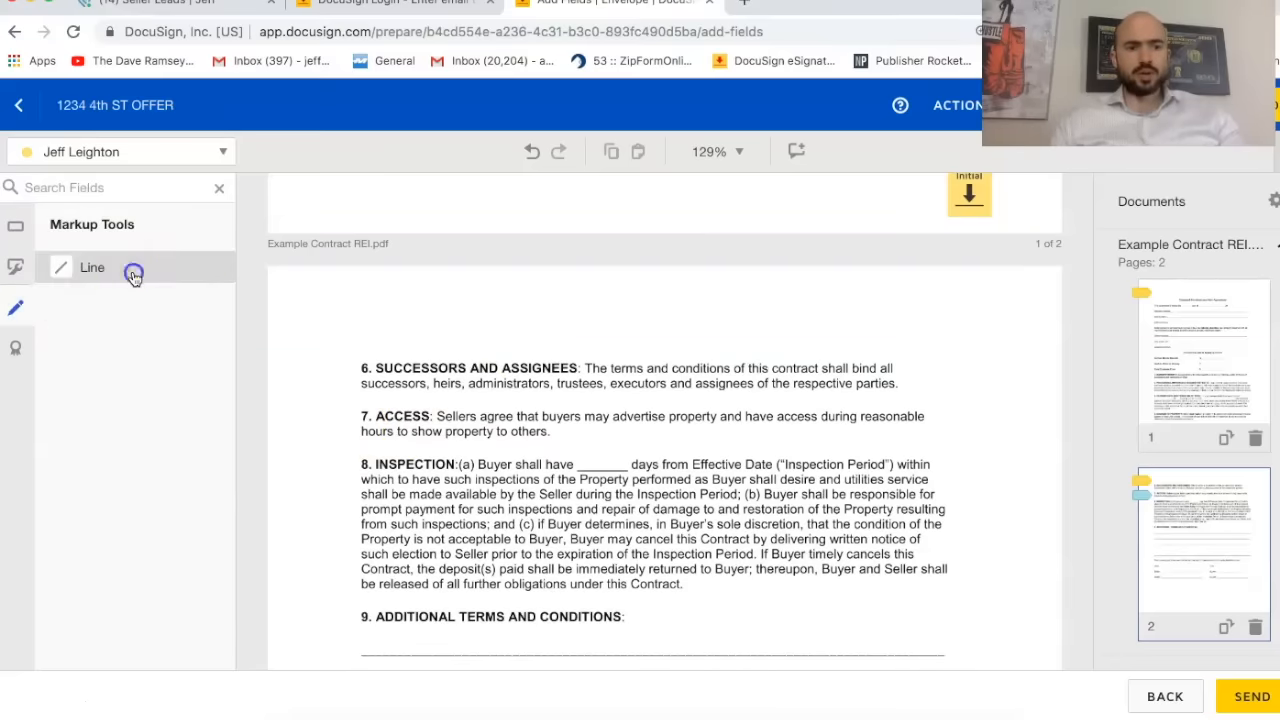
pyautogui.moveTo(360, 460); pyautogui.dragTo(570, 507)
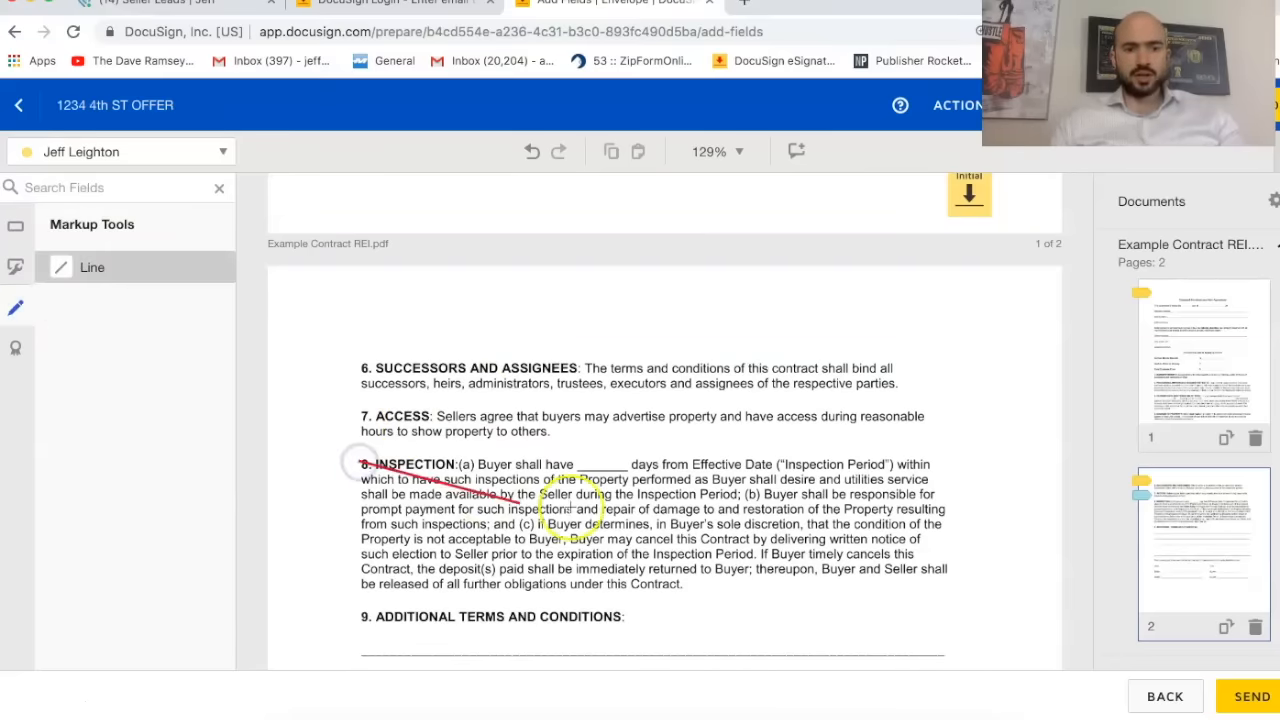
pyautogui.moveTo(360, 463); pyautogui.dragTo(903, 588)
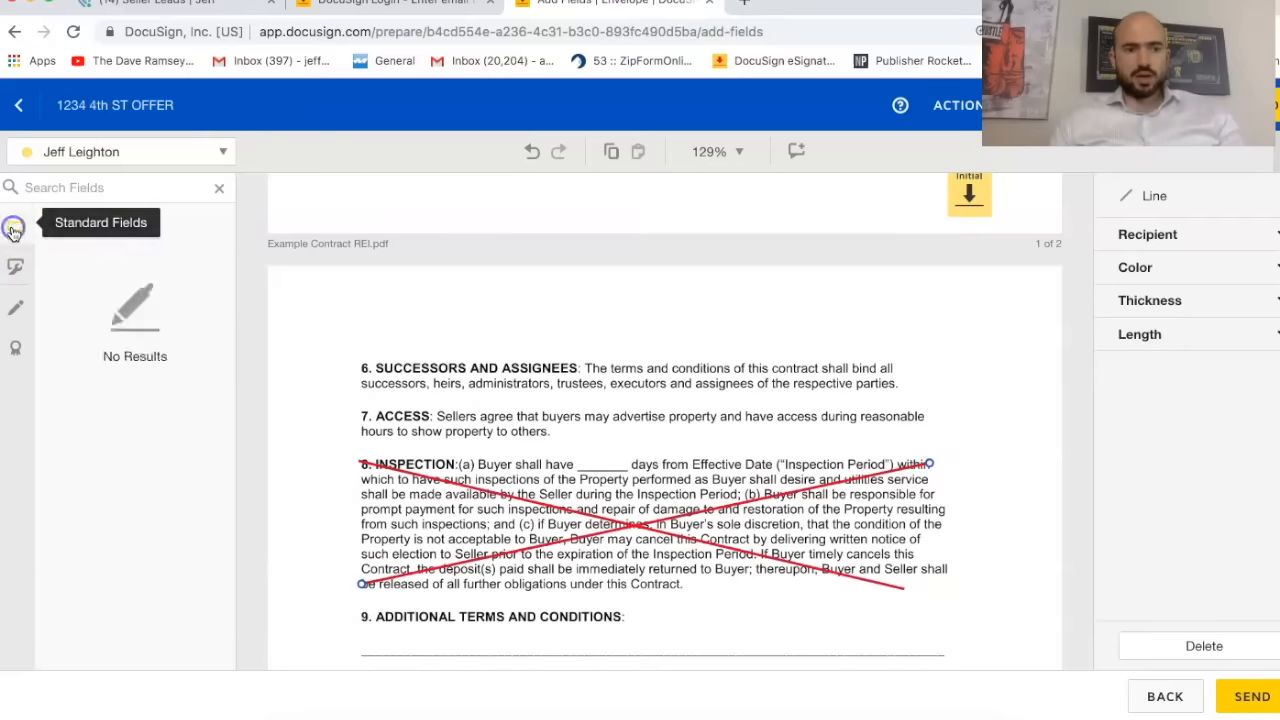
# Return to standard field types and make Bob seller the active recipient
pyautogui.click(15, 229)
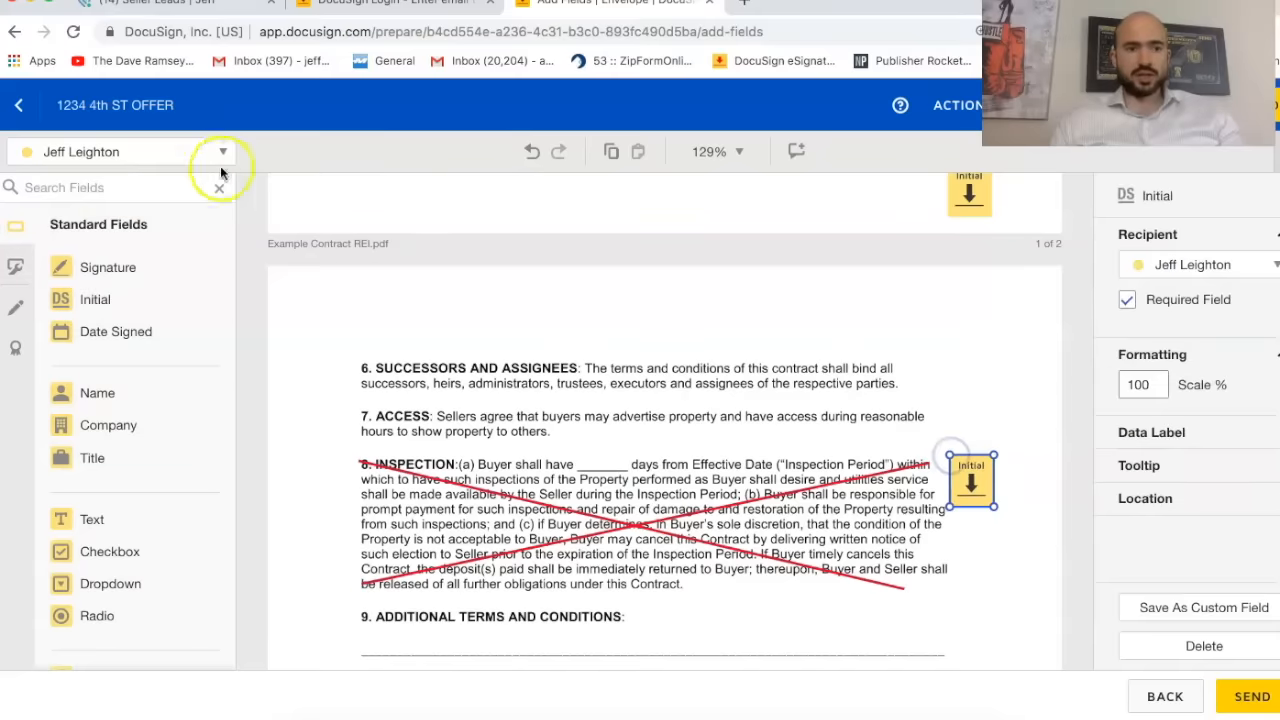
pyautogui.click(223, 151)
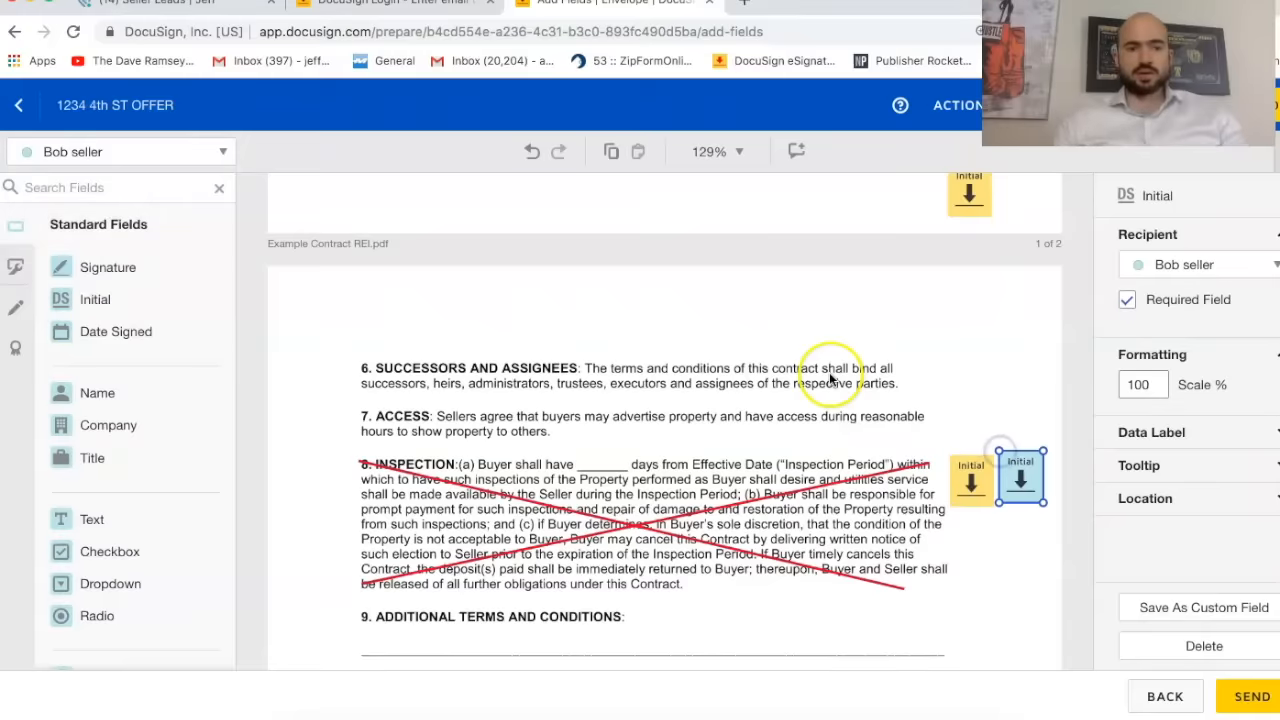
pyautogui.scroll(-3)
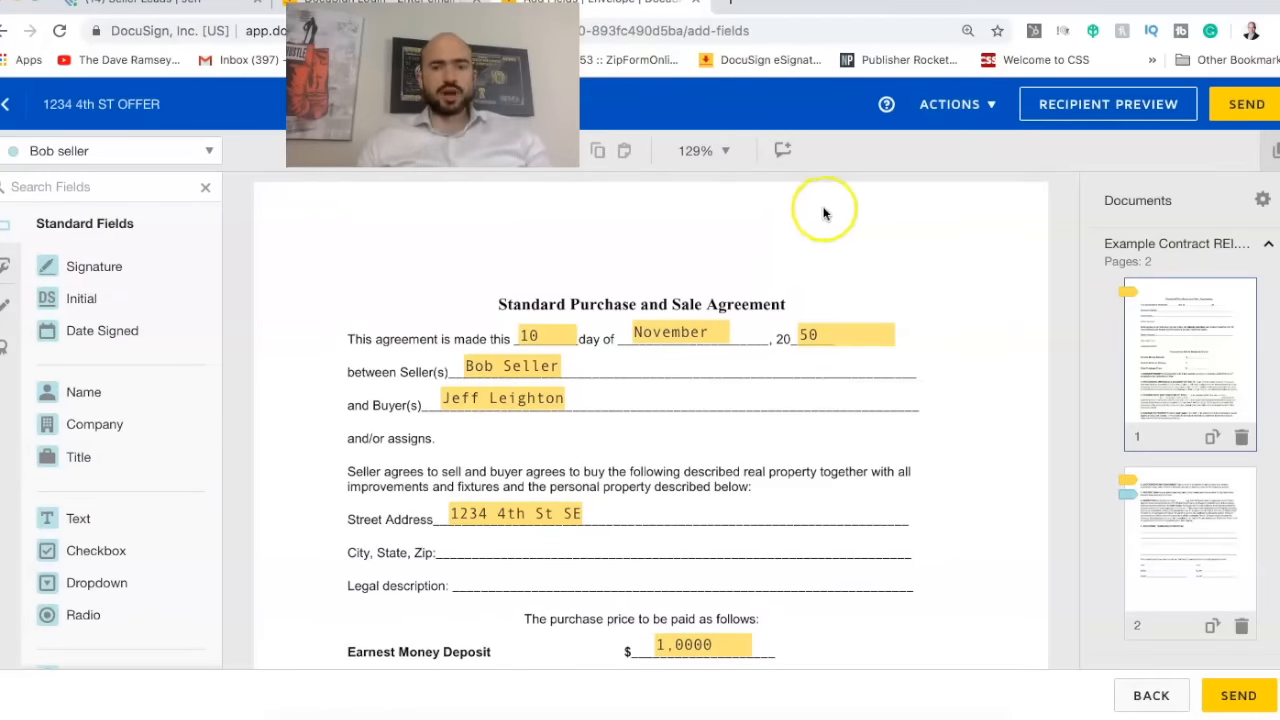
# Scroll through the prepared contract's fields and open the envelope ACTIONS menu
pyautogui.scroll(-3)
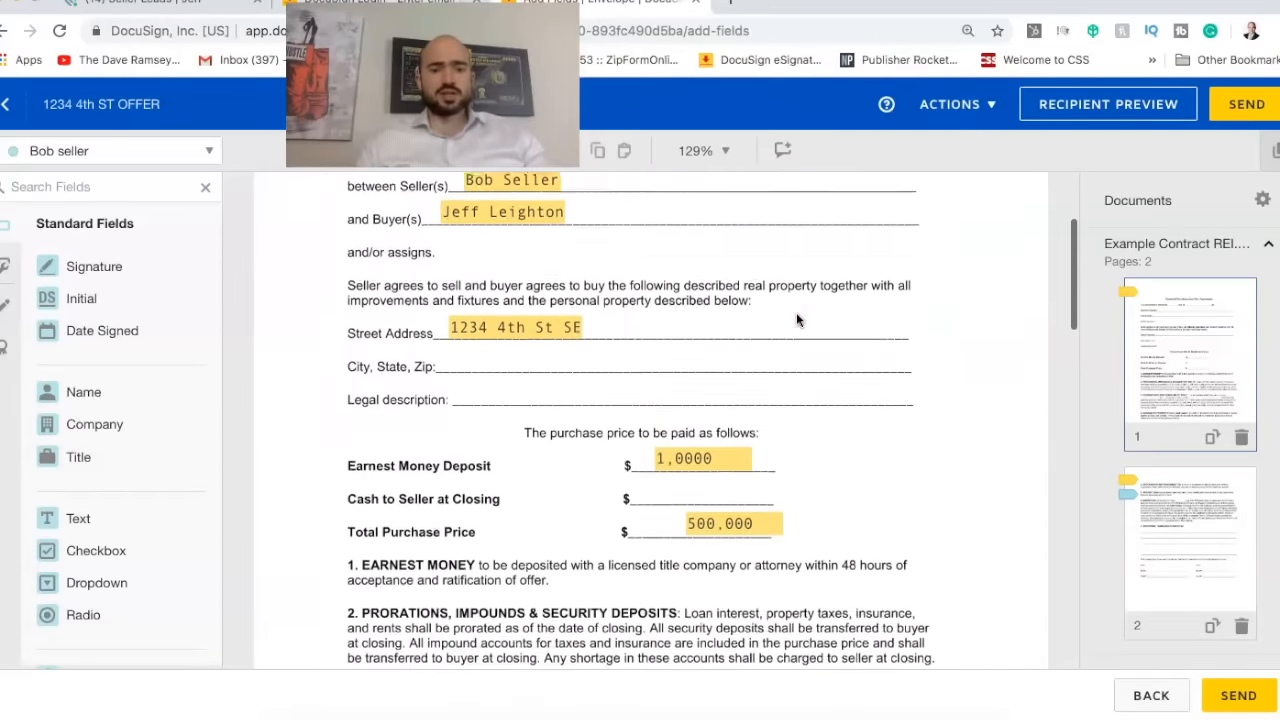
pyautogui.scroll(-3)
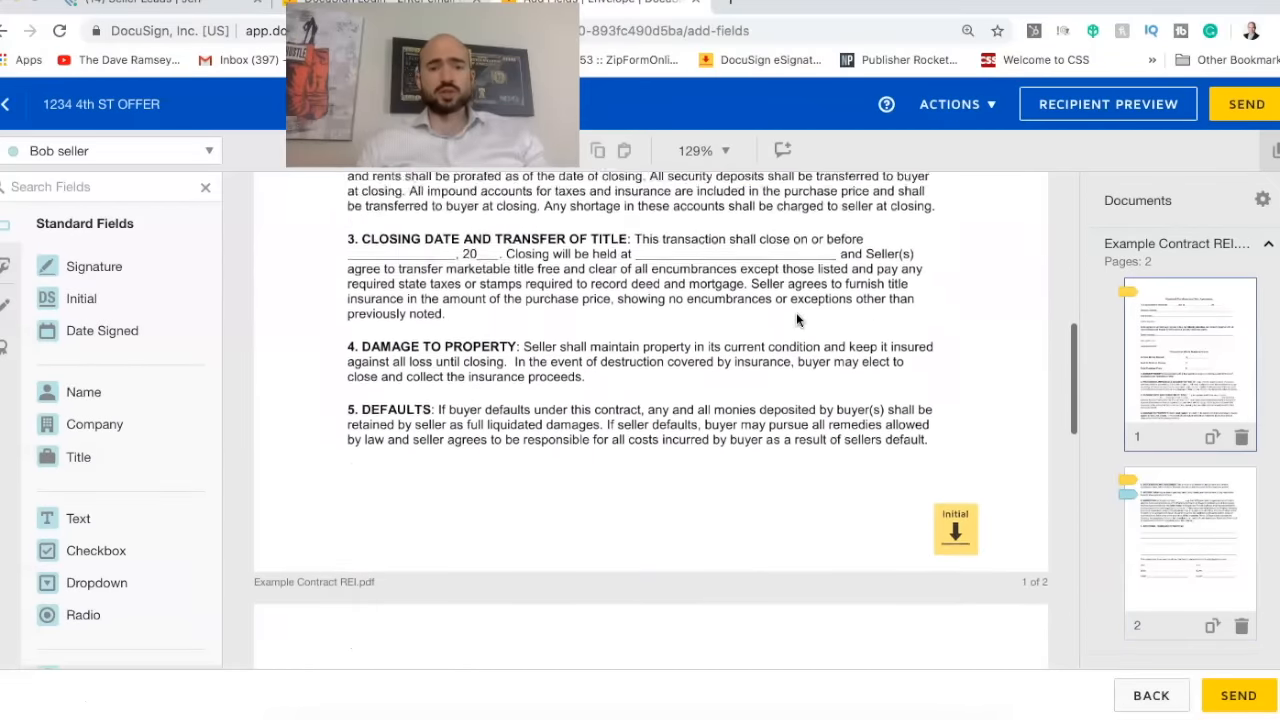
pyautogui.click(949, 104)
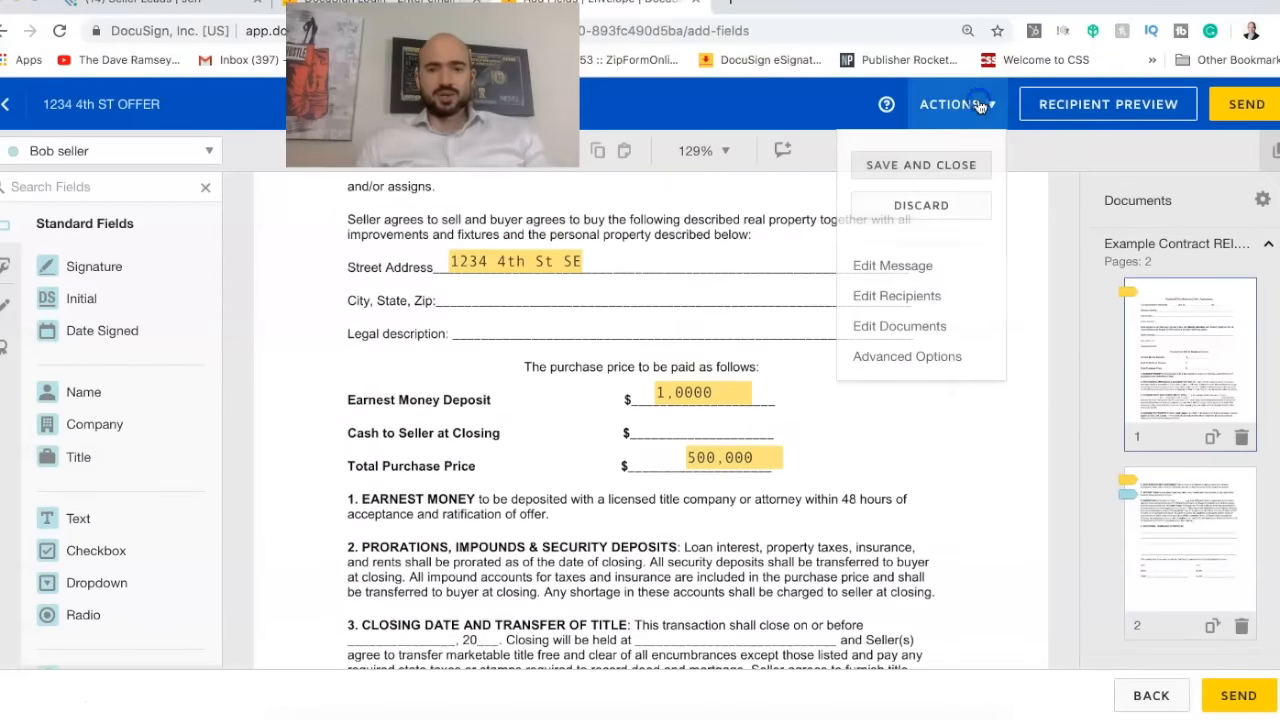
pyautogui.moveTo(896, 295)
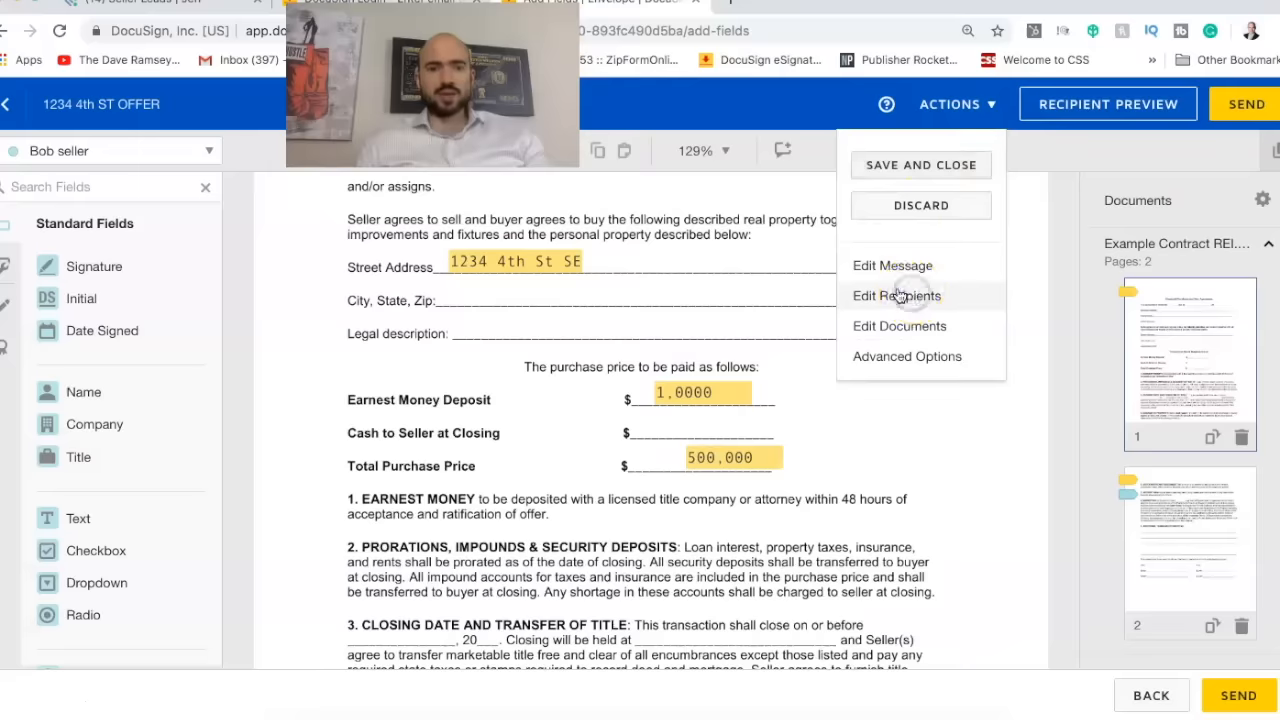
# Review the three recipients and the 500K offer email message without changes, then reopen Actions
pyautogui.click(896, 295)
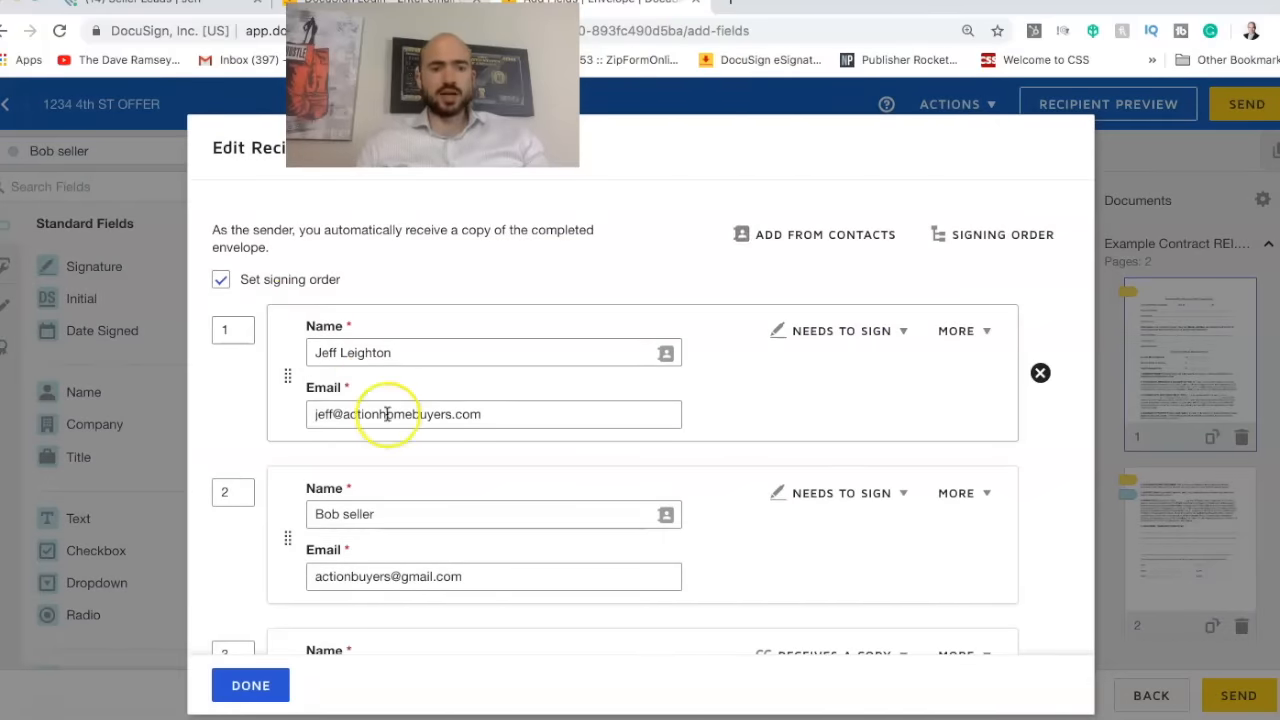
pyautogui.scroll(-3)
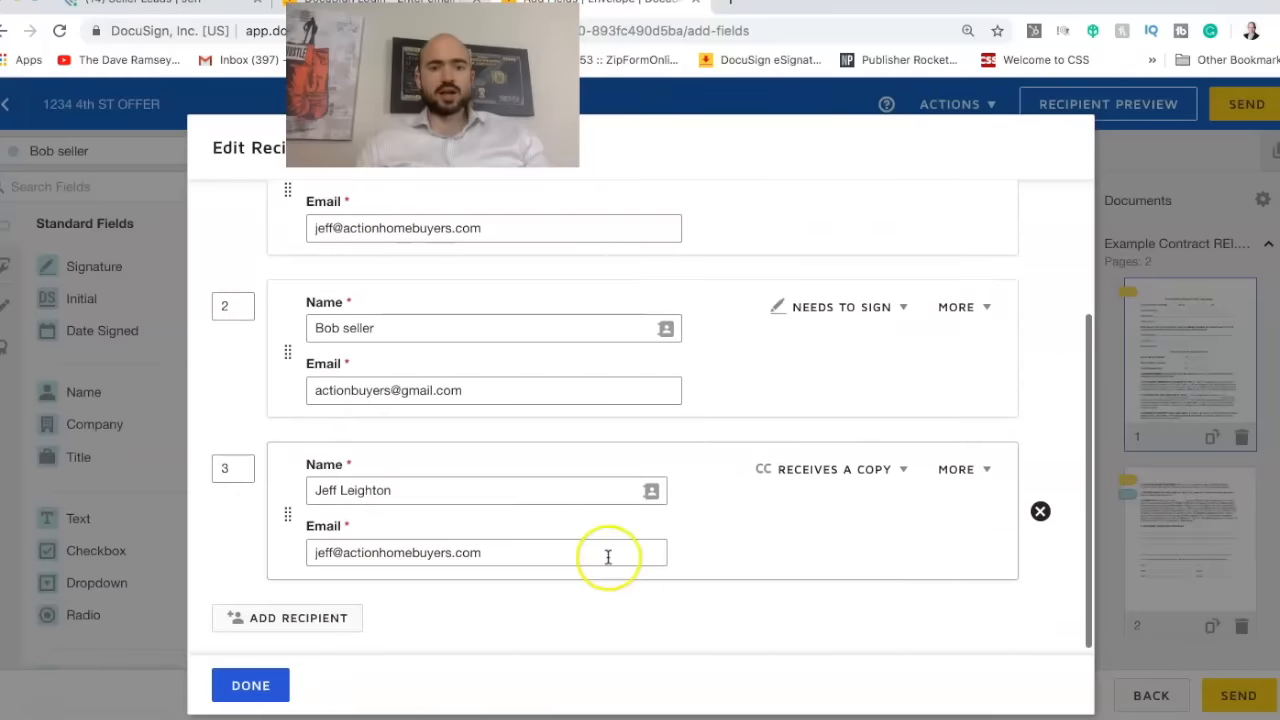
pyautogui.scroll(-3)
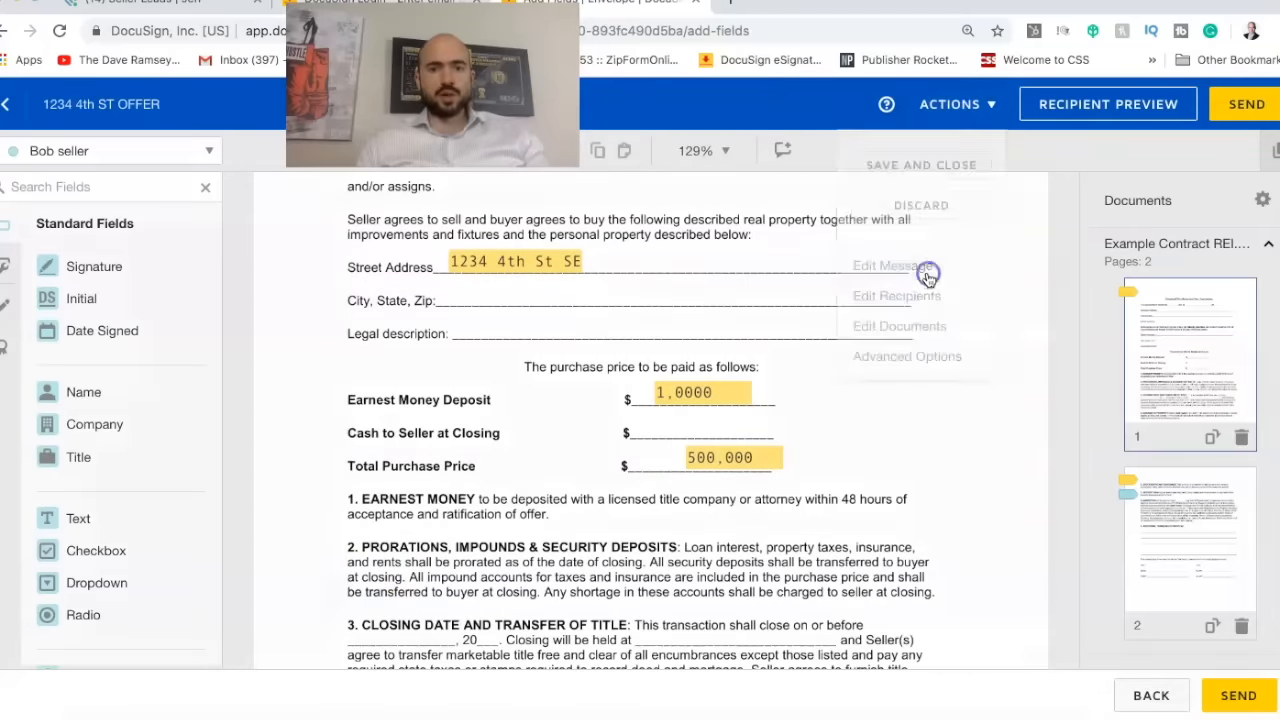
pyautogui.click(885, 265)
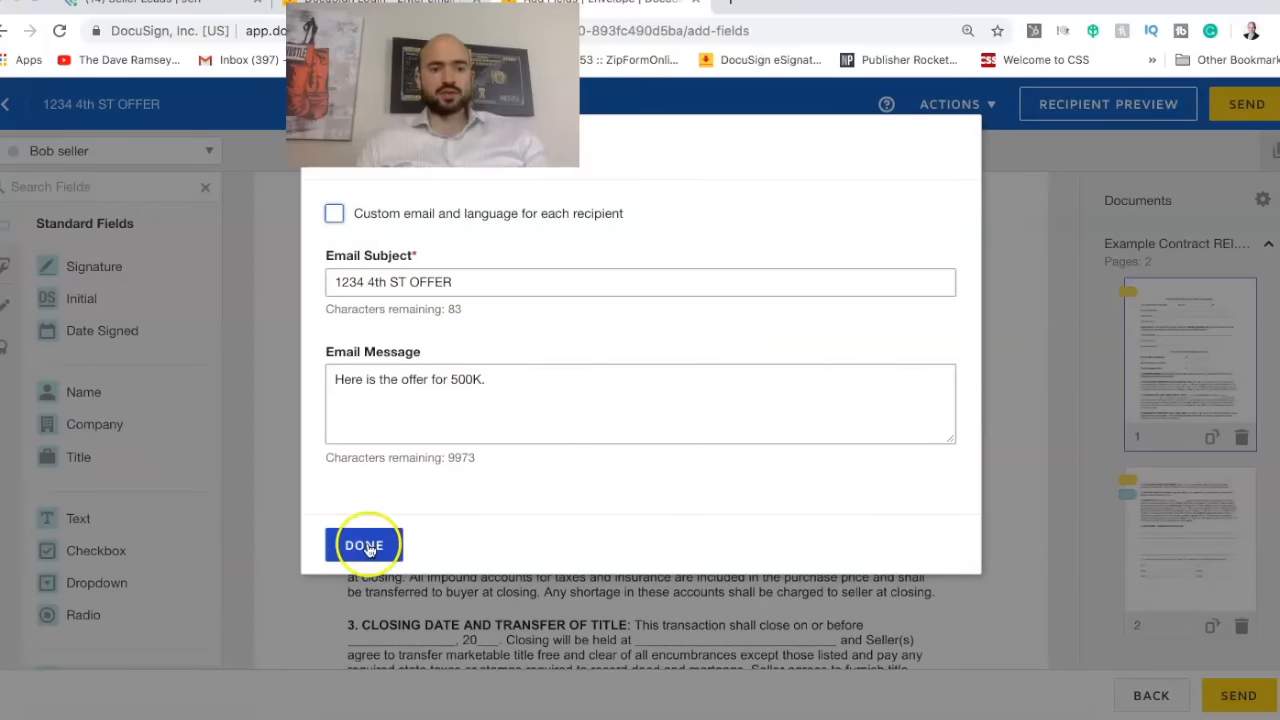
pyautogui.click(949, 104)
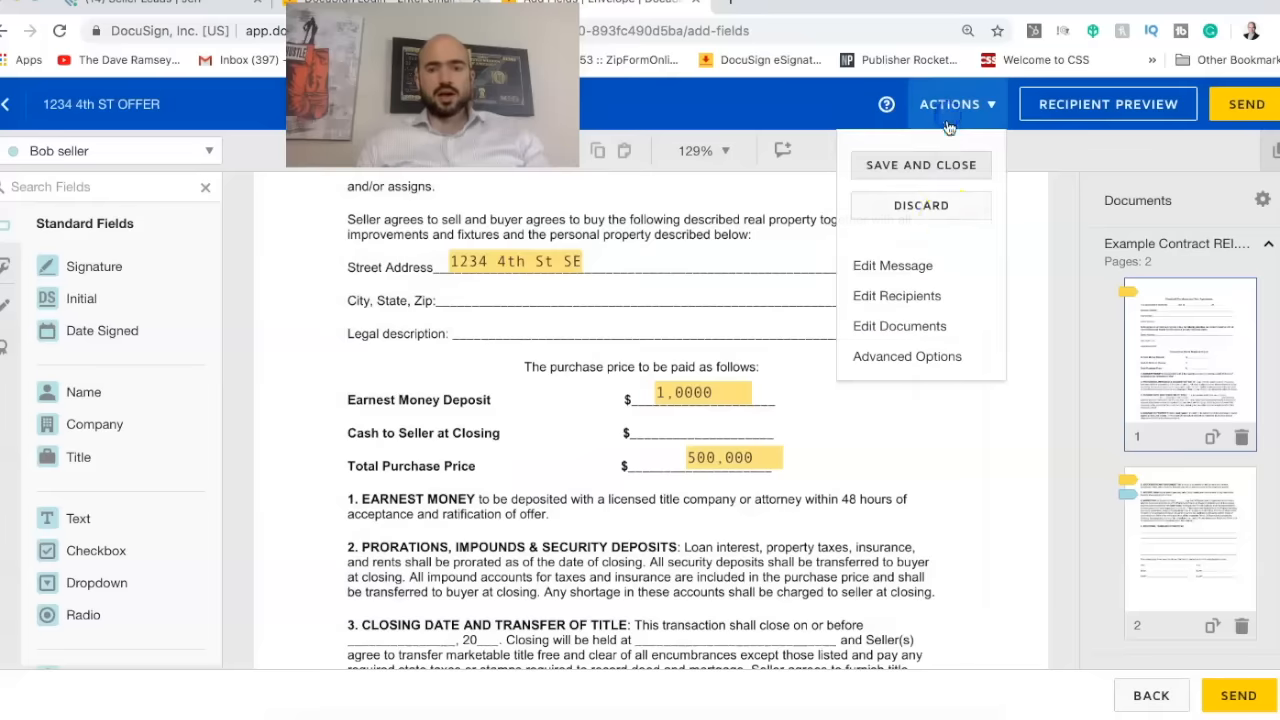
# Confirm the envelope holds only Example Contract REI.pdf and close the document list unchanged
pyautogui.click(899, 326)
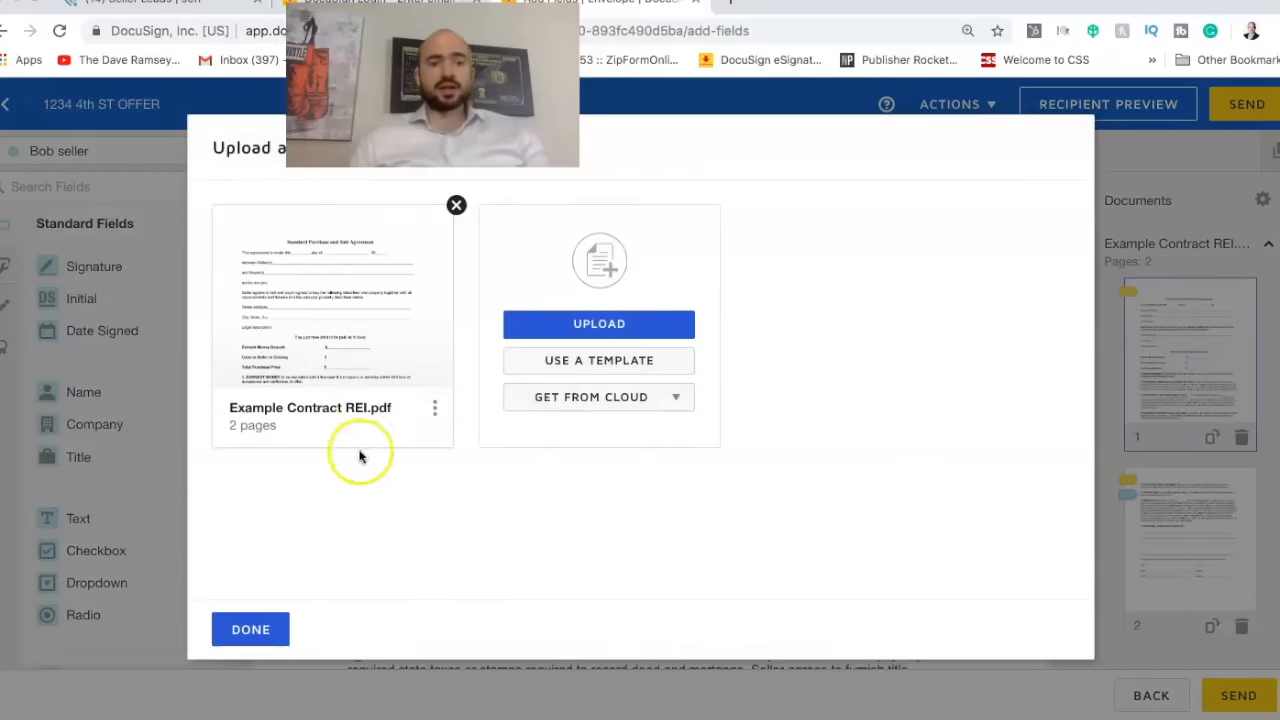
pyautogui.moveTo(490, 488)
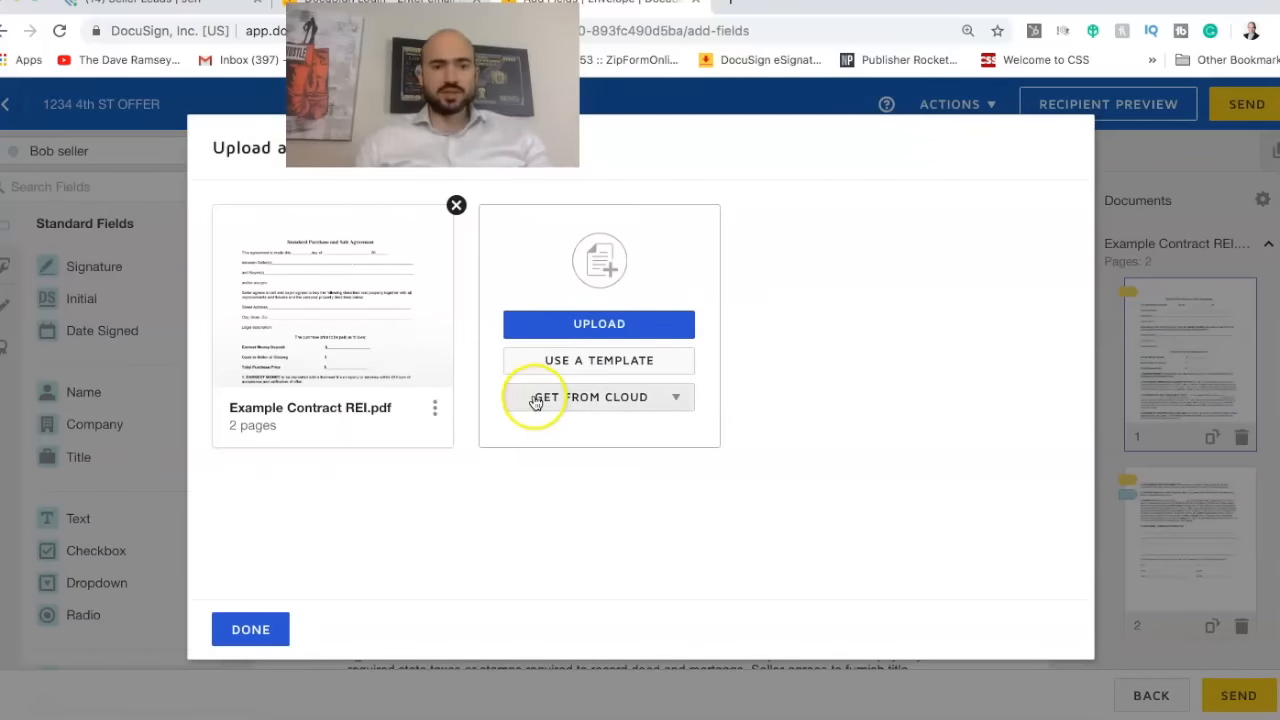
pyautogui.moveTo(580, 390)
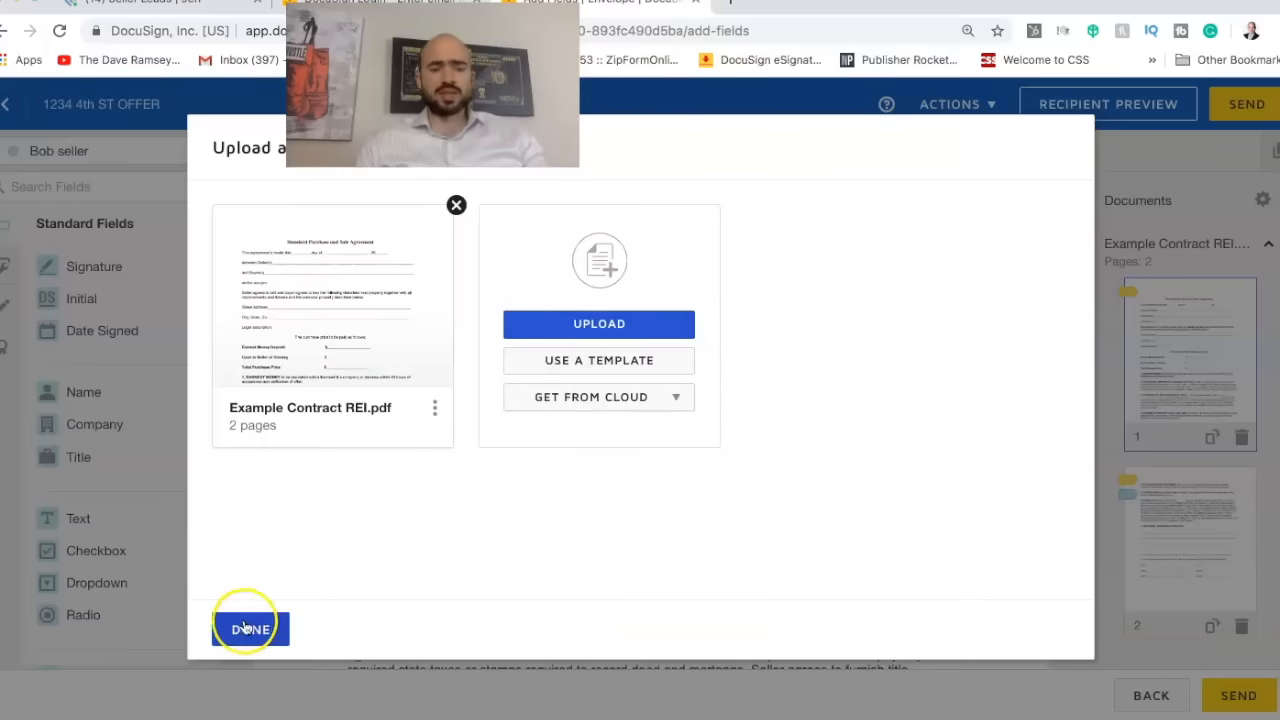
pyautogui.click(250, 629)
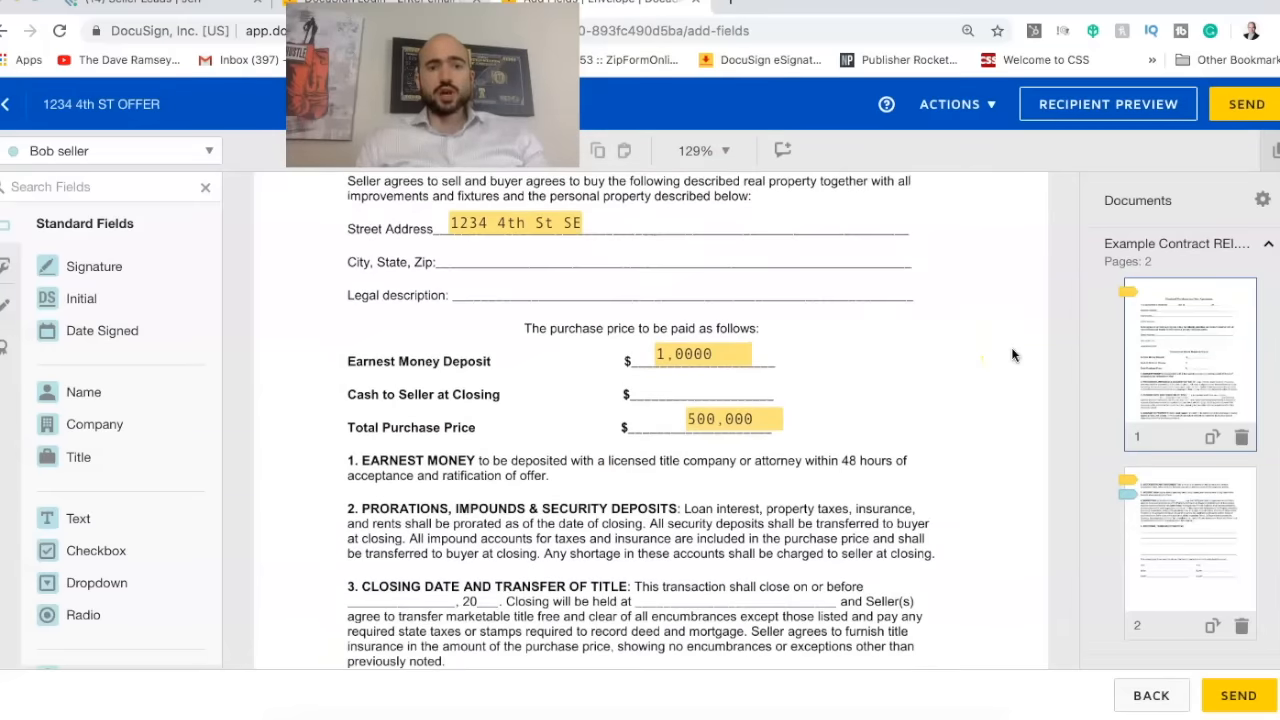
pyautogui.scroll(-3)
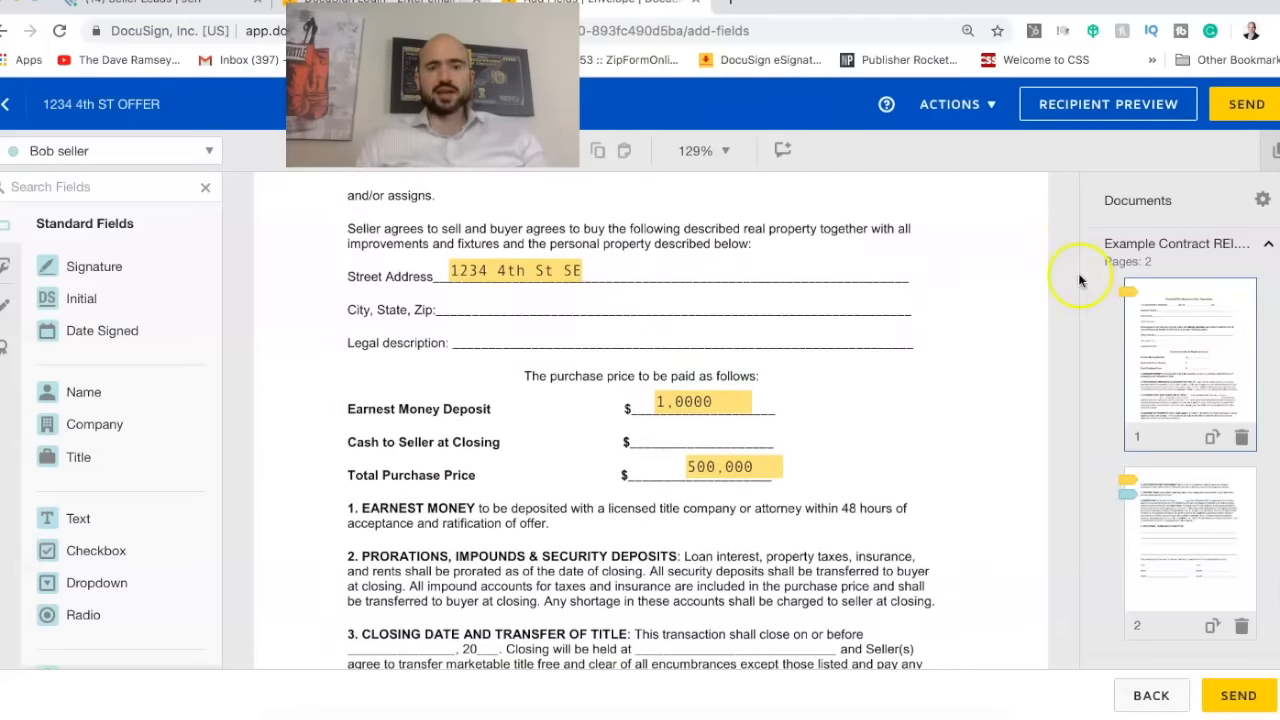
pyautogui.moveTo(1033, 280)
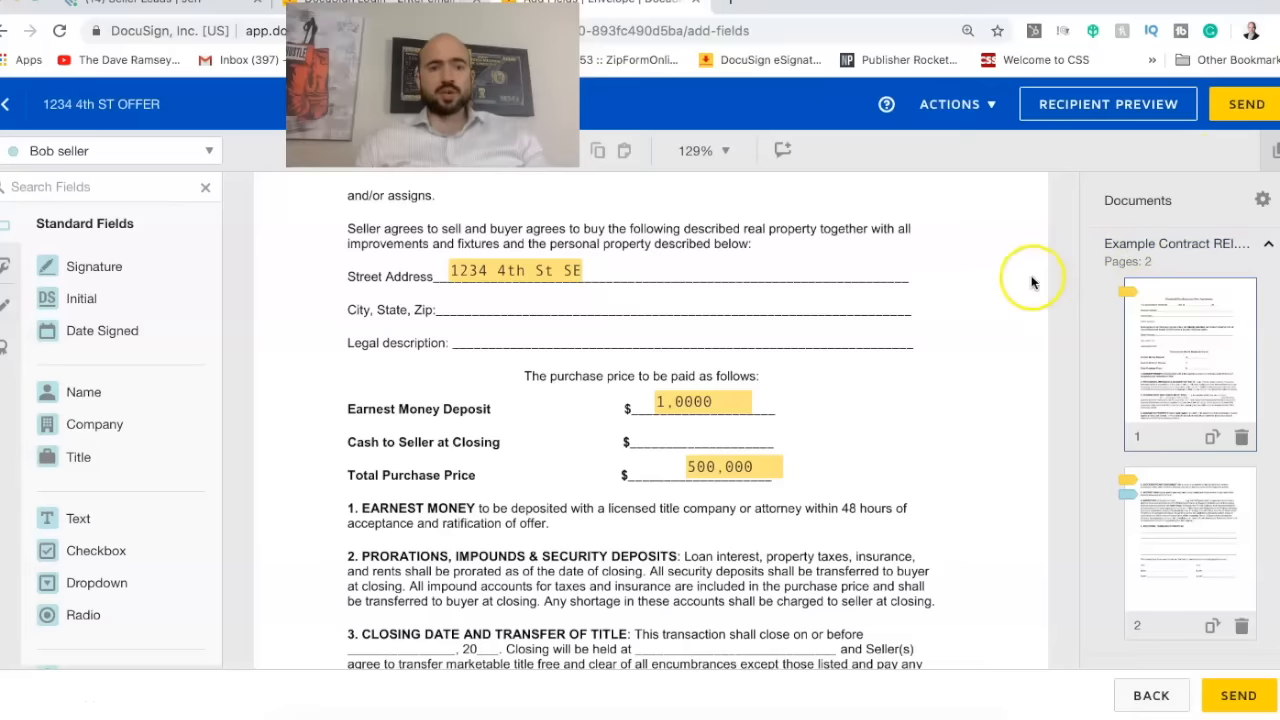
pyautogui.moveTo(1237, 112)
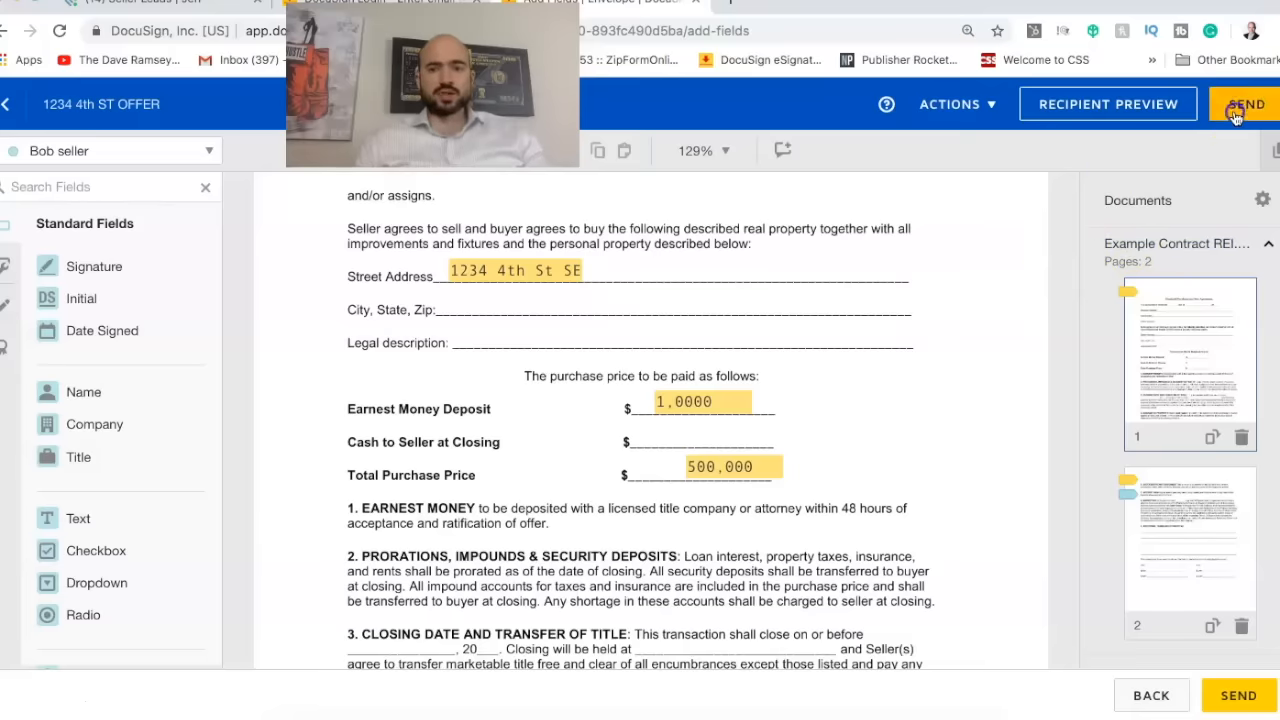
# Send the 1234 4th ST OFFER envelope and view it in the Sent list
pyautogui.click(1244, 104)
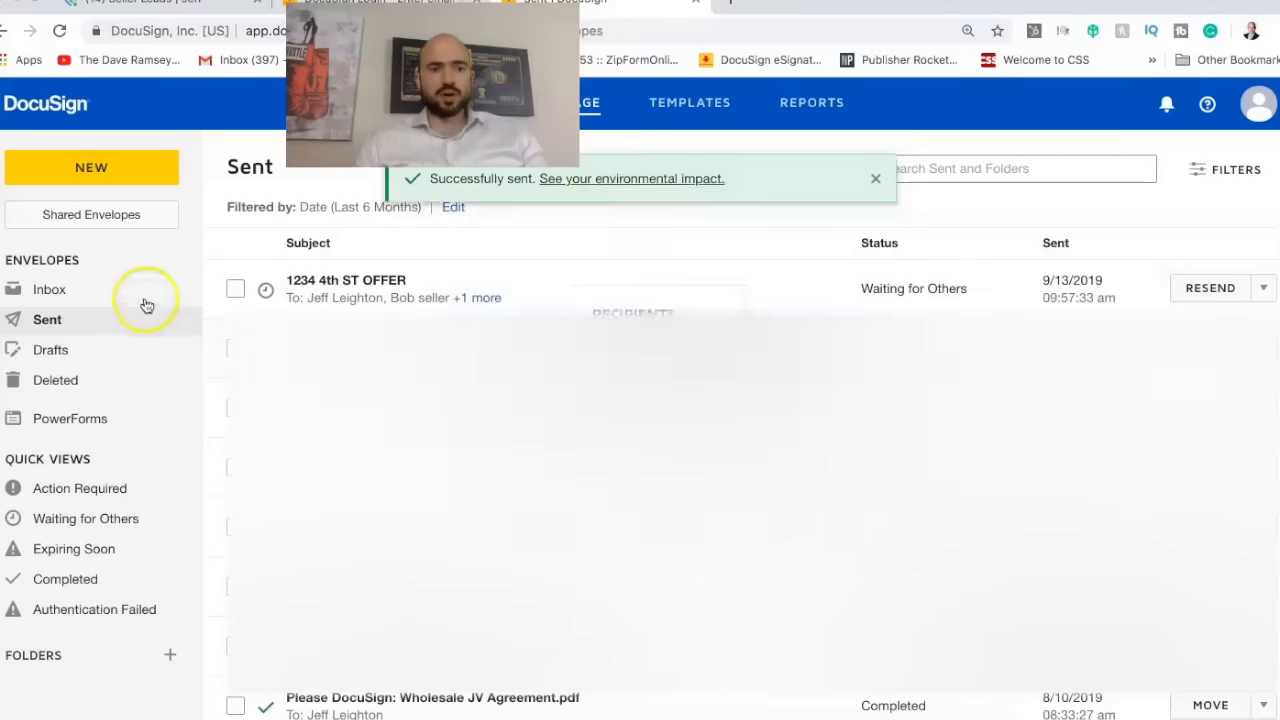
pyautogui.click(49, 289)
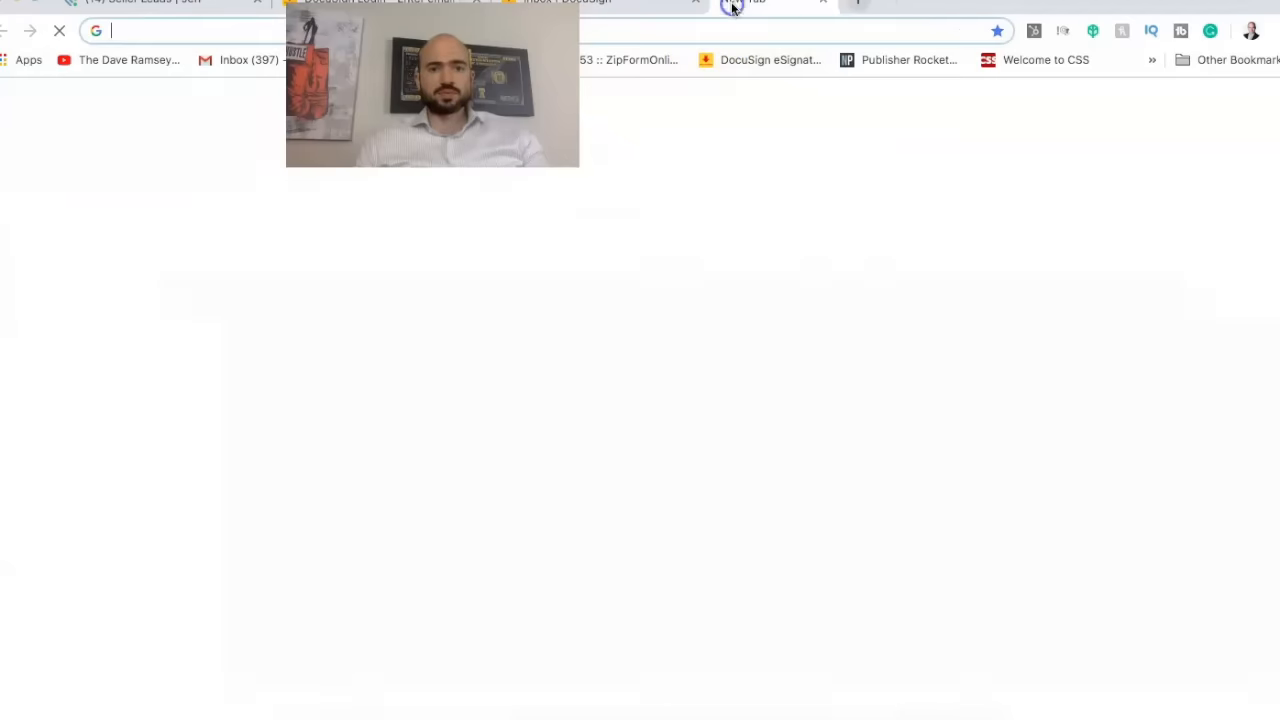
# In a new Gmail tab, open the 1234 4th ST OFFER email and start reviewing the document
pyautogui.click(745, 3)
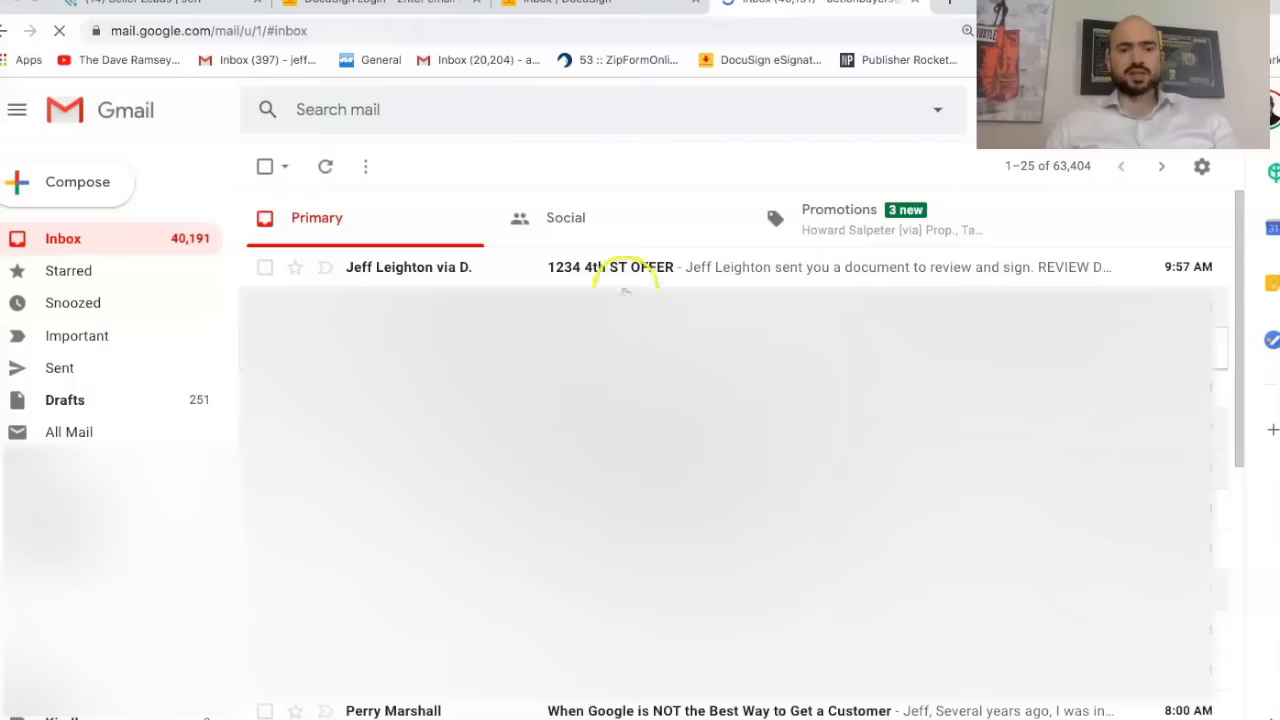
pyautogui.click(610, 267)
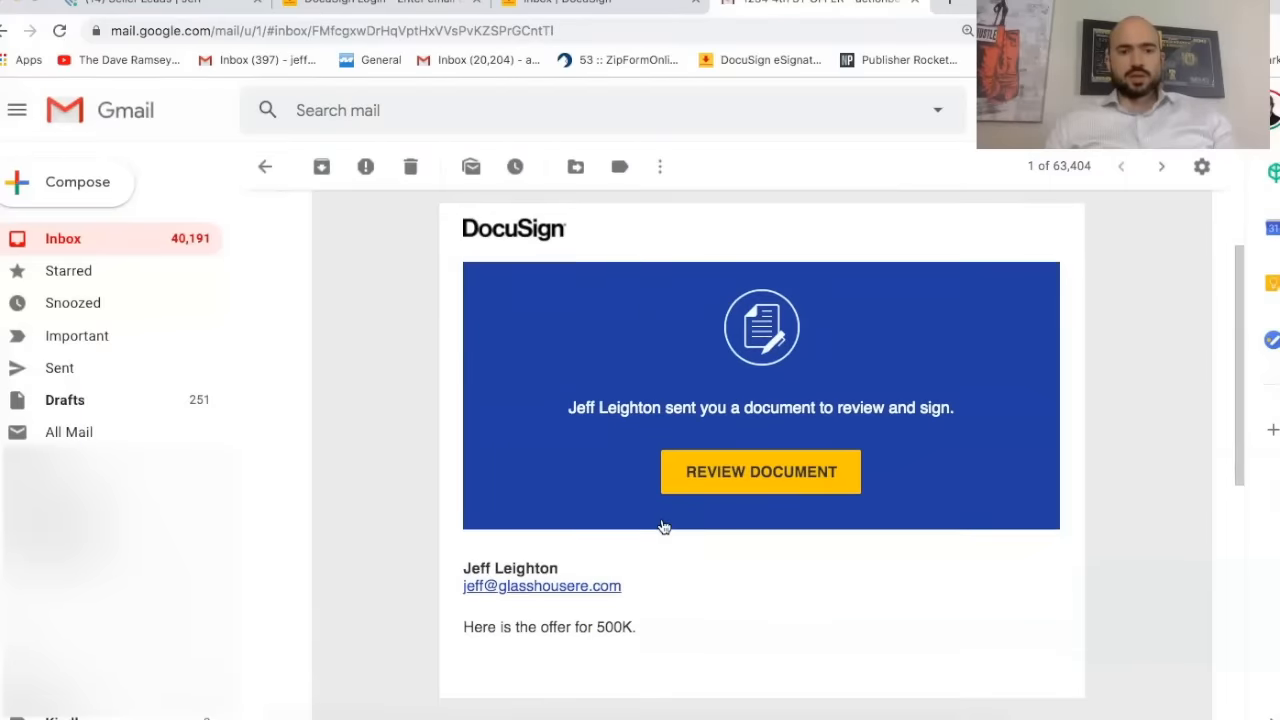
pyautogui.scroll(-3)
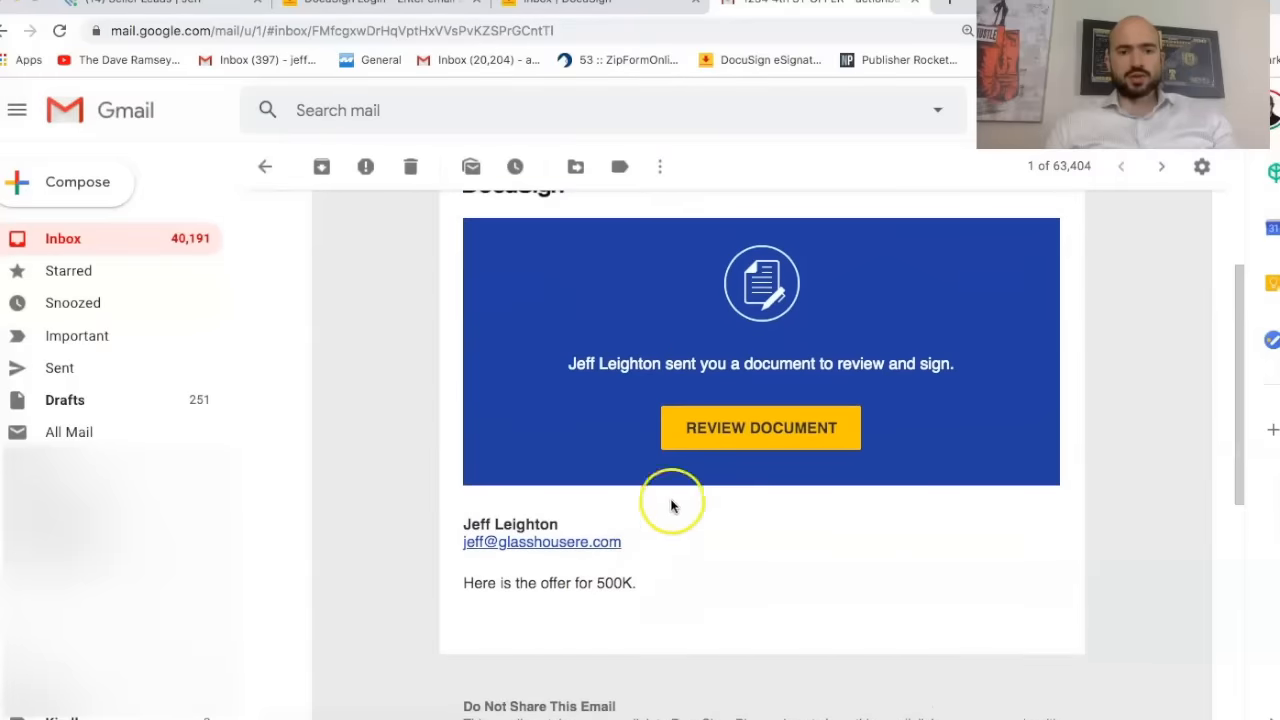
pyautogui.click(760, 427)
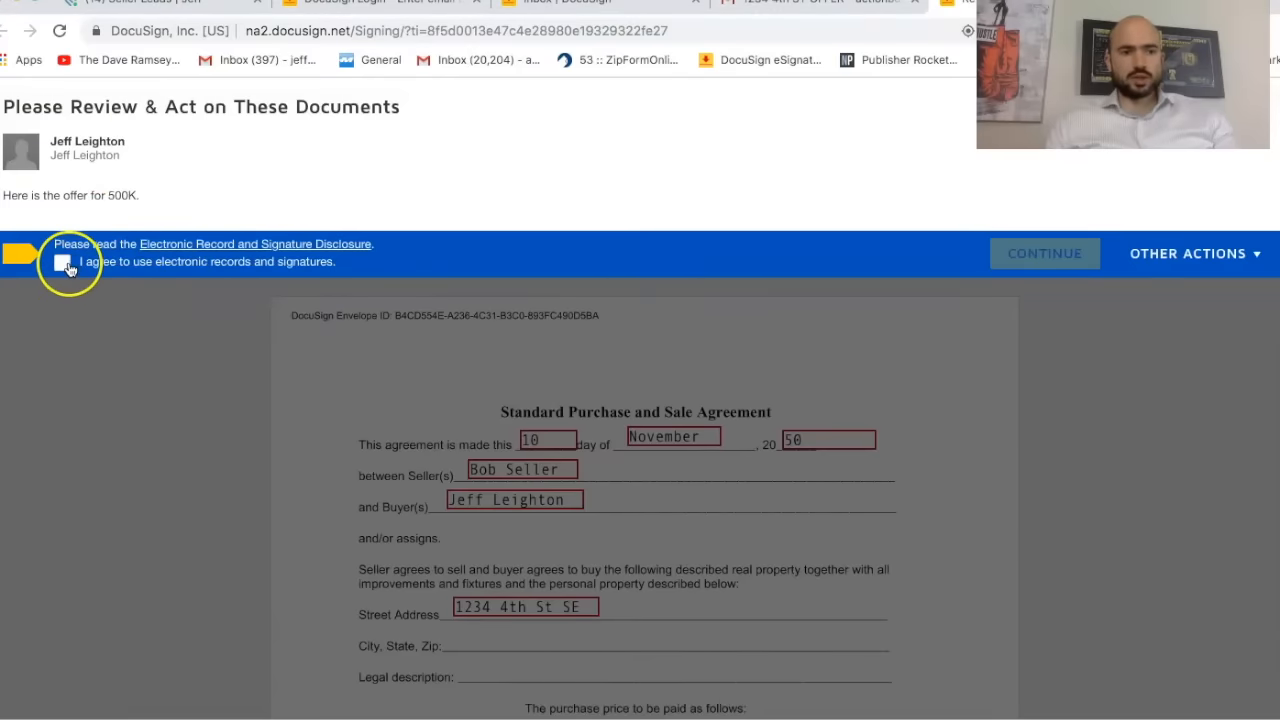
# Accept electronic records and signatures, dismiss the comments tip, and scroll to the initial fields
pyautogui.click(62, 262)
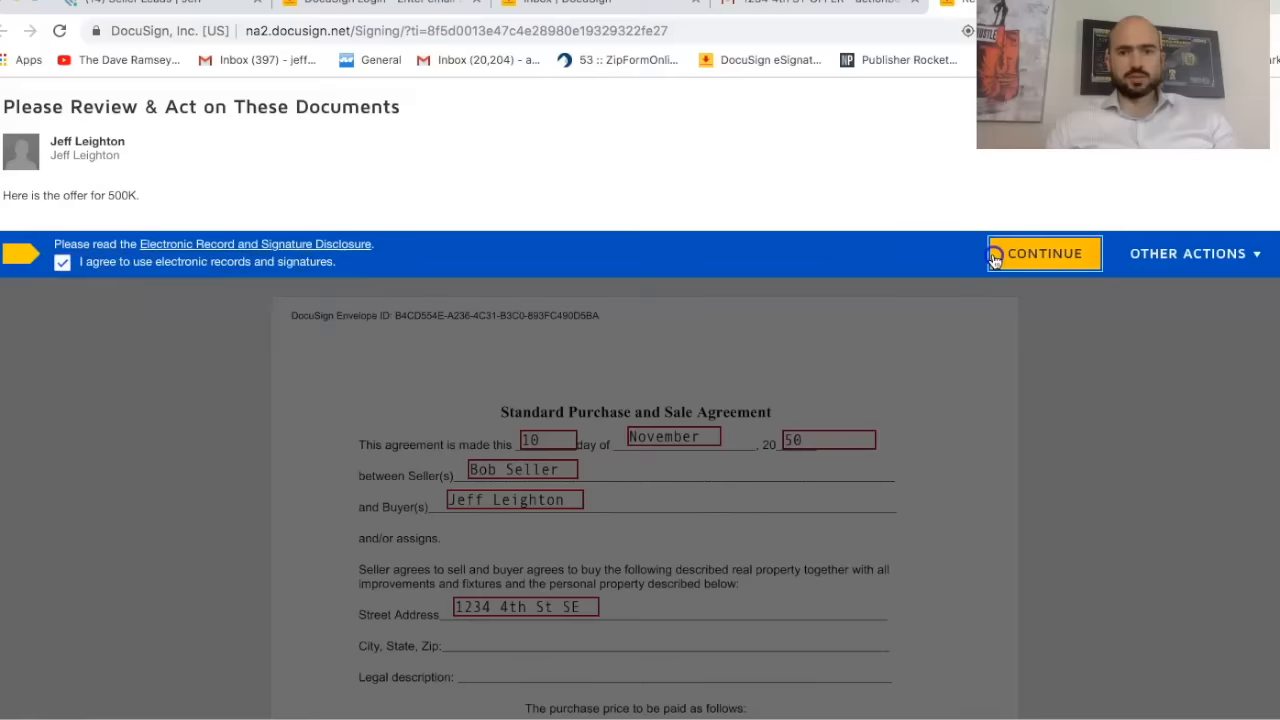
pyautogui.click(1044, 252)
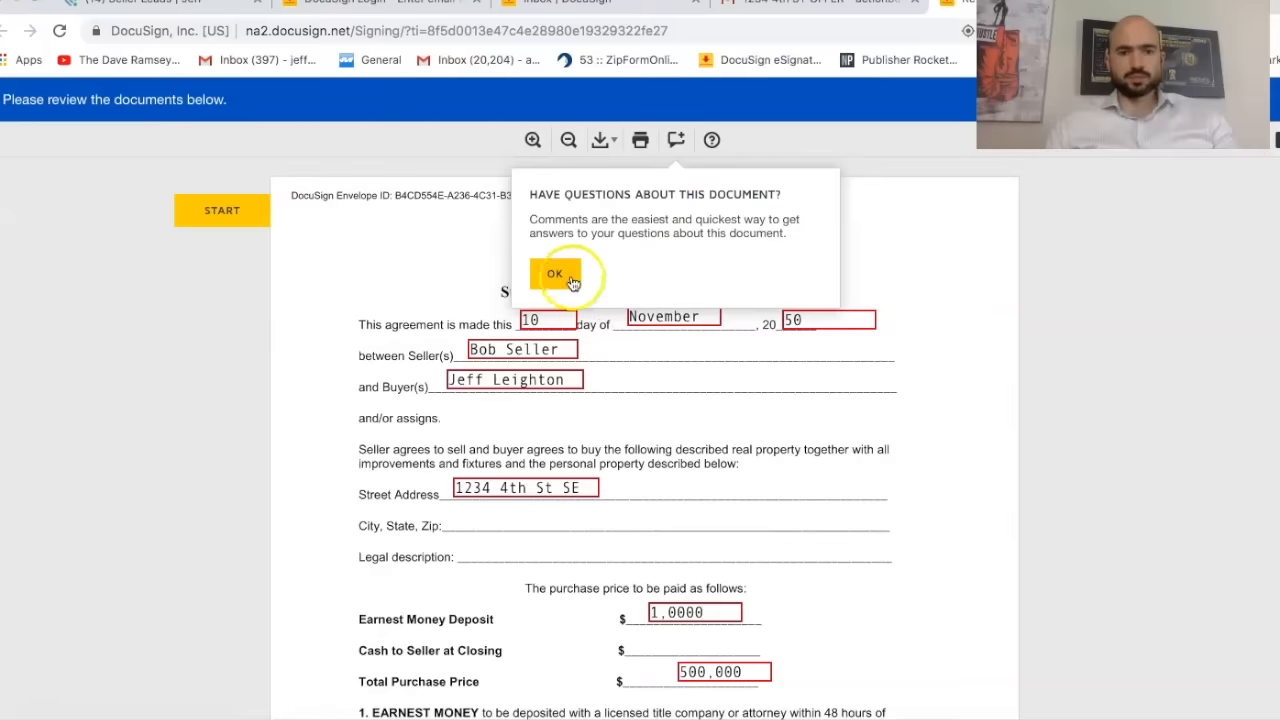
pyautogui.click(555, 274)
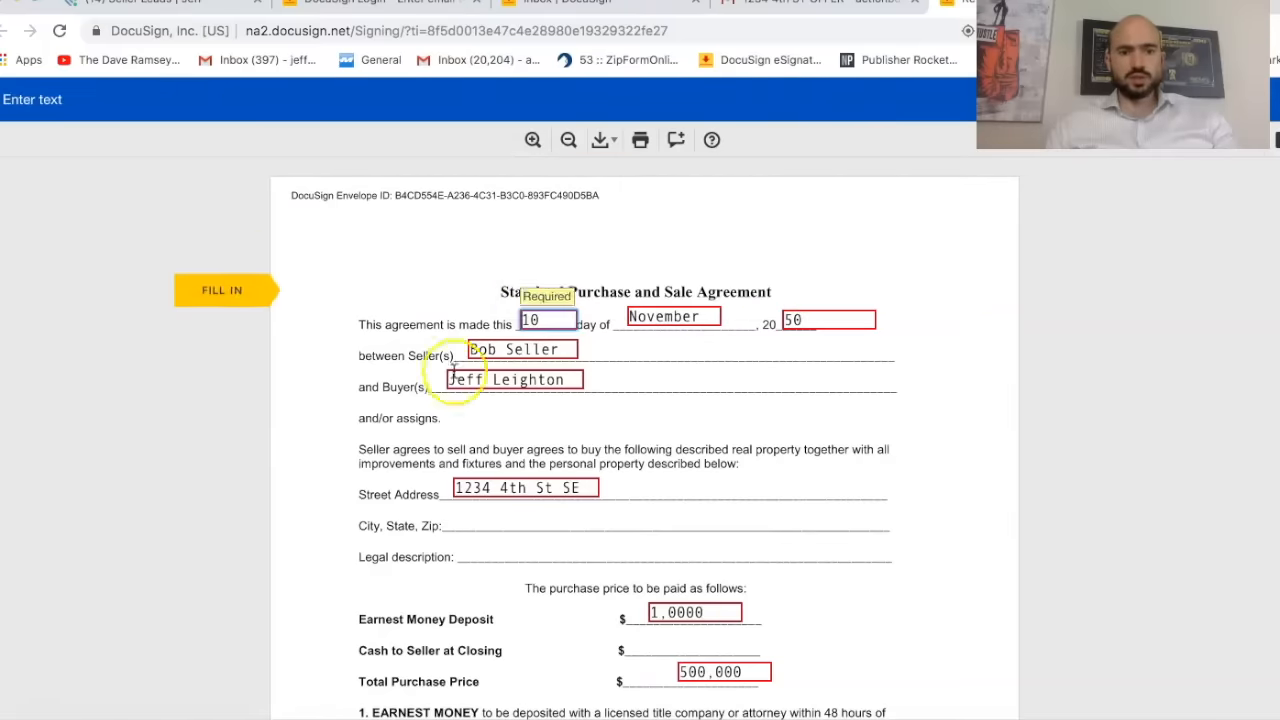
pyautogui.scroll(-3)
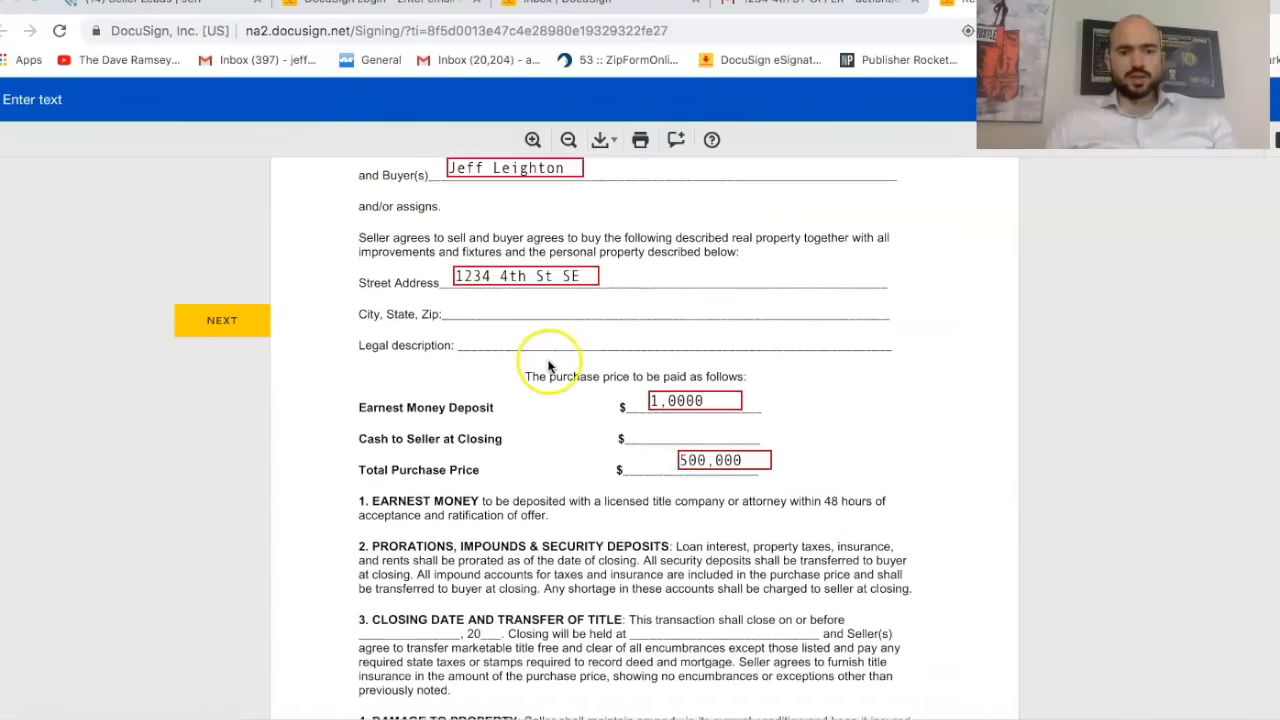
pyautogui.scroll(-3)
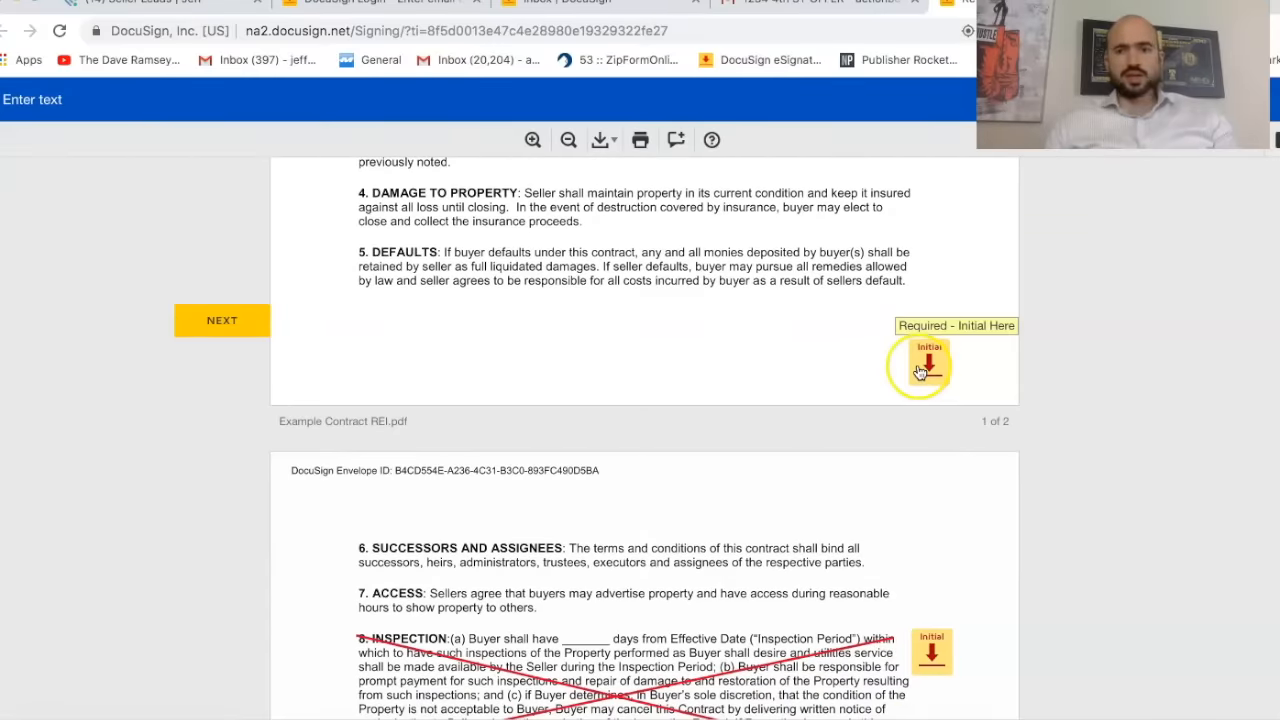
# Adopt the styled JL initials after briefly trying Draw, and initial the bottom of page 1
pyautogui.click(929, 360)
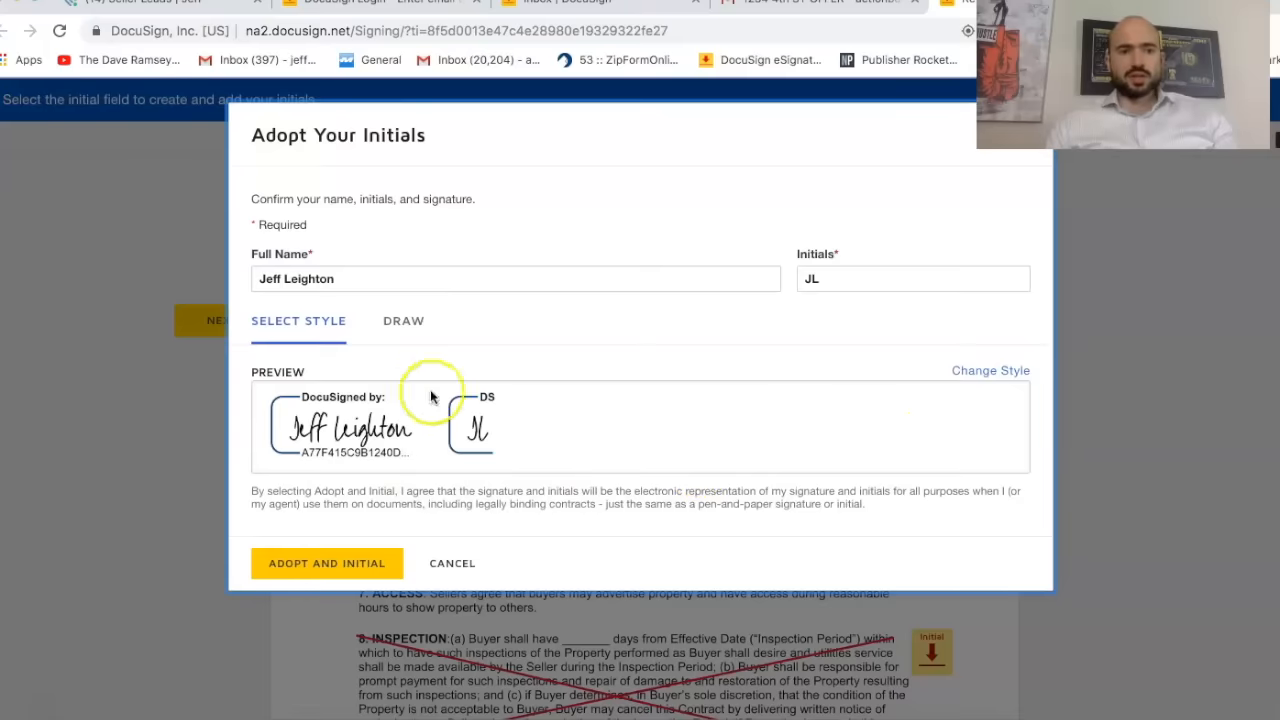
pyautogui.moveTo(470, 445)
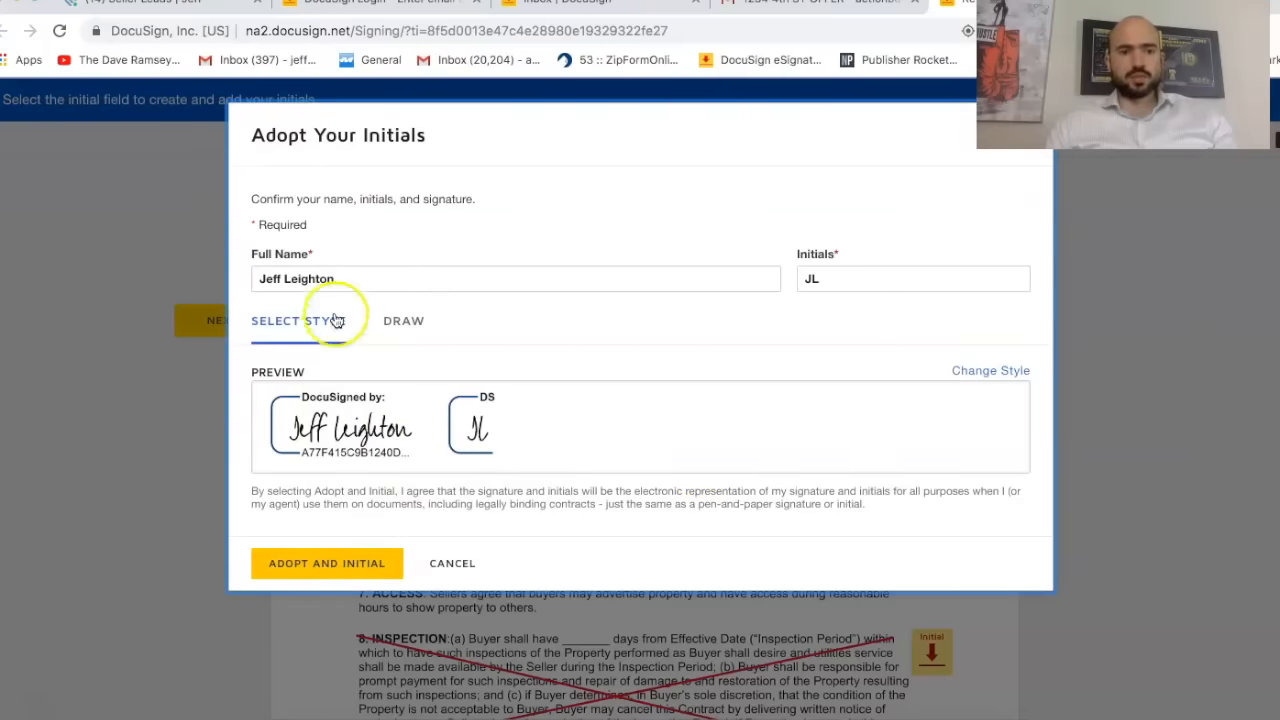
pyautogui.click(403, 320)
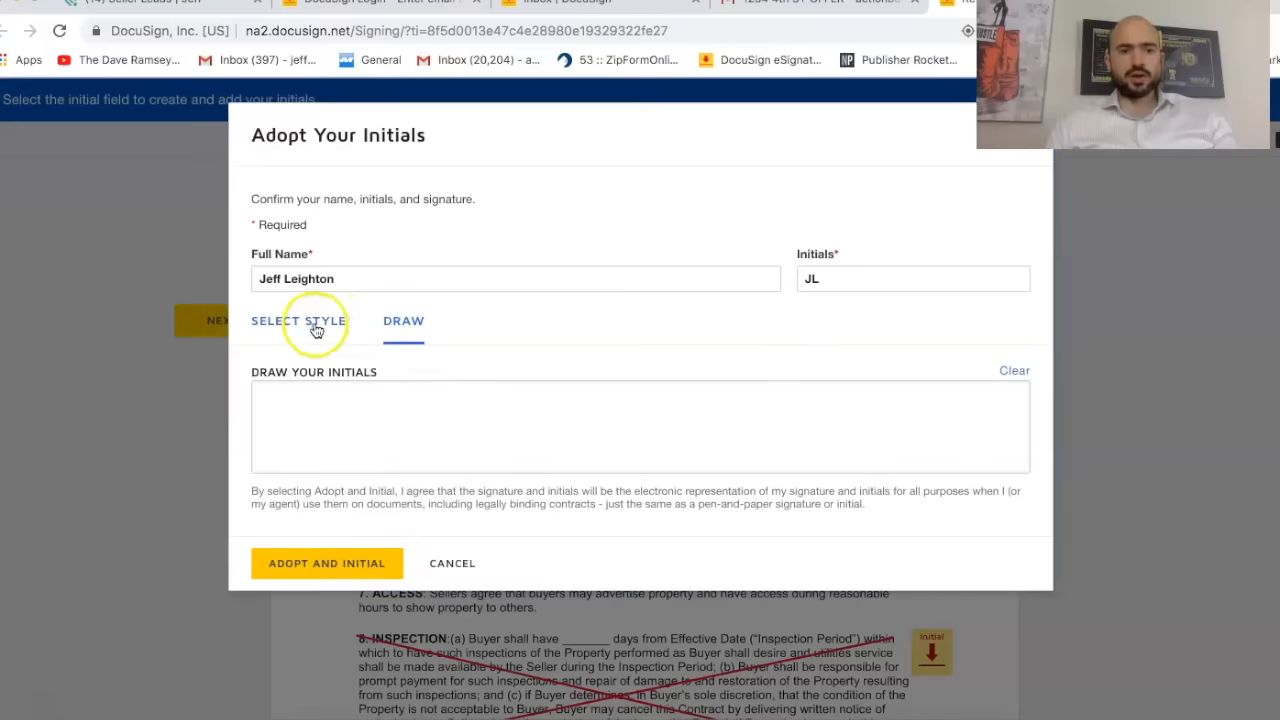
pyautogui.click(298, 320)
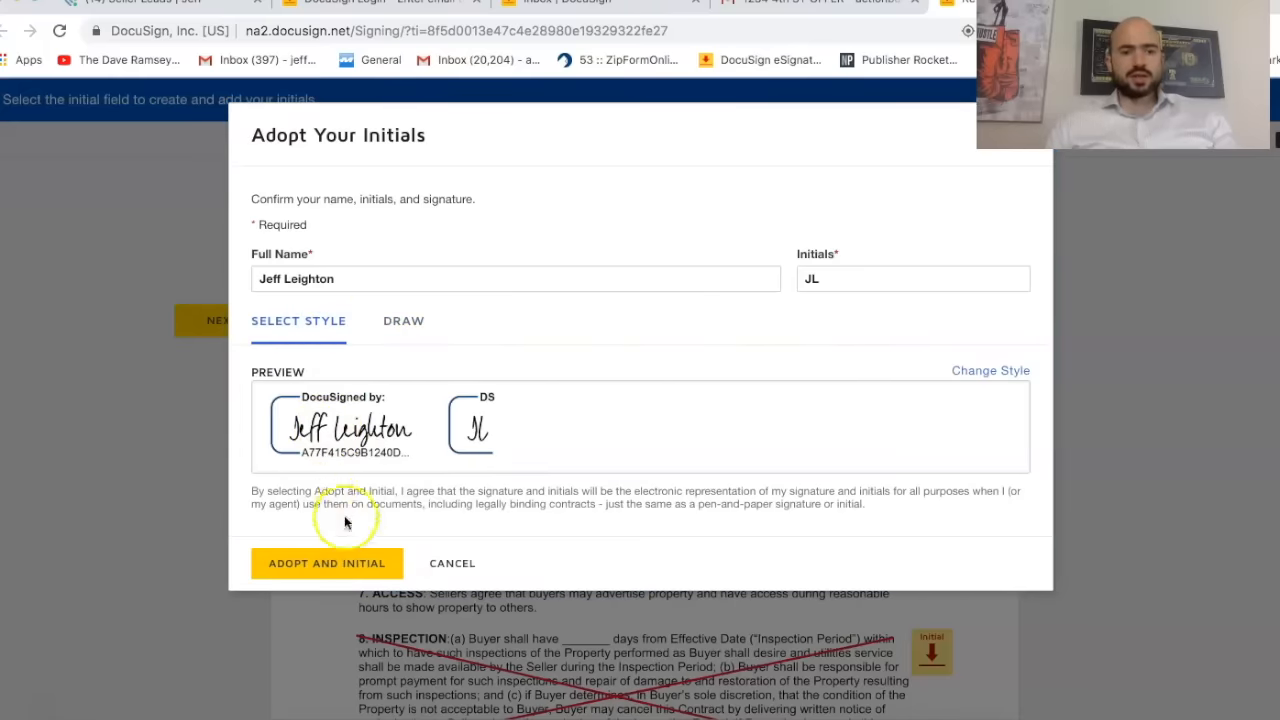
pyautogui.moveTo(328, 563)
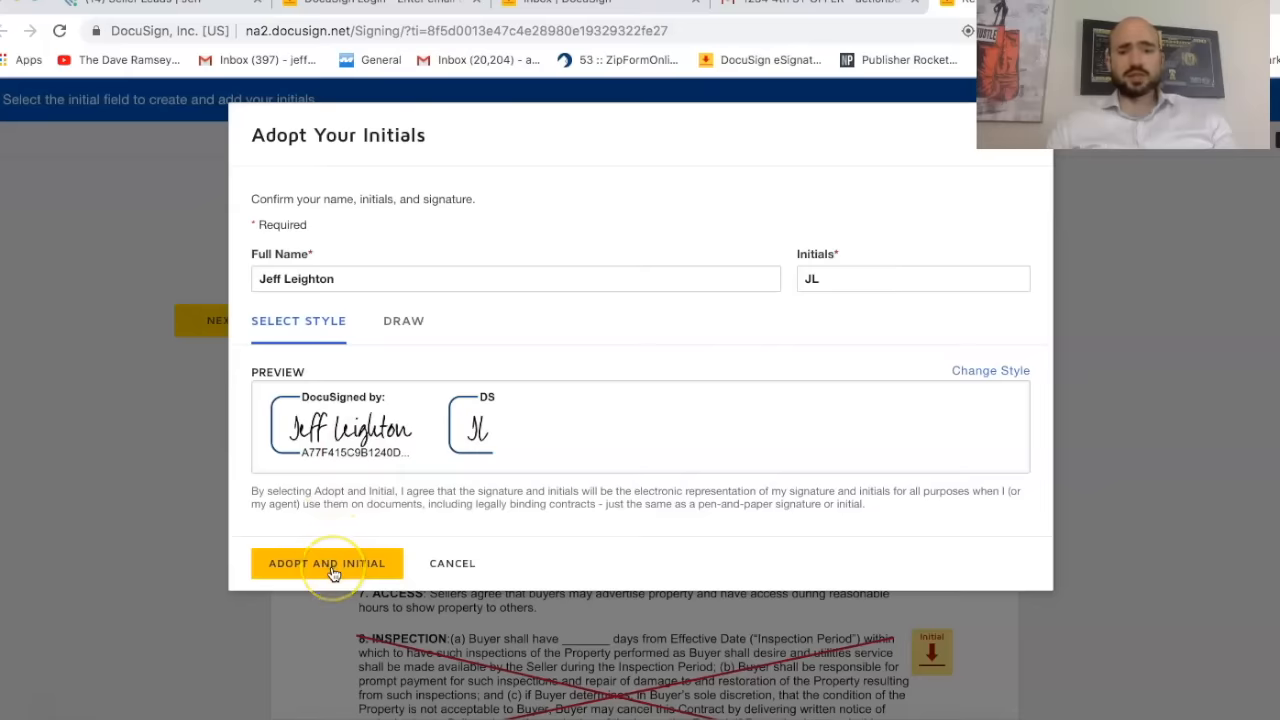
pyautogui.click(327, 563)
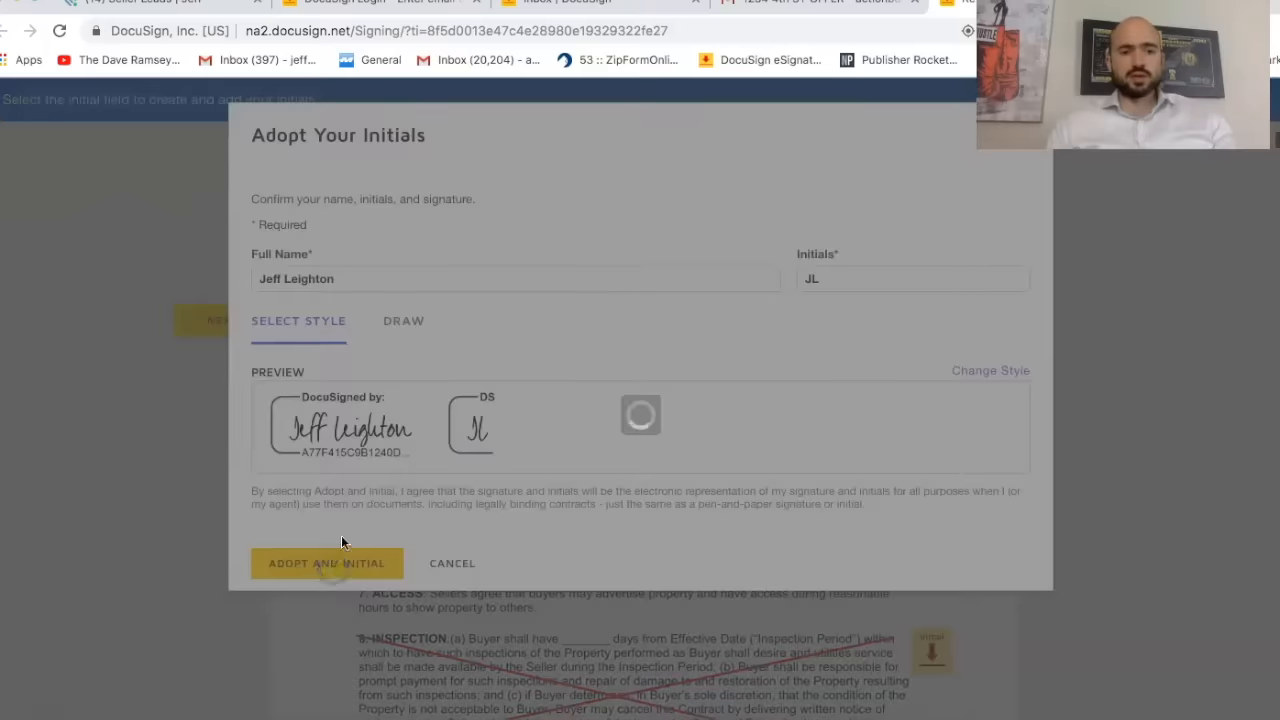
pyautogui.click(327, 563)
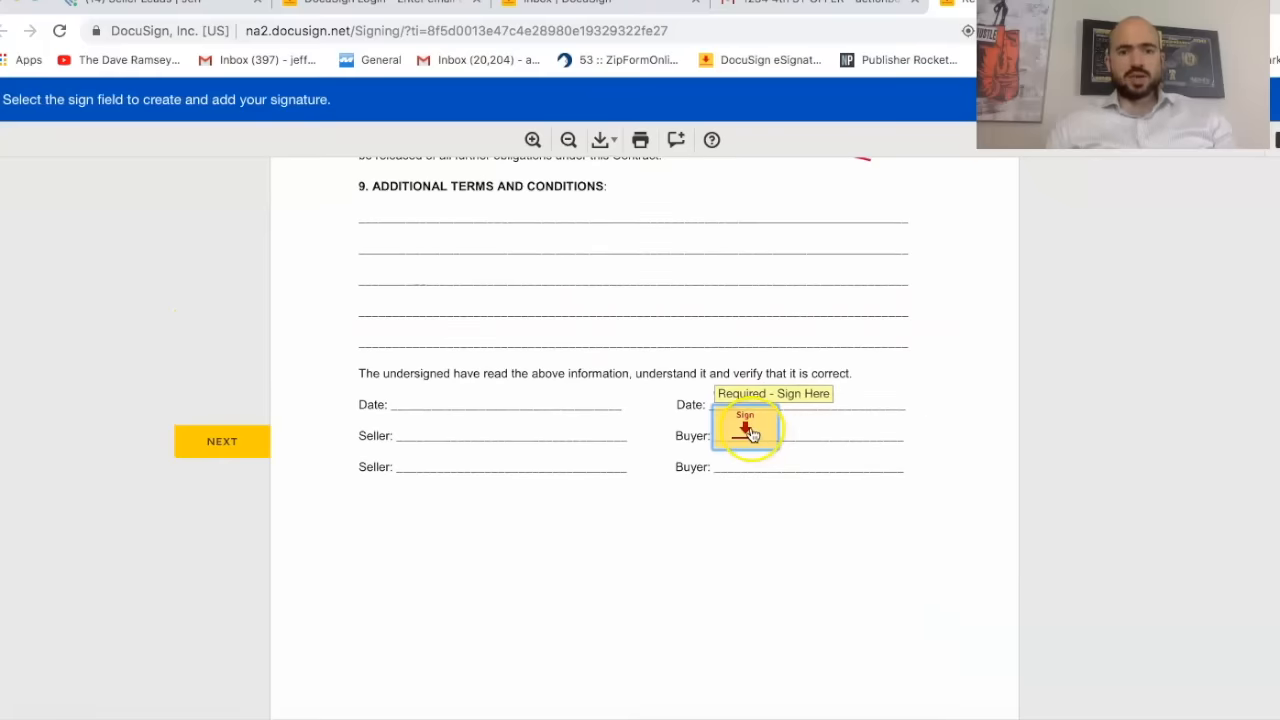
pyautogui.click(745, 428)
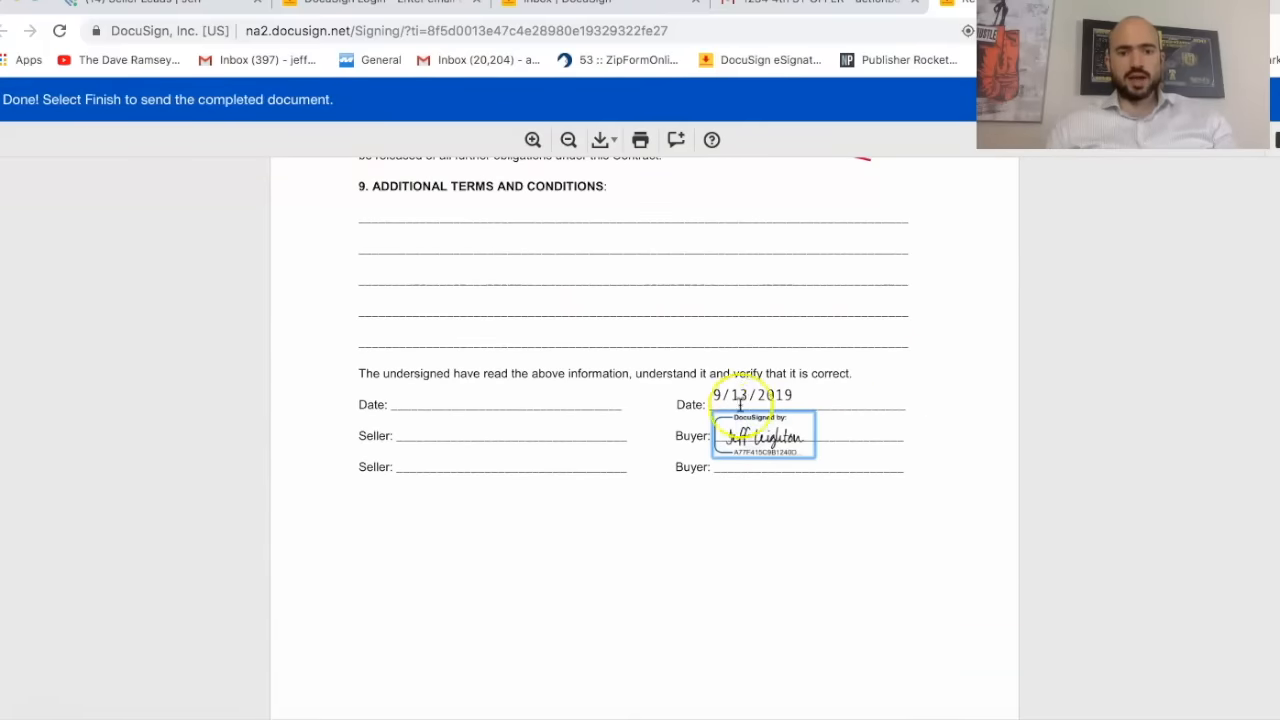
pyautogui.scroll(-3)
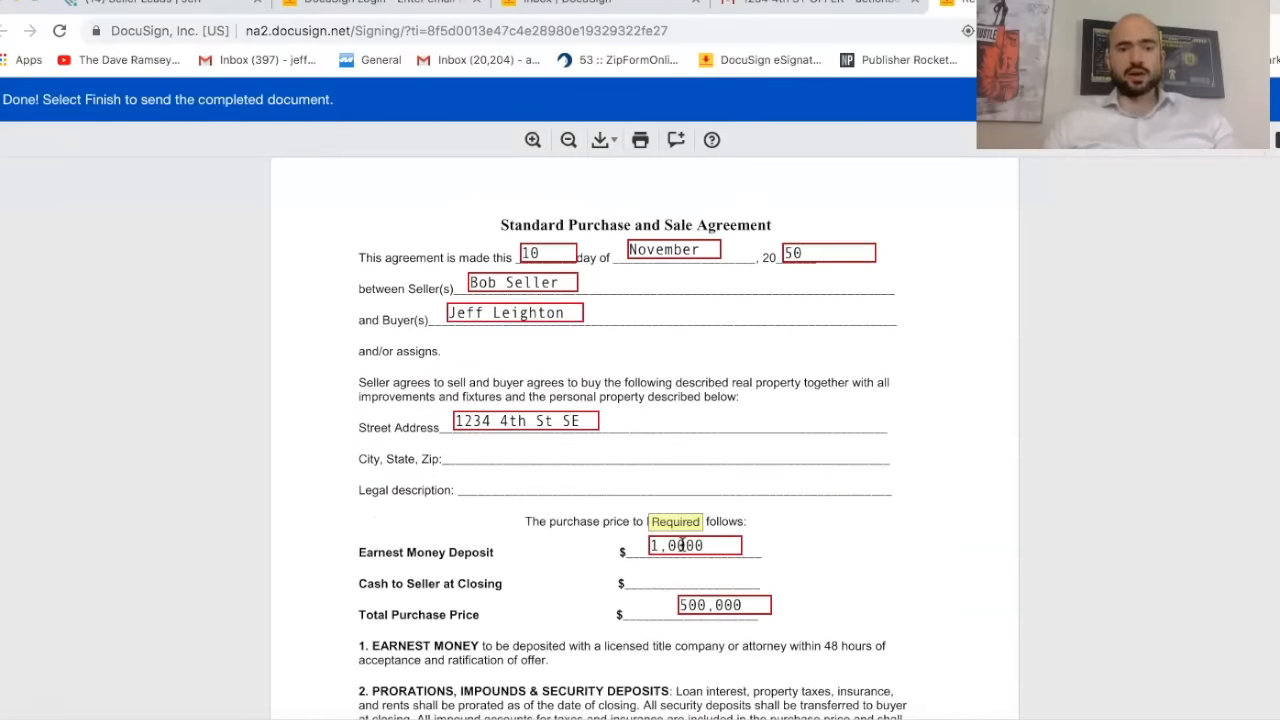
pyautogui.scroll(-3)
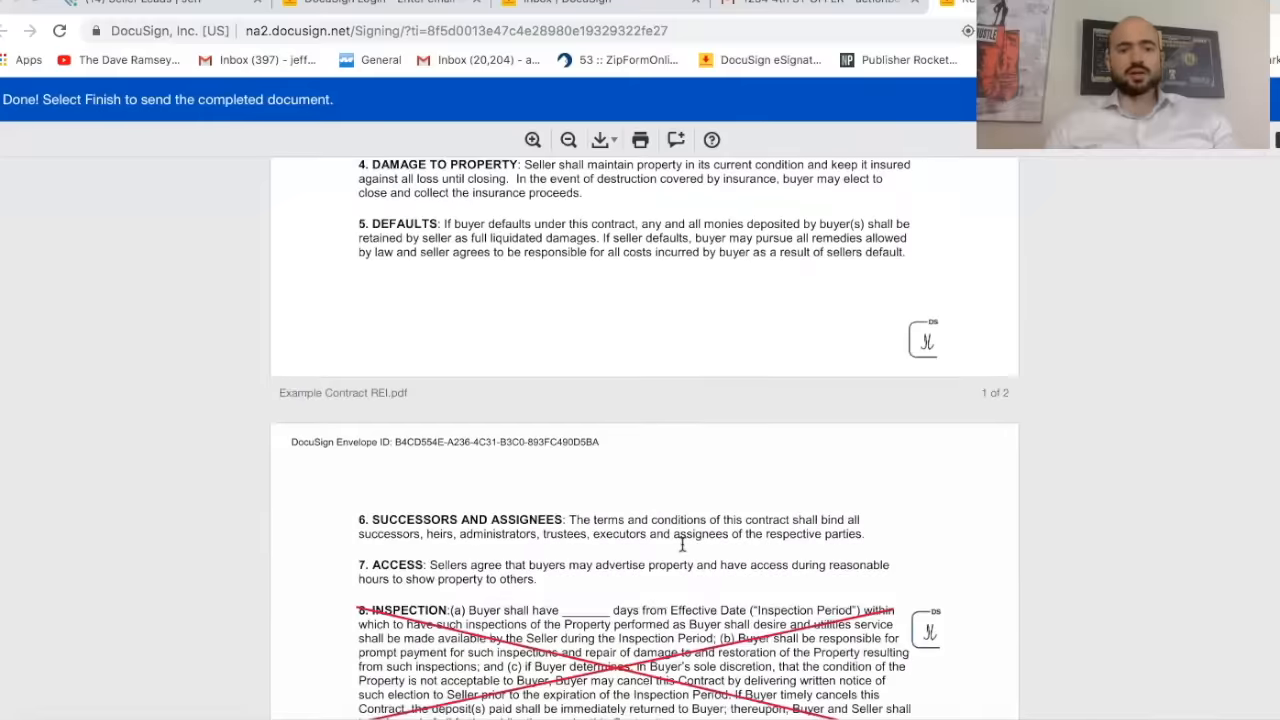
pyautogui.scroll(-3)
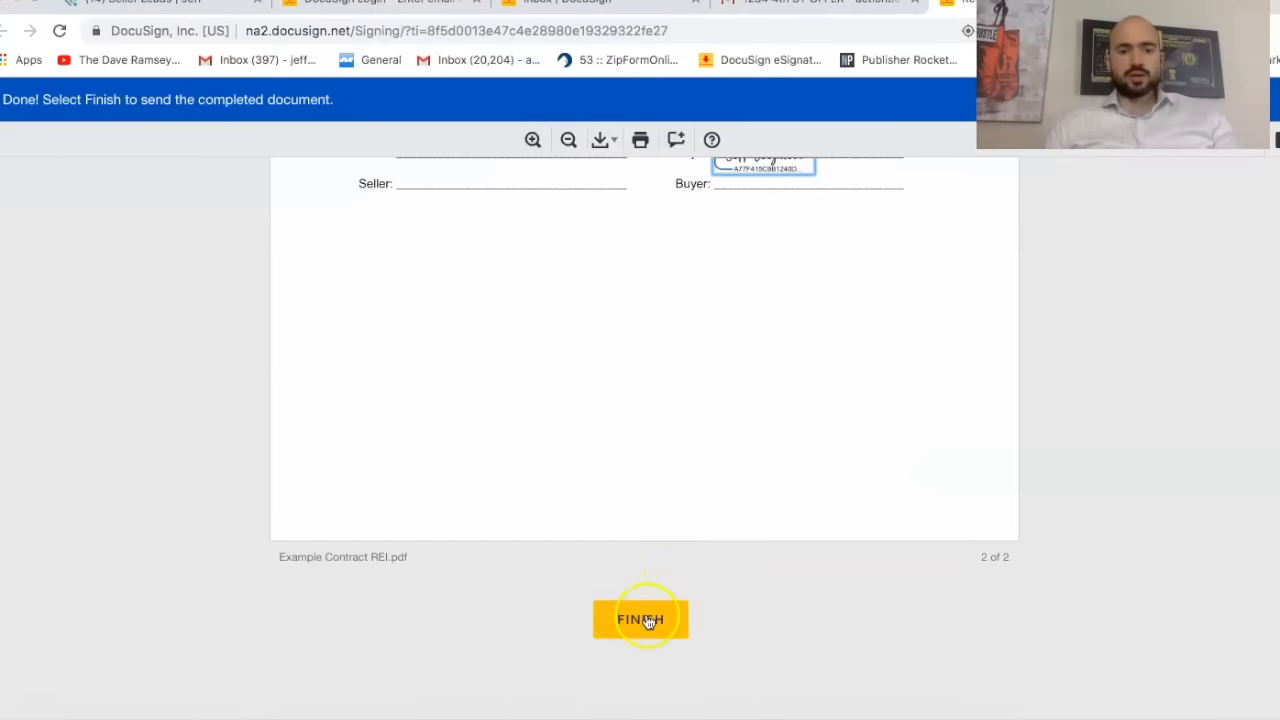
# Finish the buyer's signing and decline the DocuSign account offer to reach You're Done
pyautogui.click(640, 618)
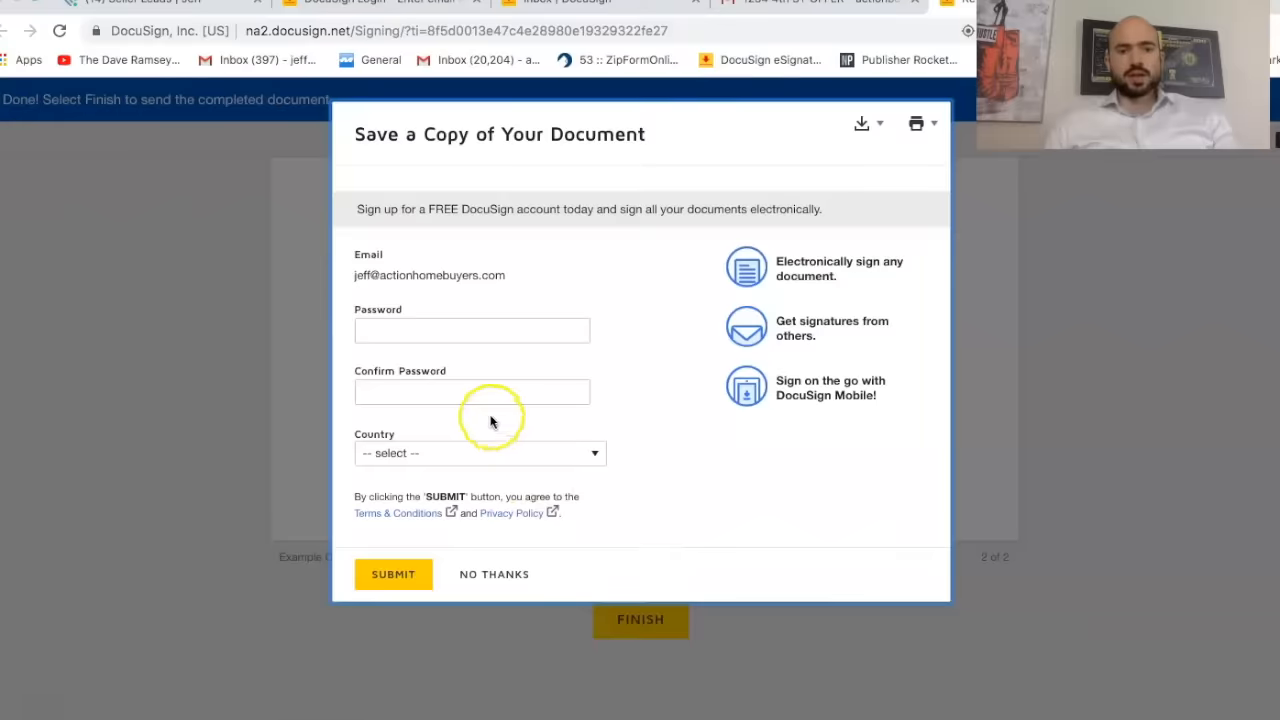
pyautogui.moveTo(480, 555)
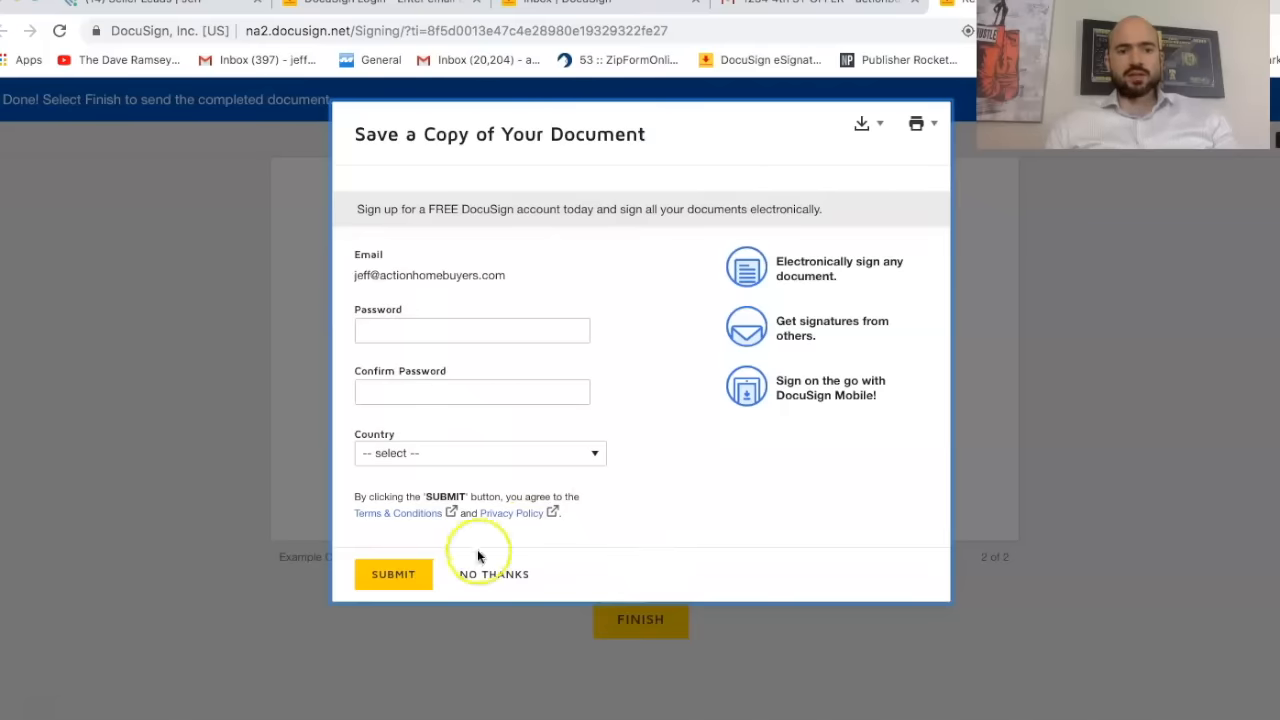
pyautogui.moveTo(507, 574)
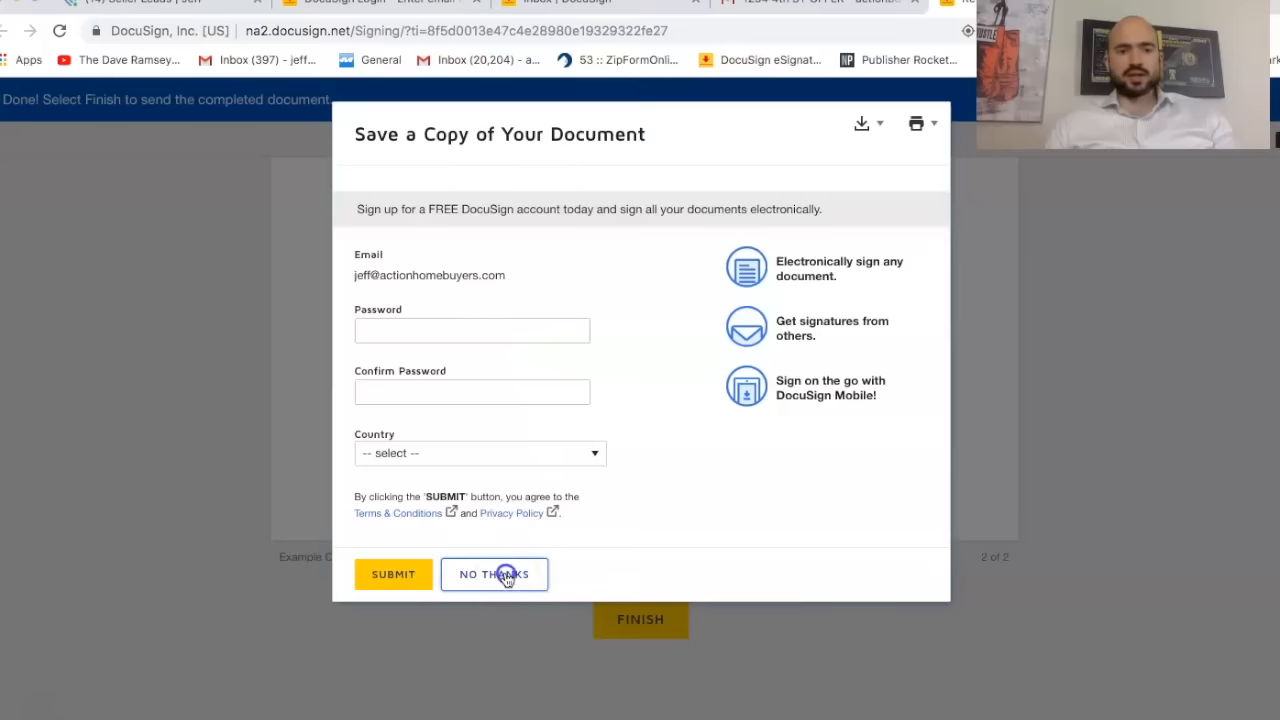
pyautogui.click(494, 574)
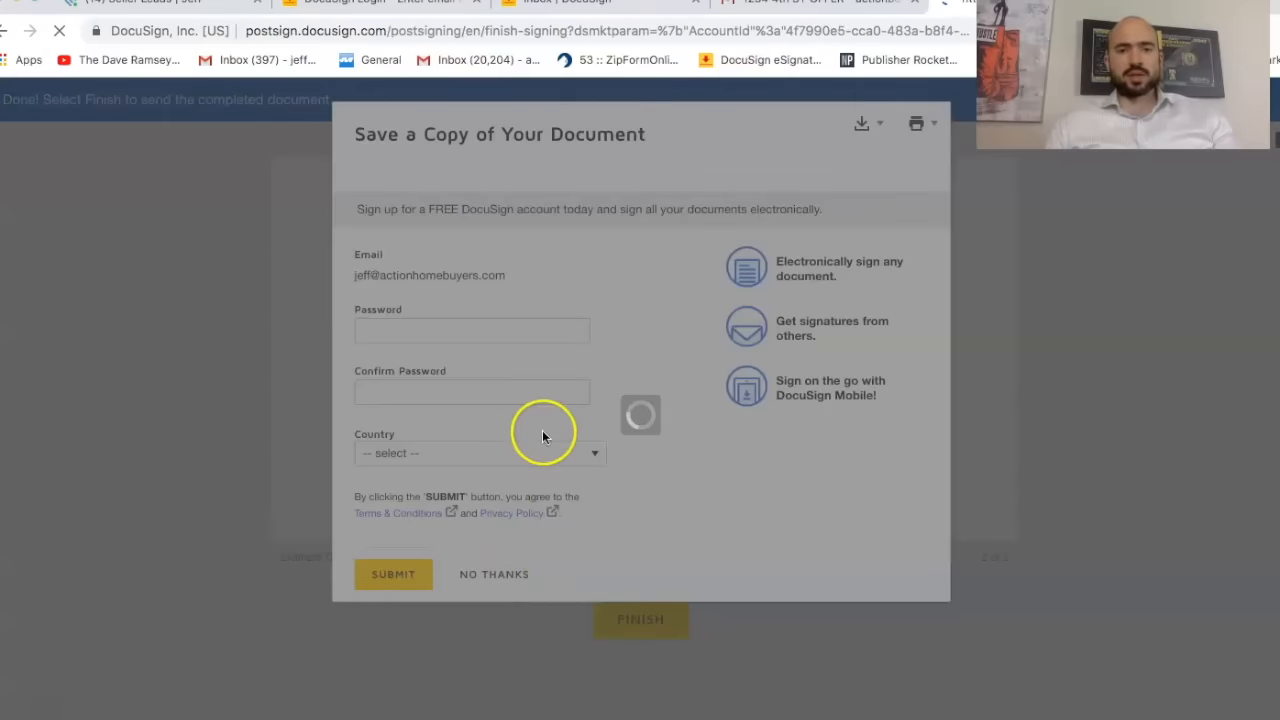
pyautogui.click(493, 573)
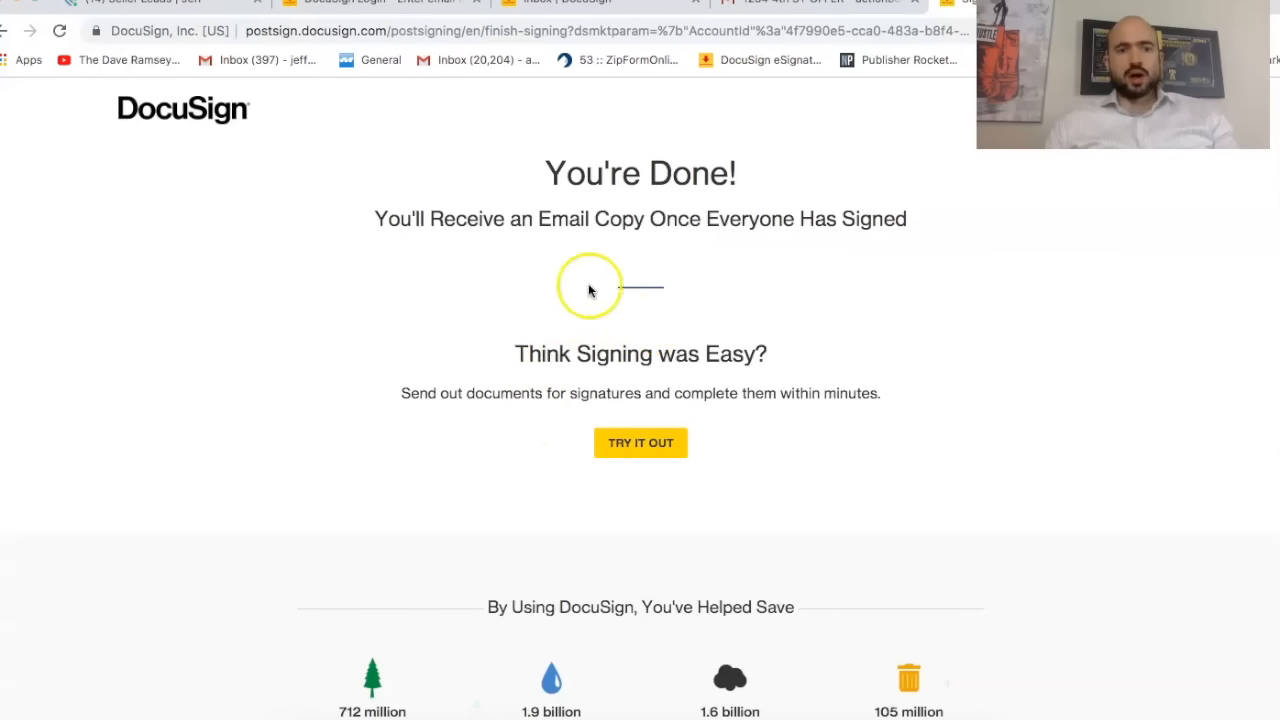
pyautogui.moveTo(540, 238)
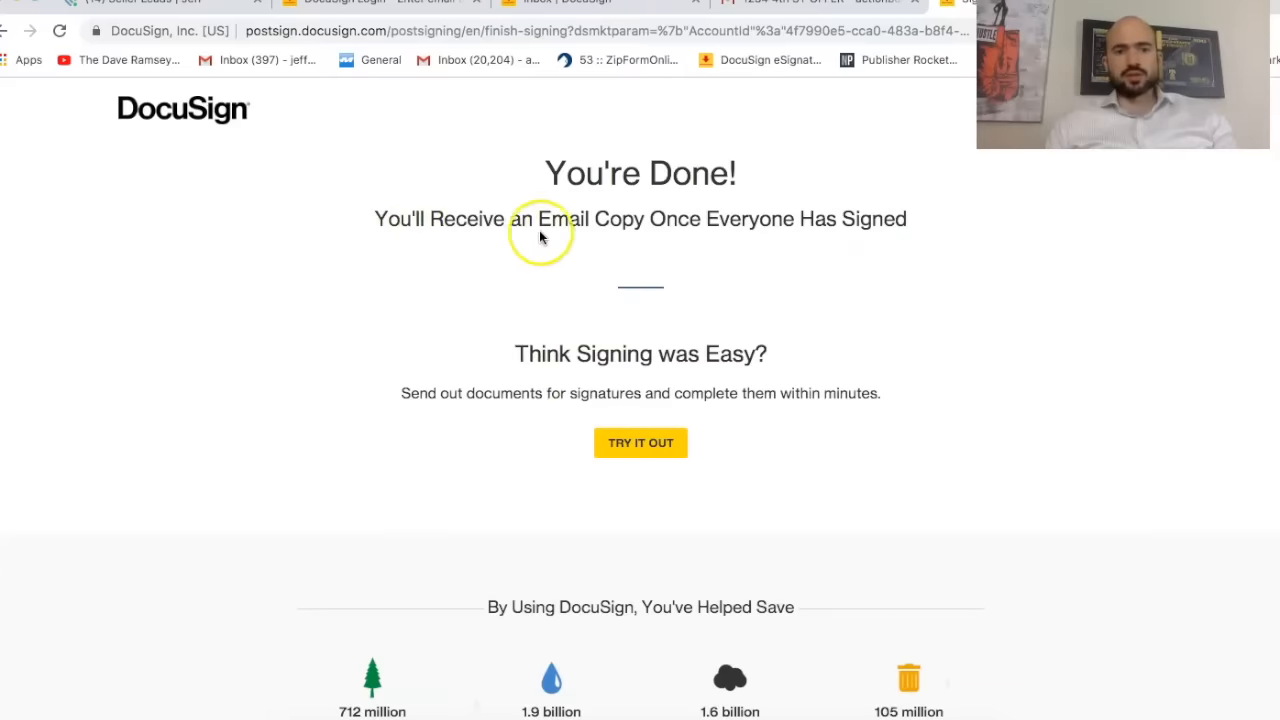
pyautogui.moveTo(850, 247)
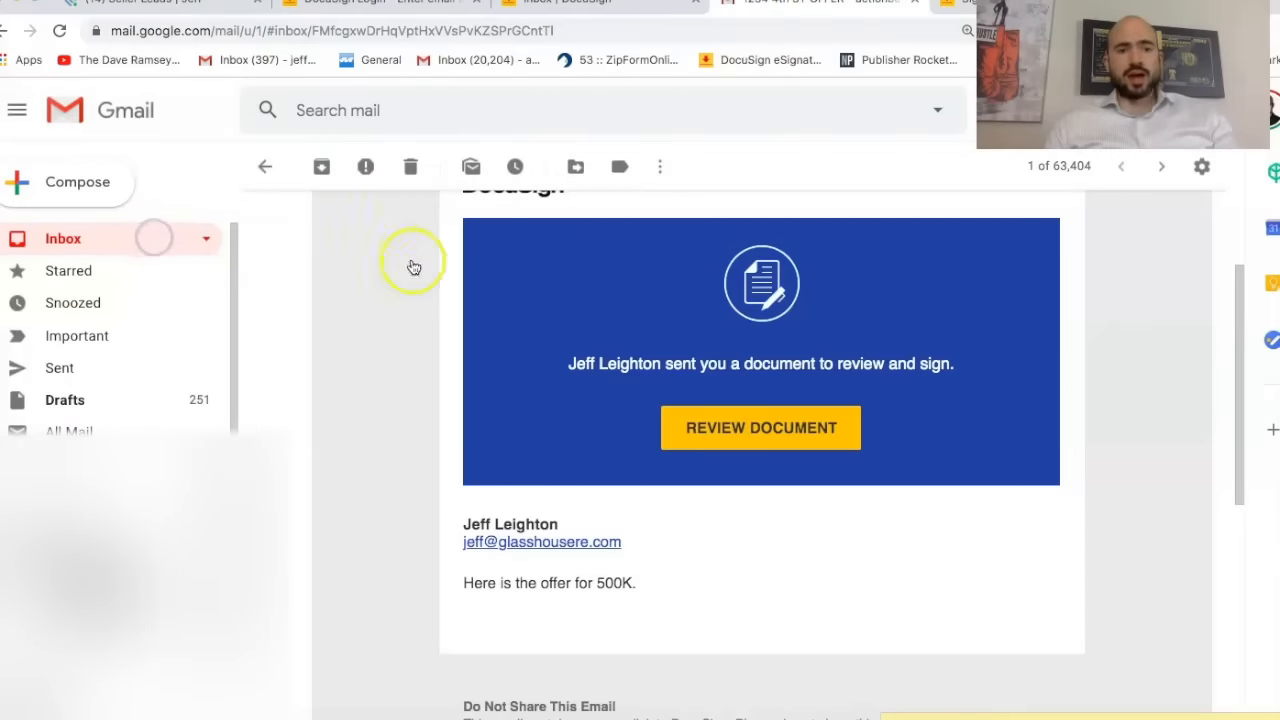
# Open the second 1234 4th ST OFFER email from the inbox and launch Review Document
pyautogui.click(264, 166)
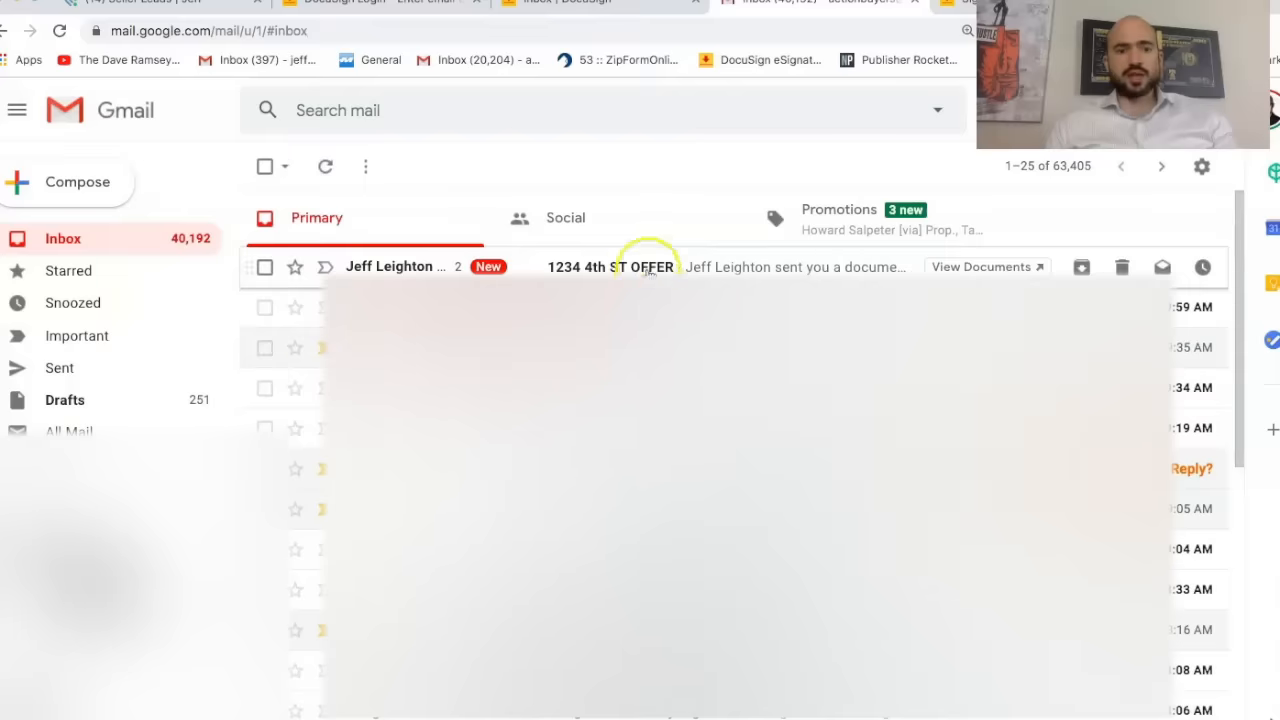
pyautogui.click(611, 267)
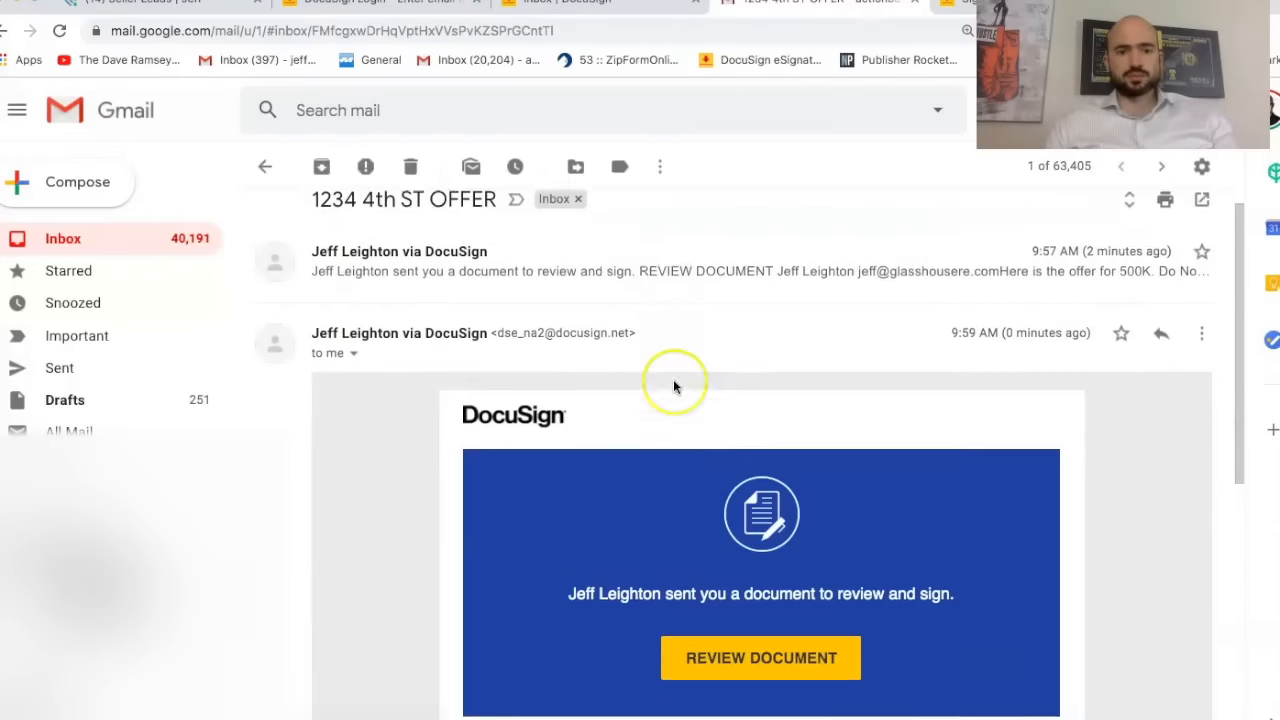
pyautogui.scroll(-3)
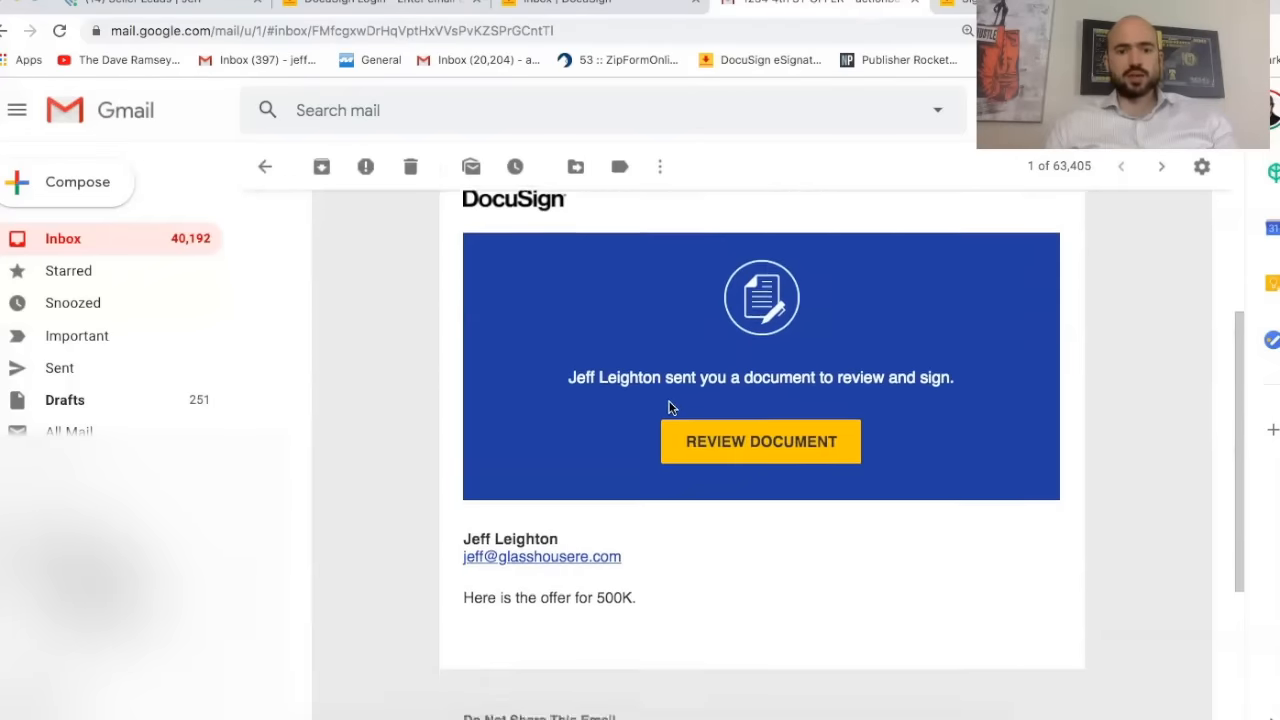
pyautogui.click(760, 441)
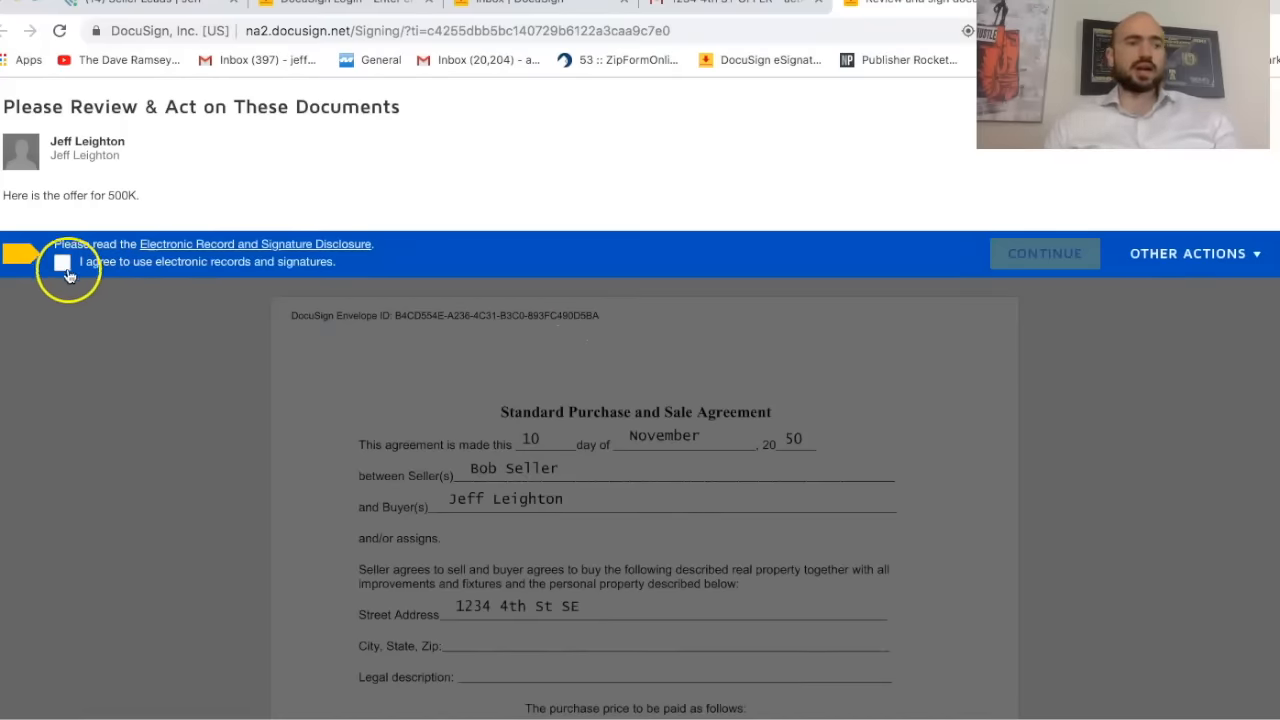
# Agree to electronic records and signatures, continue, and scroll to the Inspection clause
pyautogui.click(62, 263)
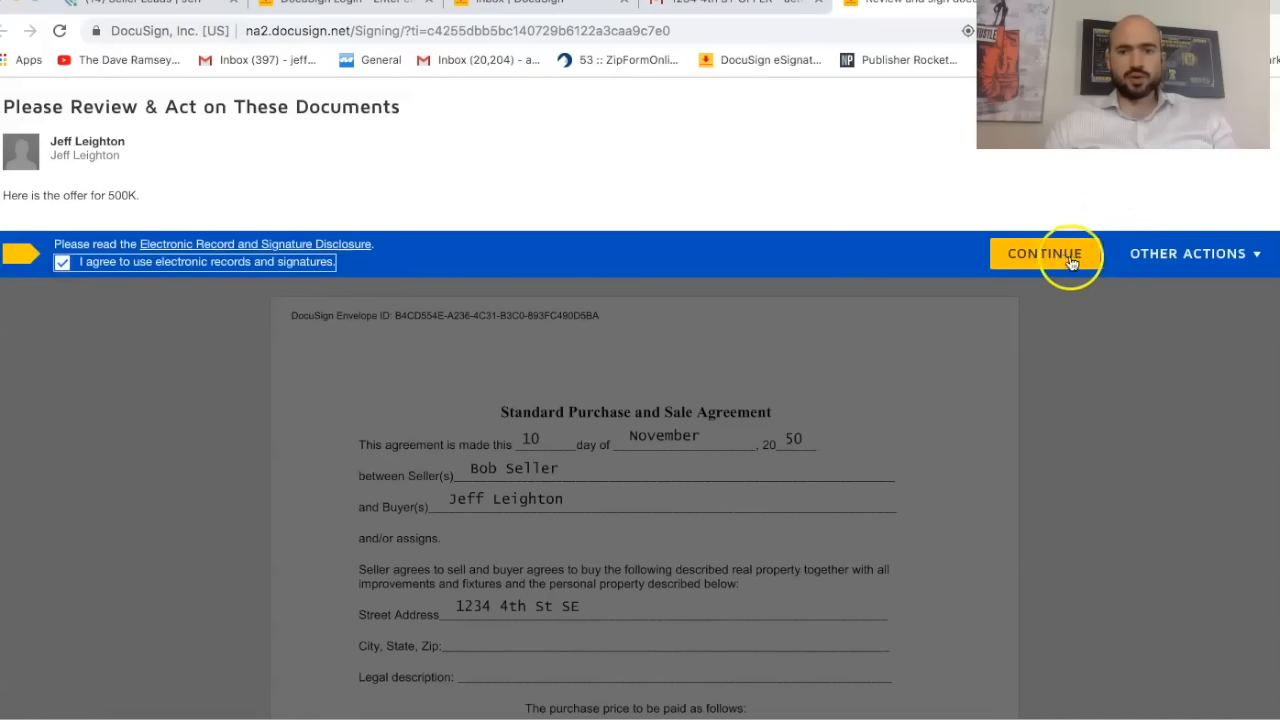
pyautogui.click(1044, 253)
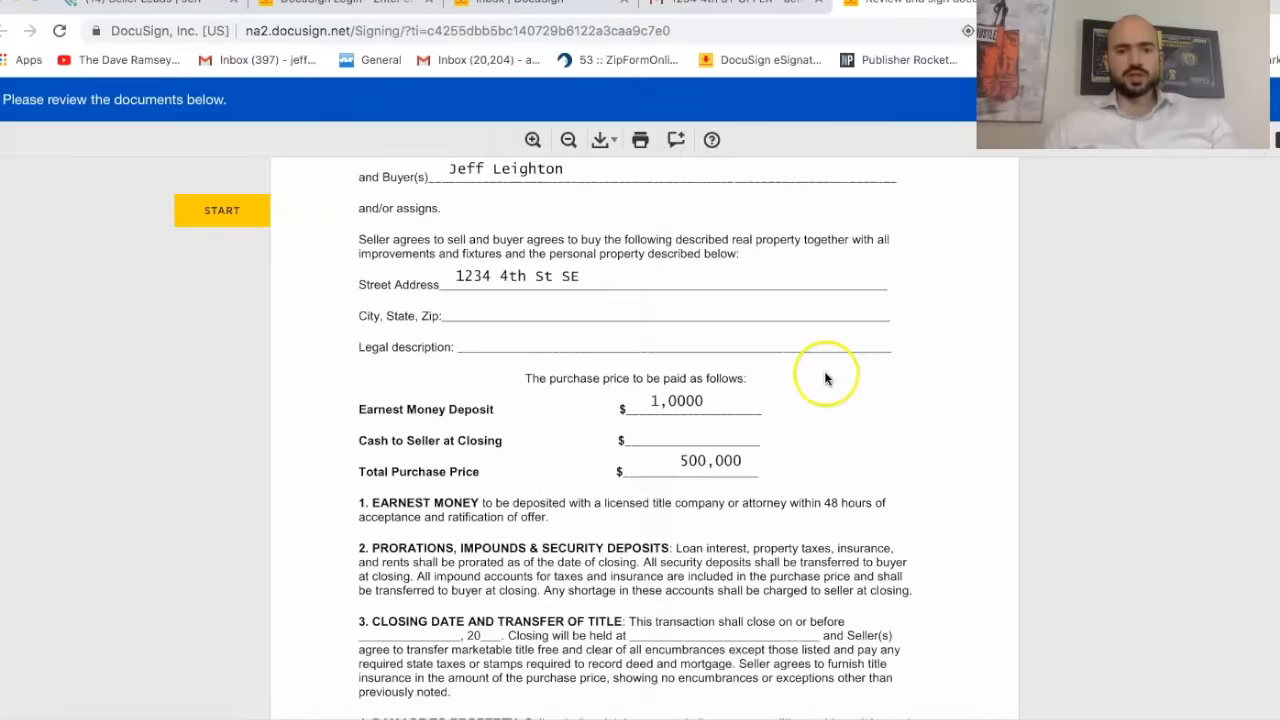
pyautogui.scroll(-3)
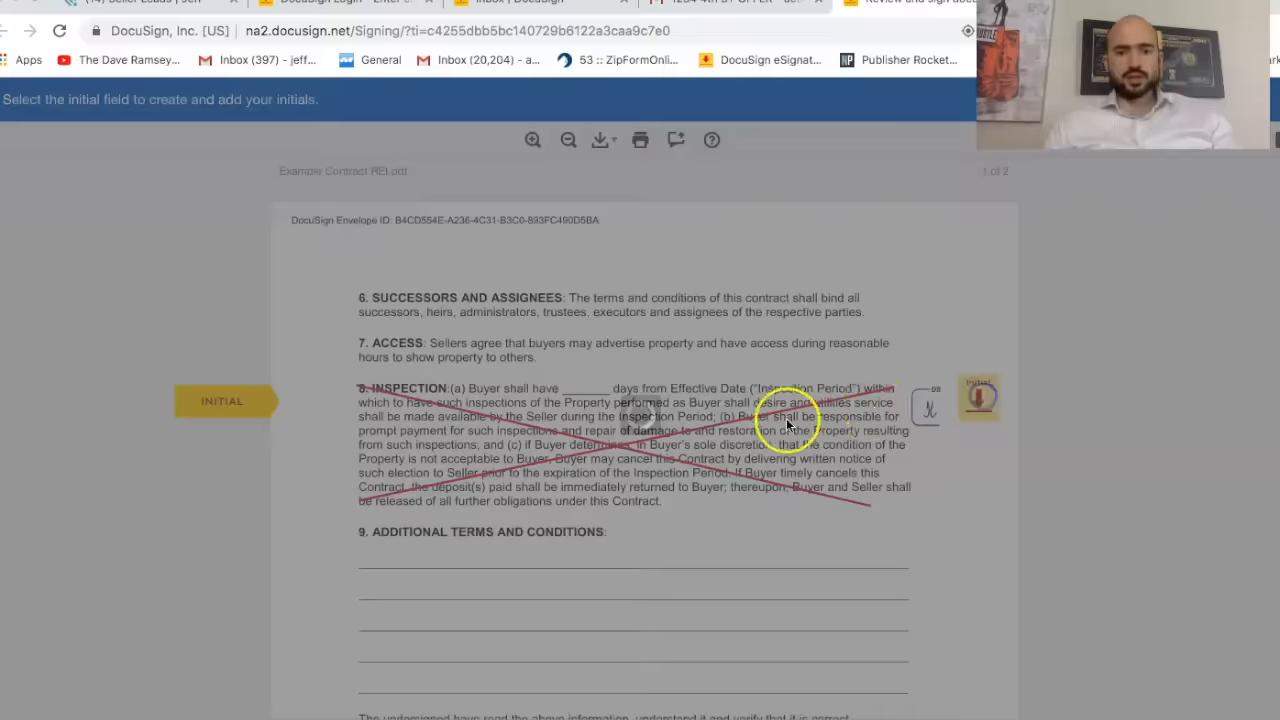
# Adopt Bob seller's BS initials on the Inspection clause and sign the seller's line
pyautogui.click(222, 400)
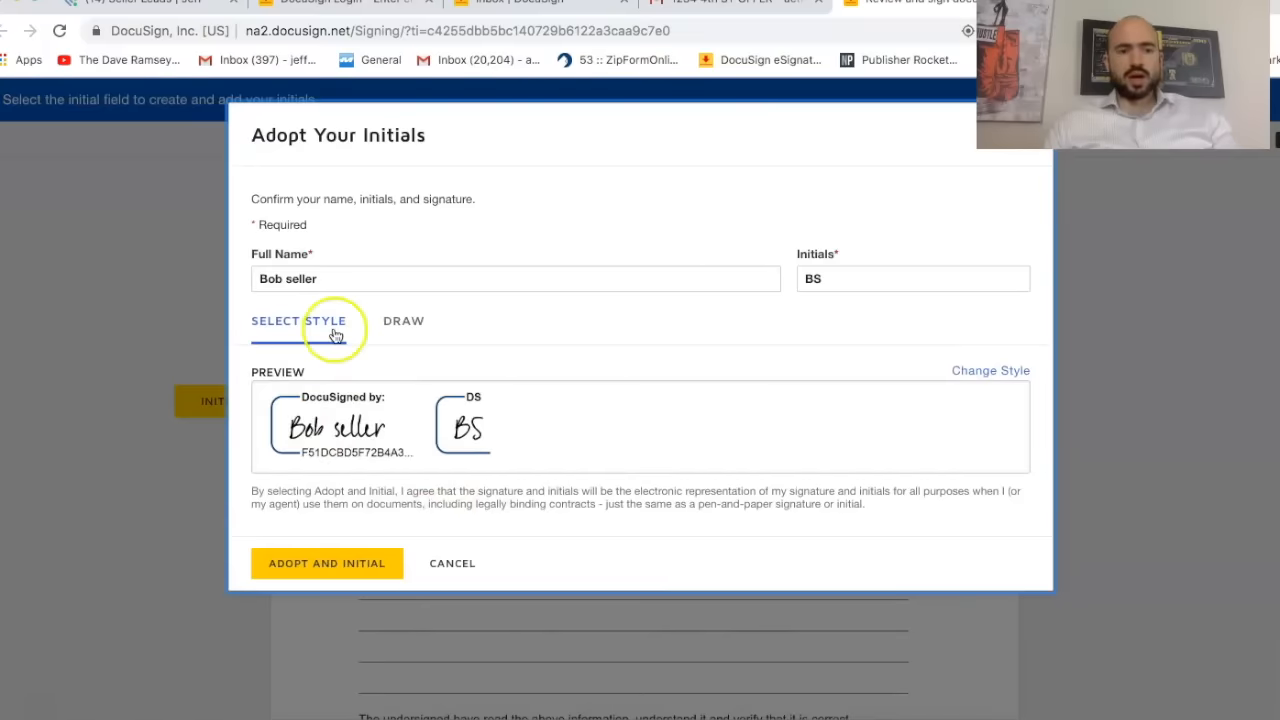
pyautogui.moveTo(798, 300)
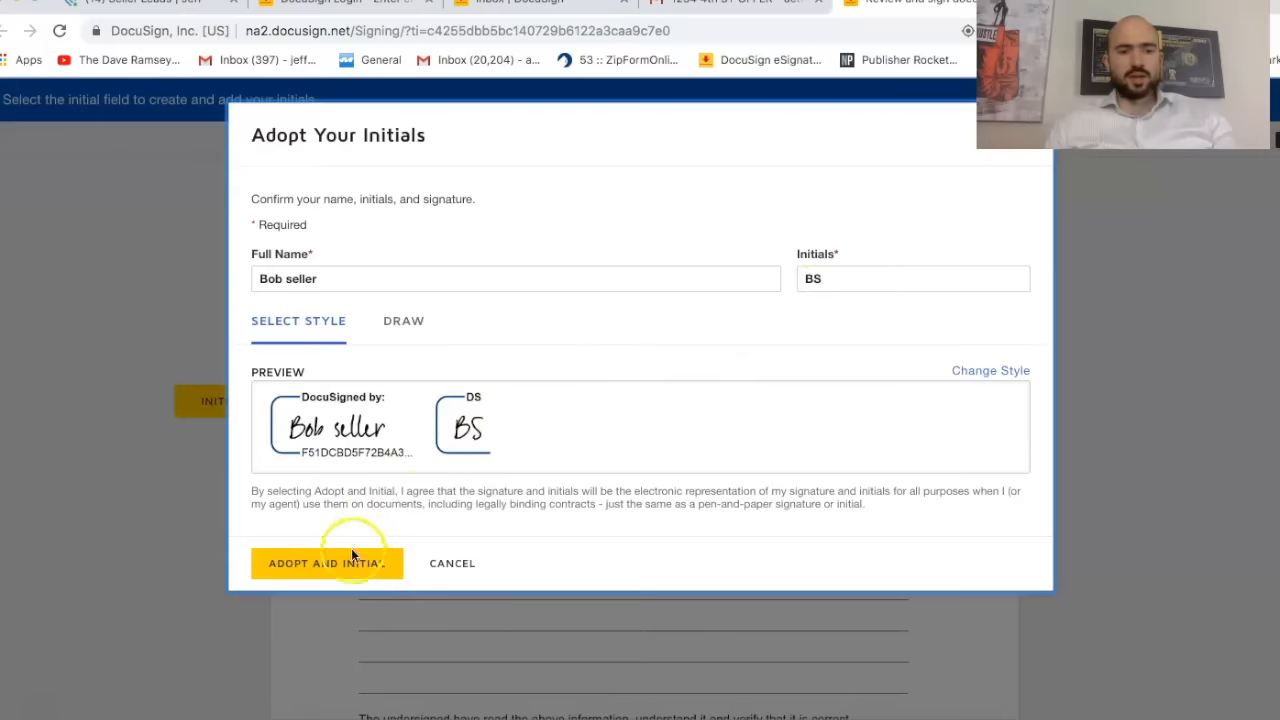
pyautogui.click(326, 562)
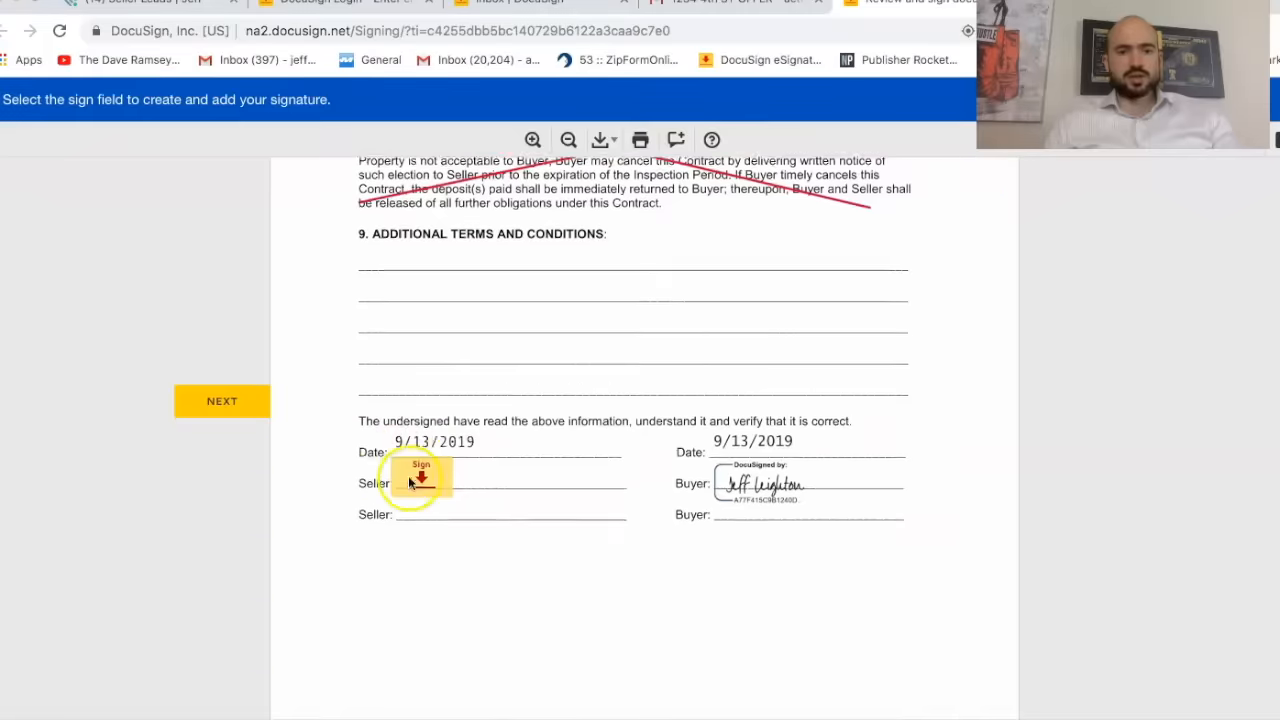
pyautogui.click(222, 401)
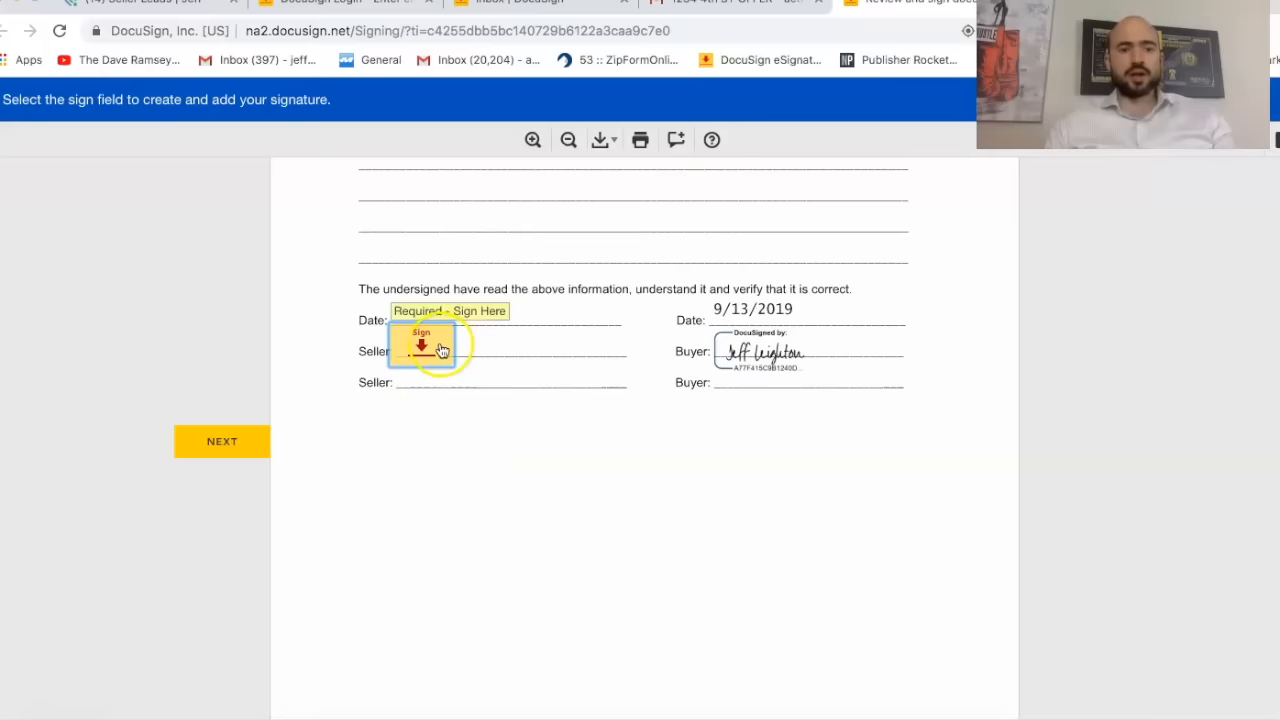
pyautogui.click(421, 344)
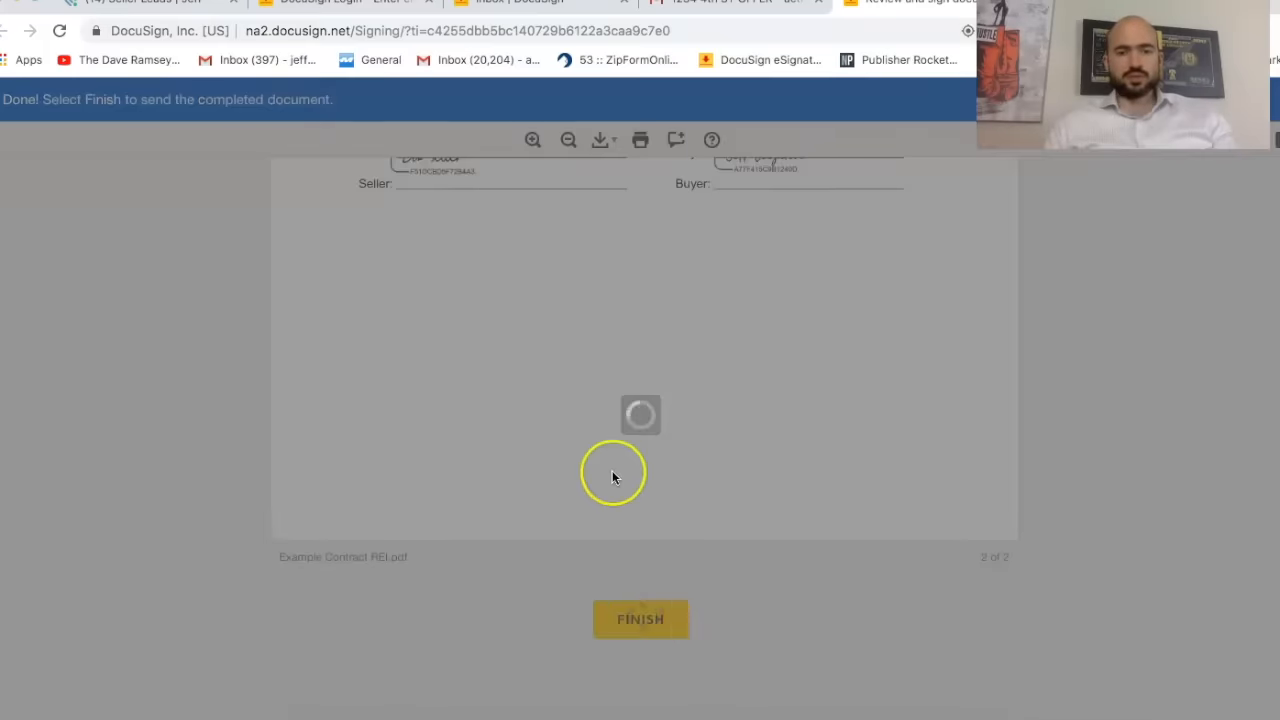
# Finish the seller's signing and decline saving a copy to reach You're Done
pyautogui.click(640, 618)
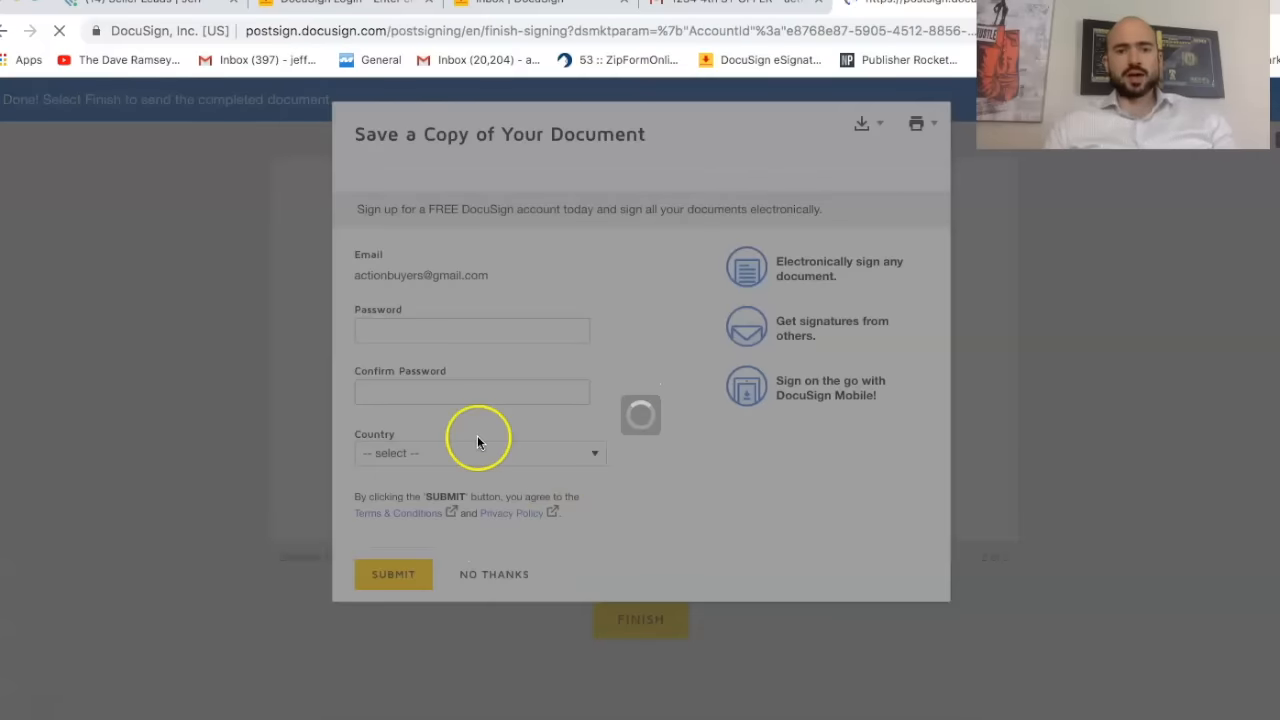
pyautogui.click(493, 574)
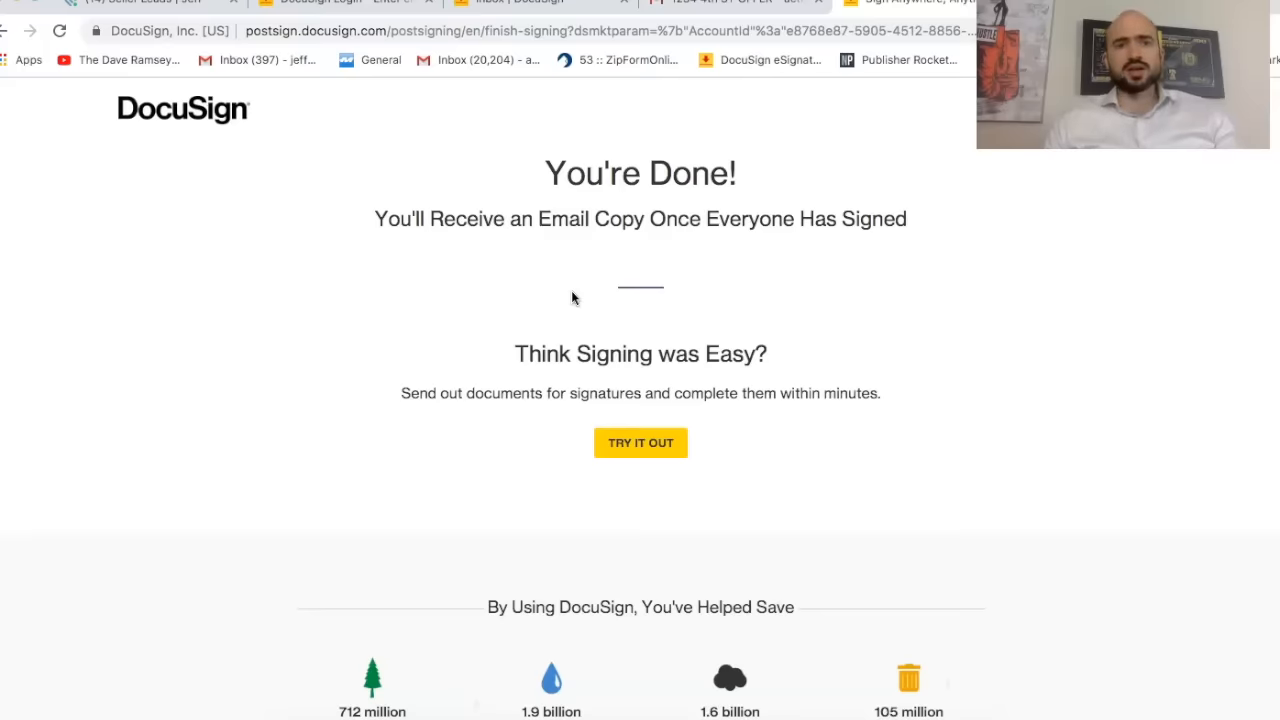
pyautogui.moveTo(596, 266)
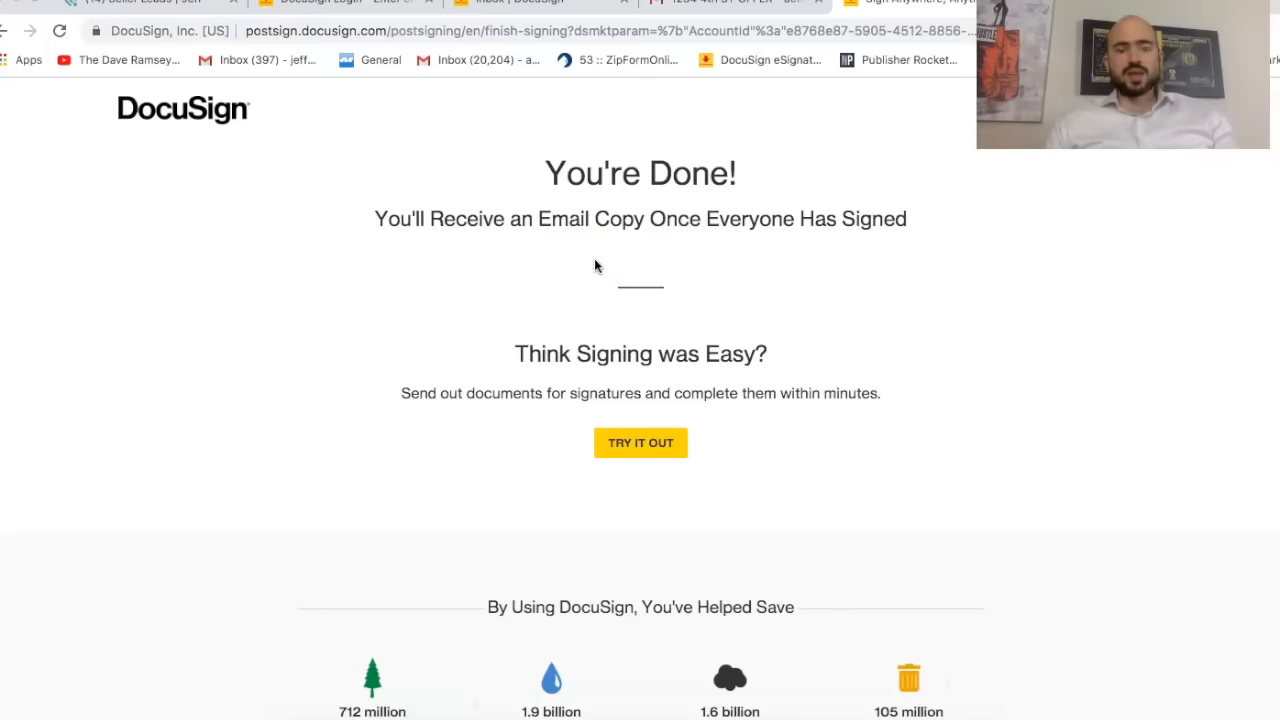